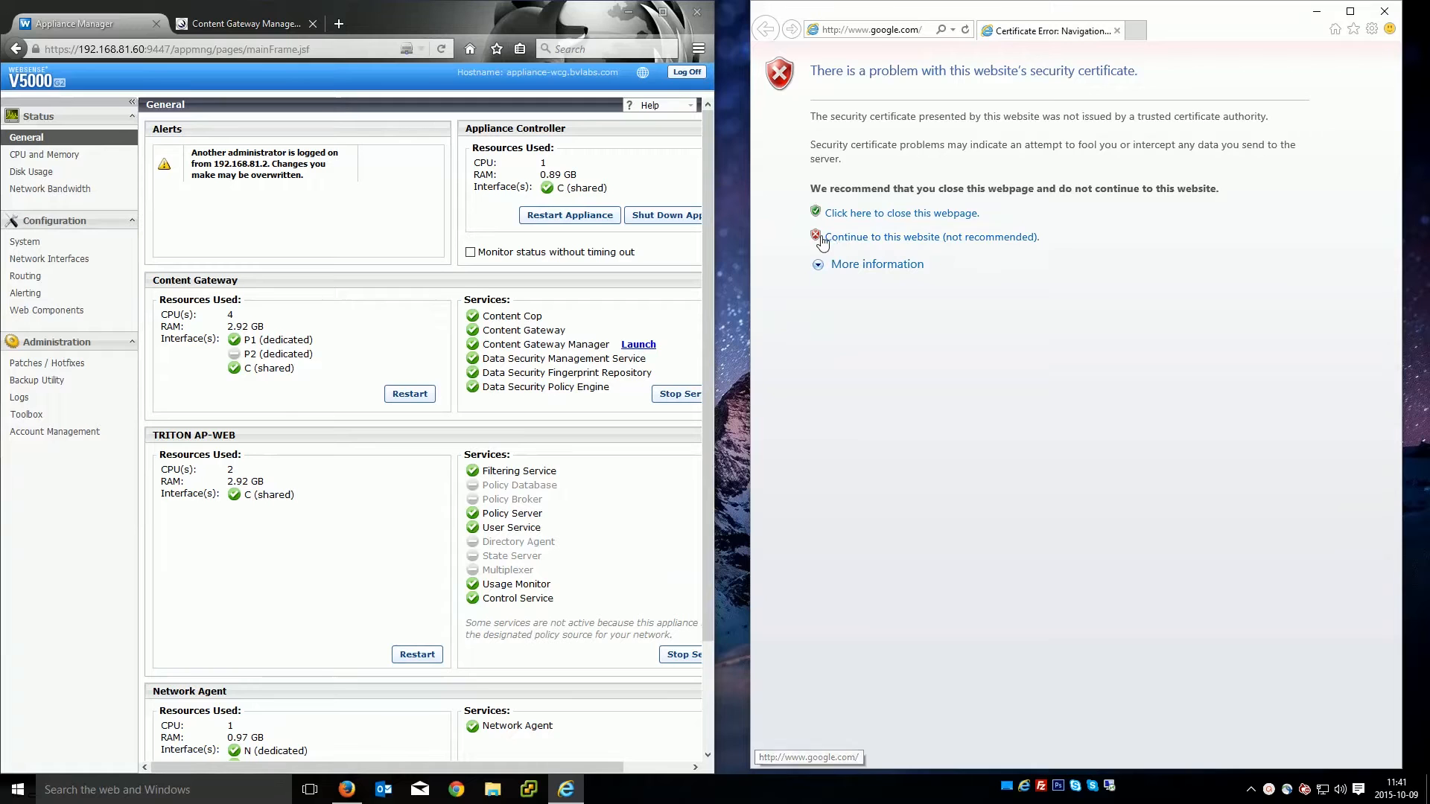
Step: Continue to Google past the warning and view its certification path showing the untrusted BVLABs Proxy root
left_click(817, 237)
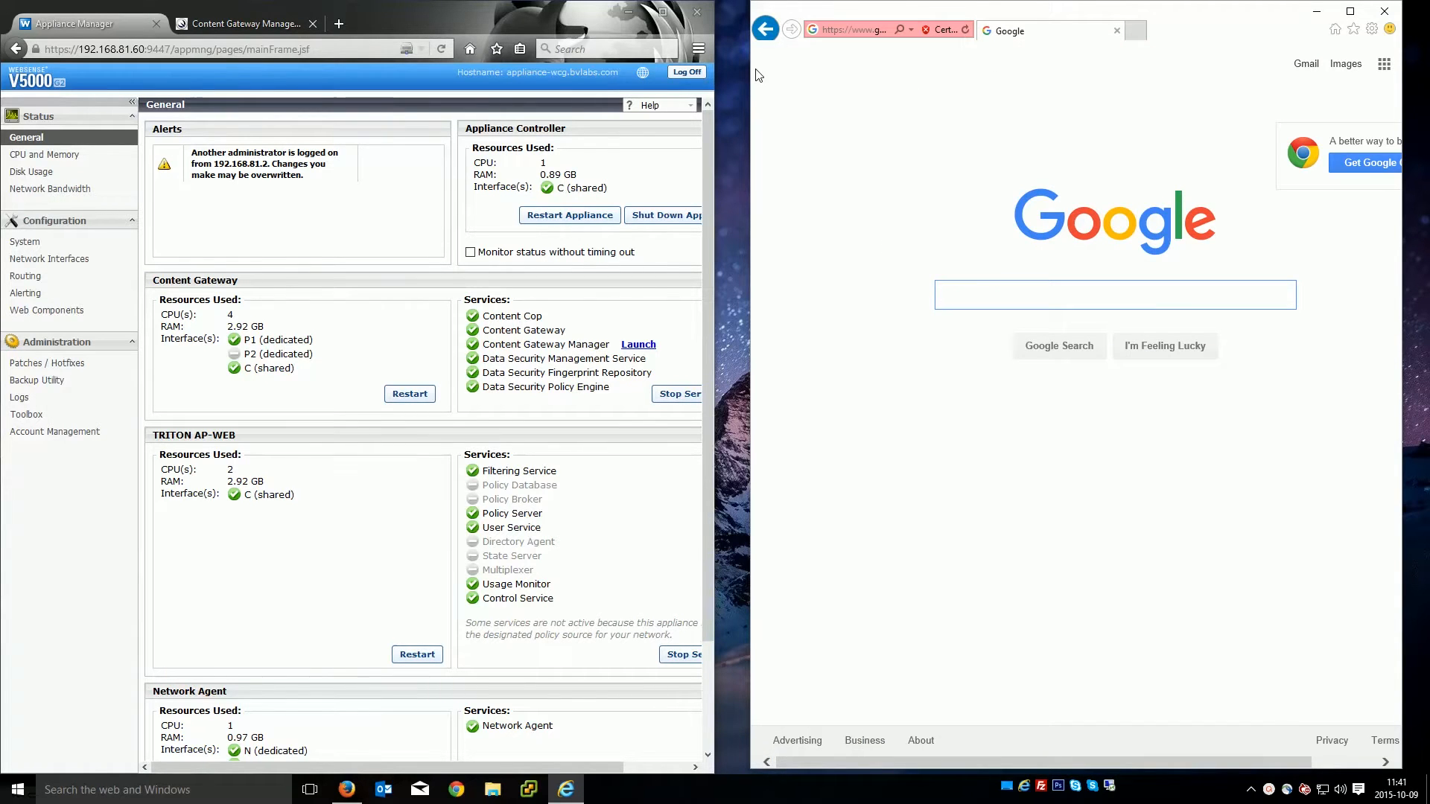
left_click(942, 29)
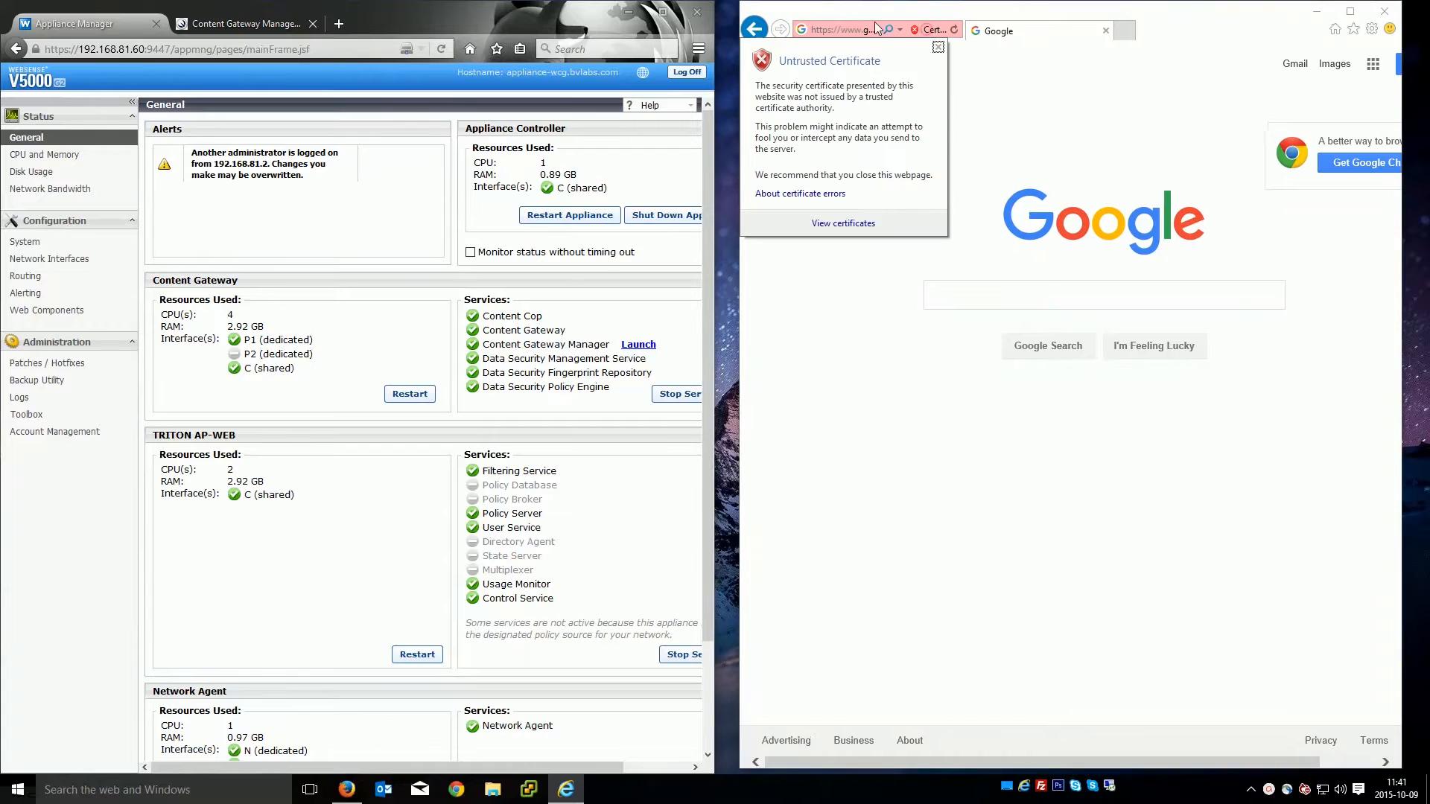
left_click(843, 224)
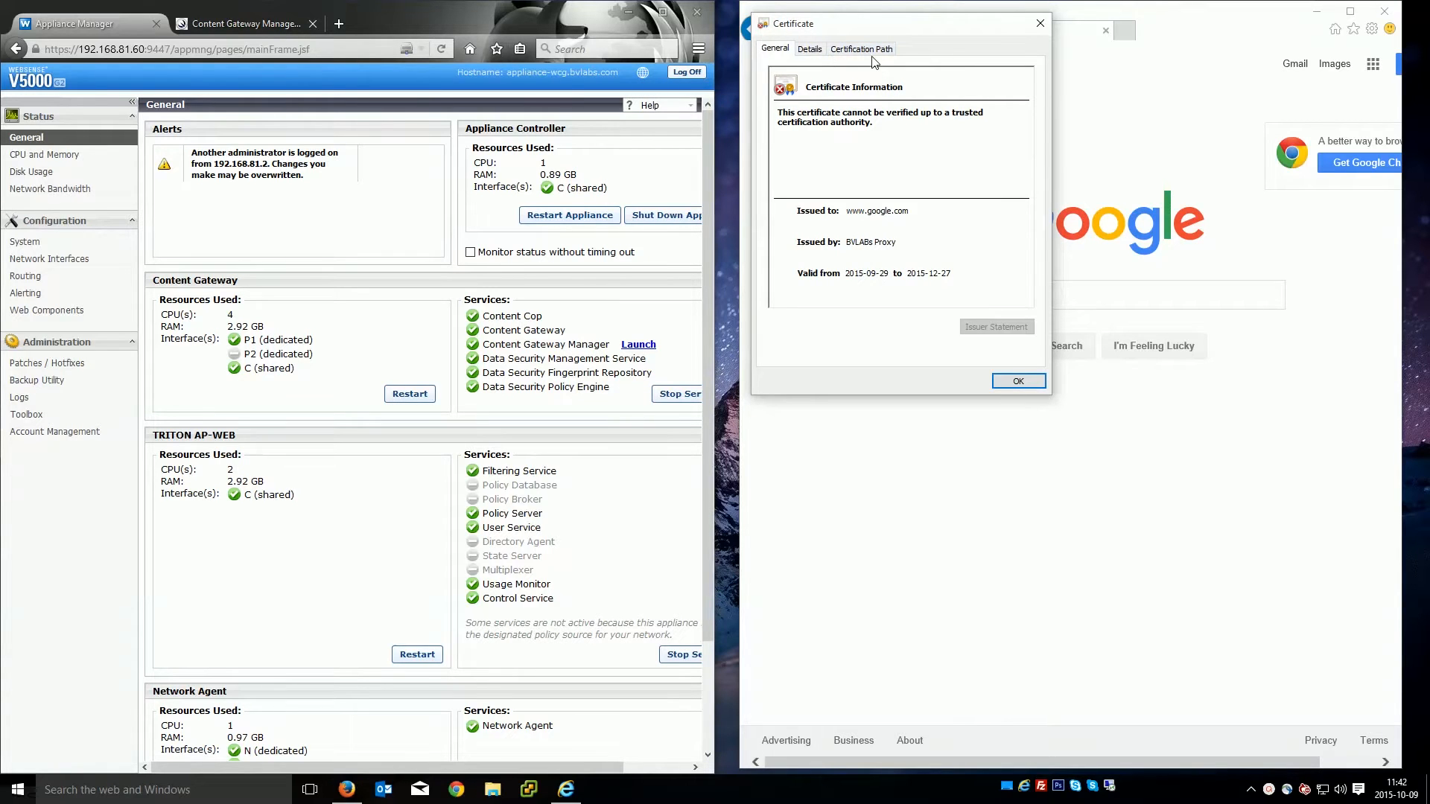
left_click(861, 47)
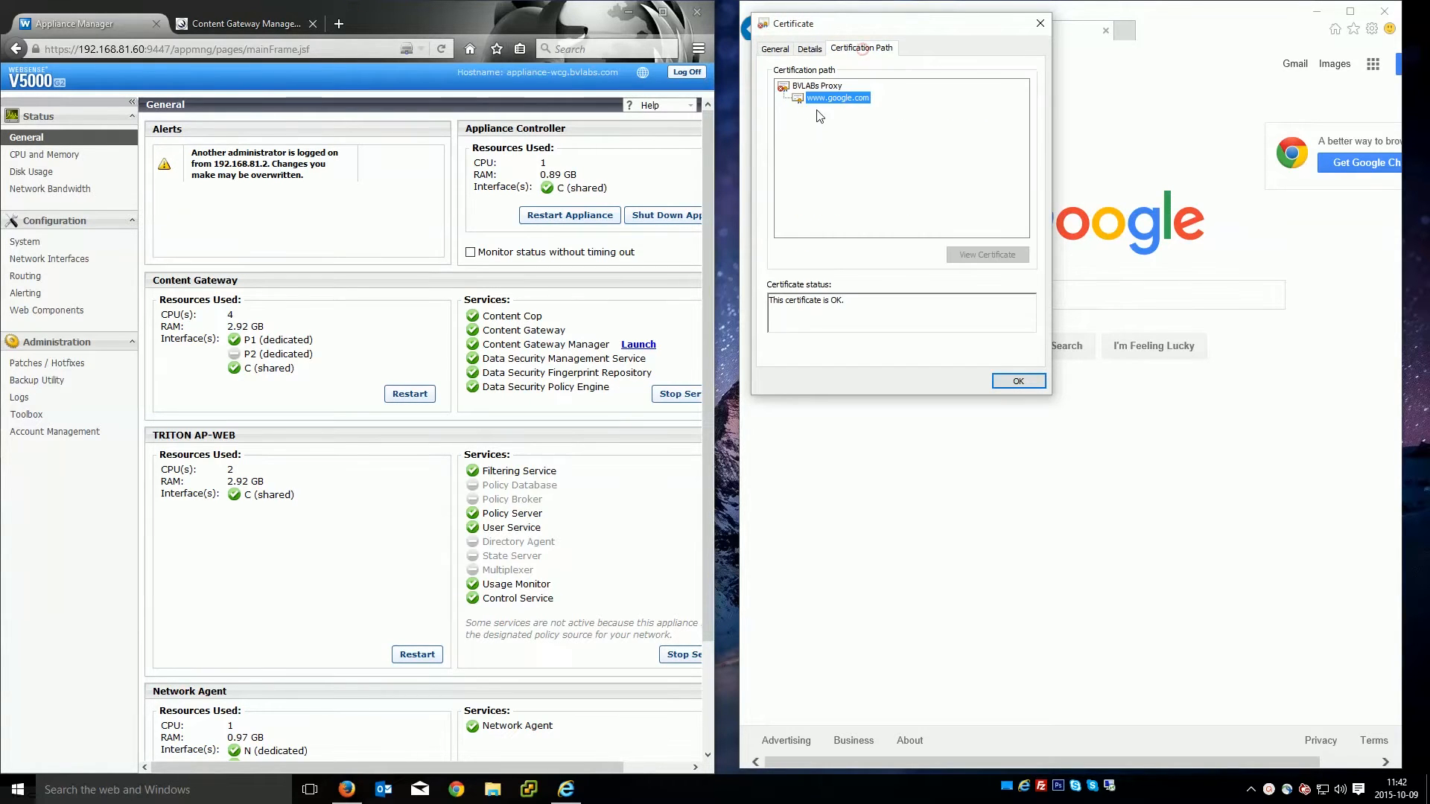
left_click(815, 85)
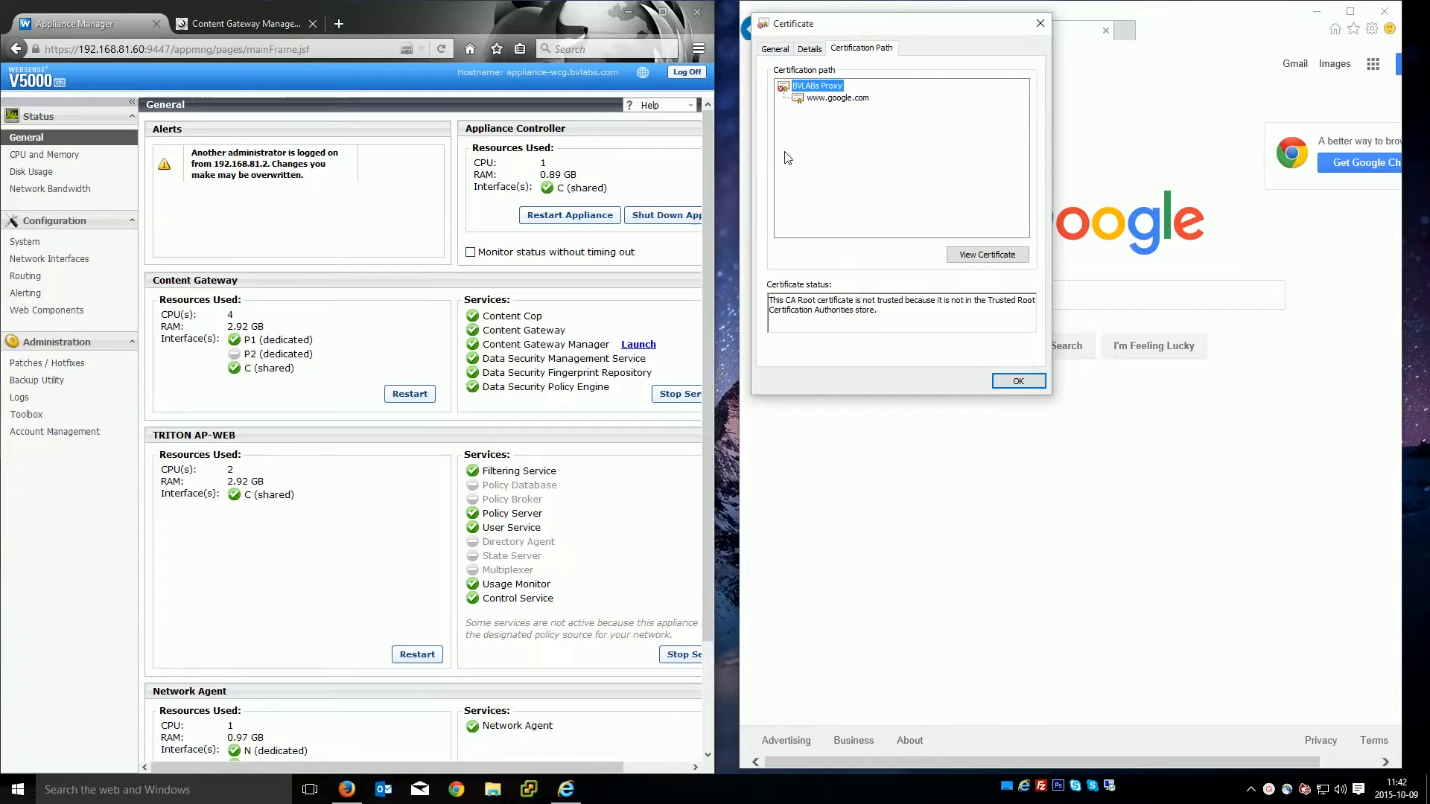
mouse_move(704, 283)
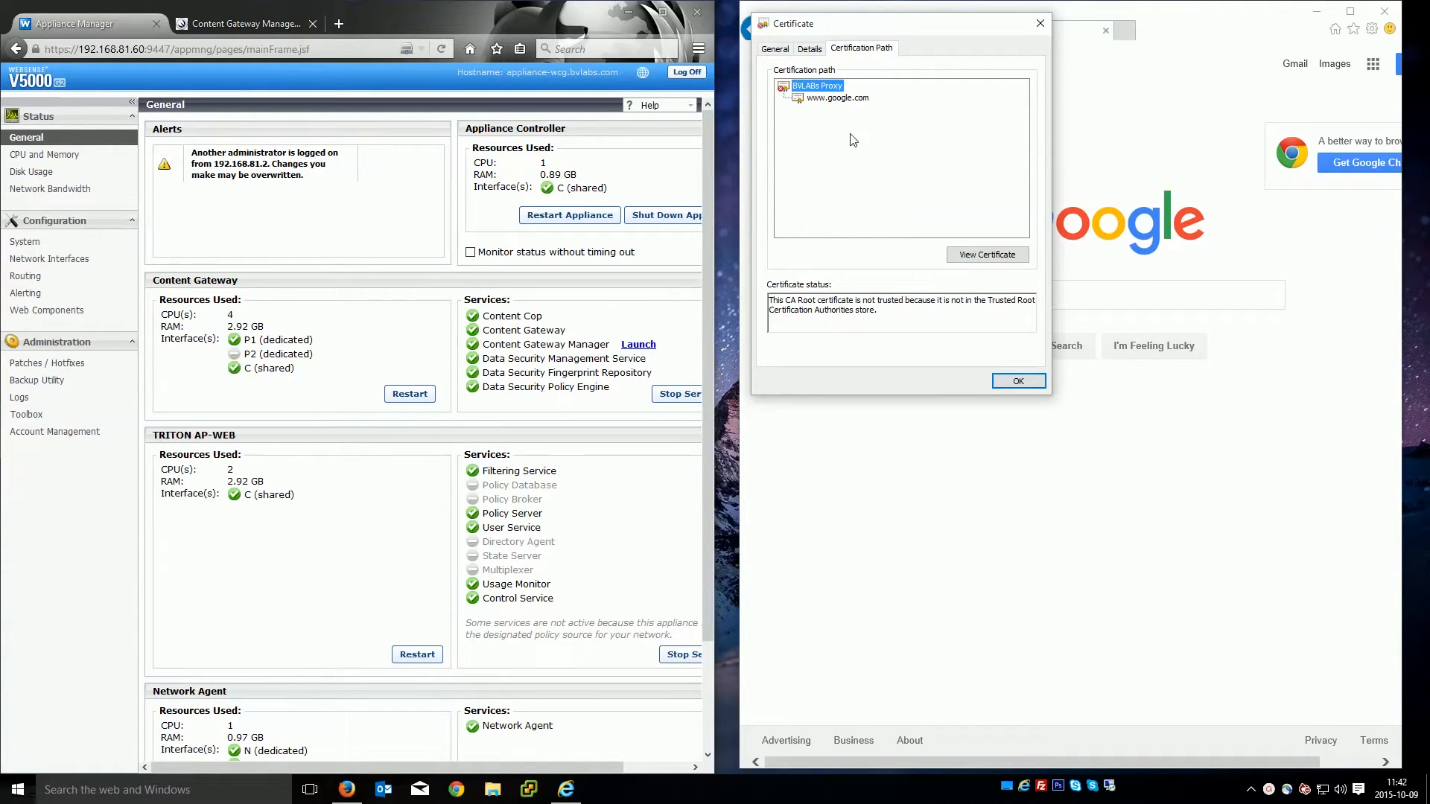
mouse_move(1118, 253)
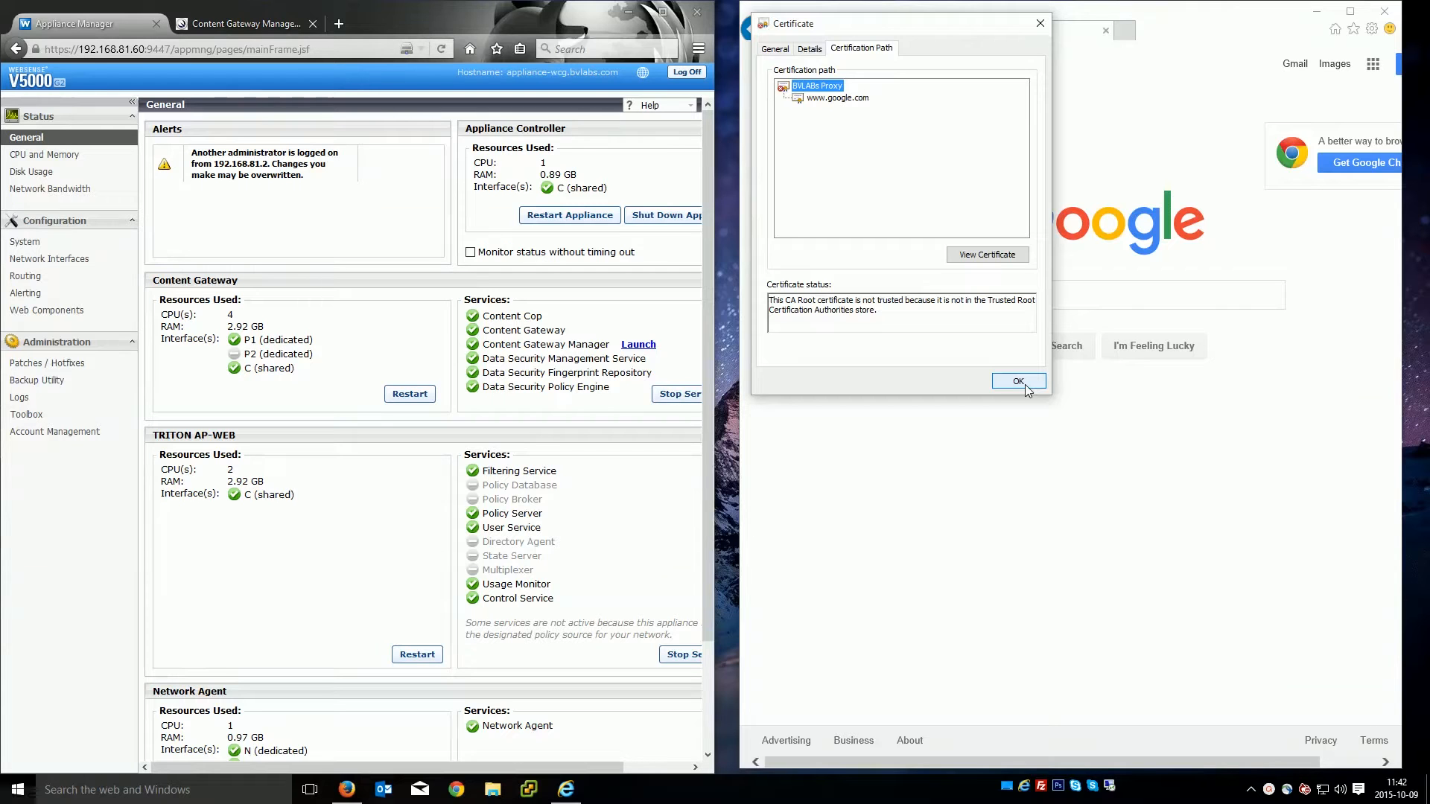
Step: Dismiss the certificate dialog and log on as admin to the Content Gateway Manager at 192.168.81.60
left_click(1019, 382)
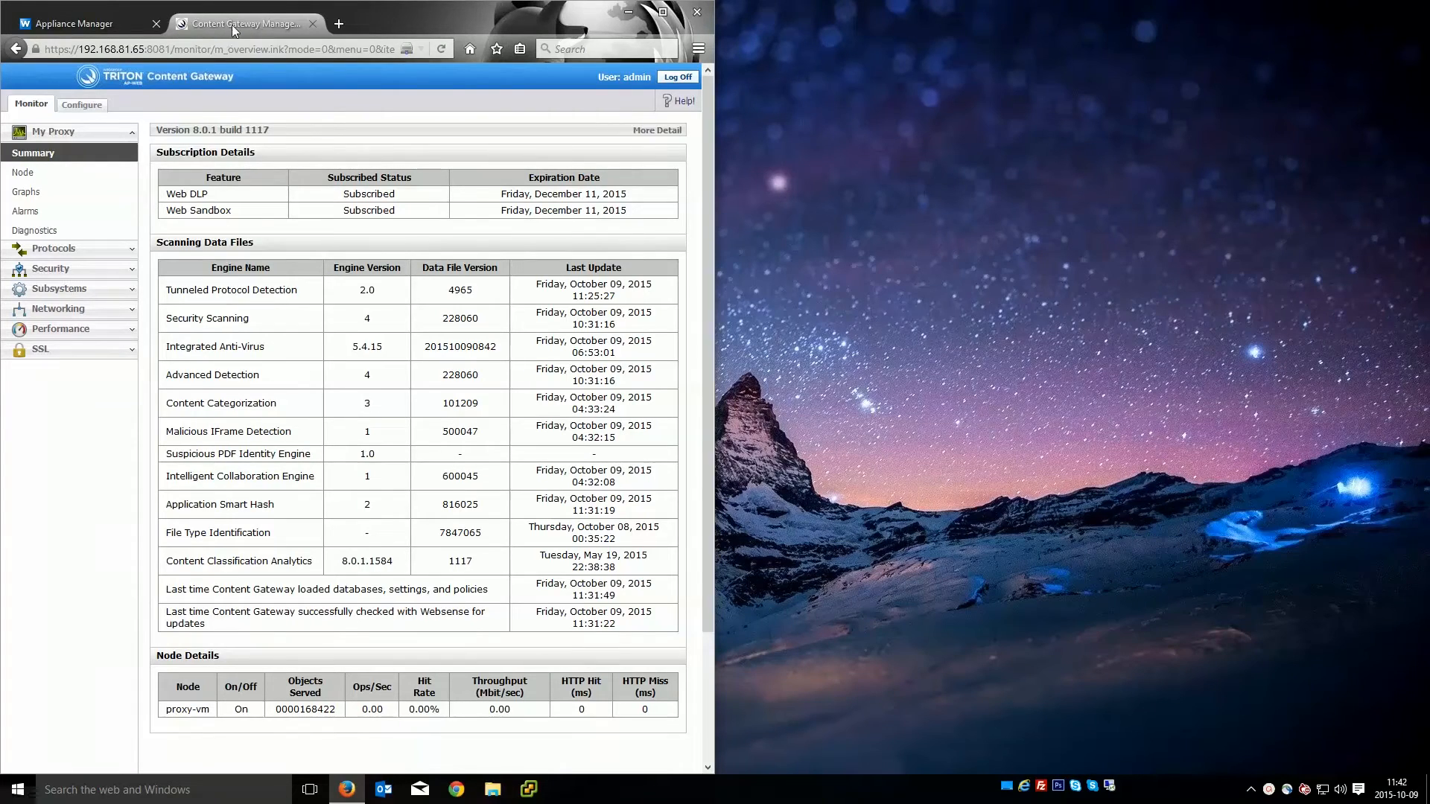
left_click(82, 24)
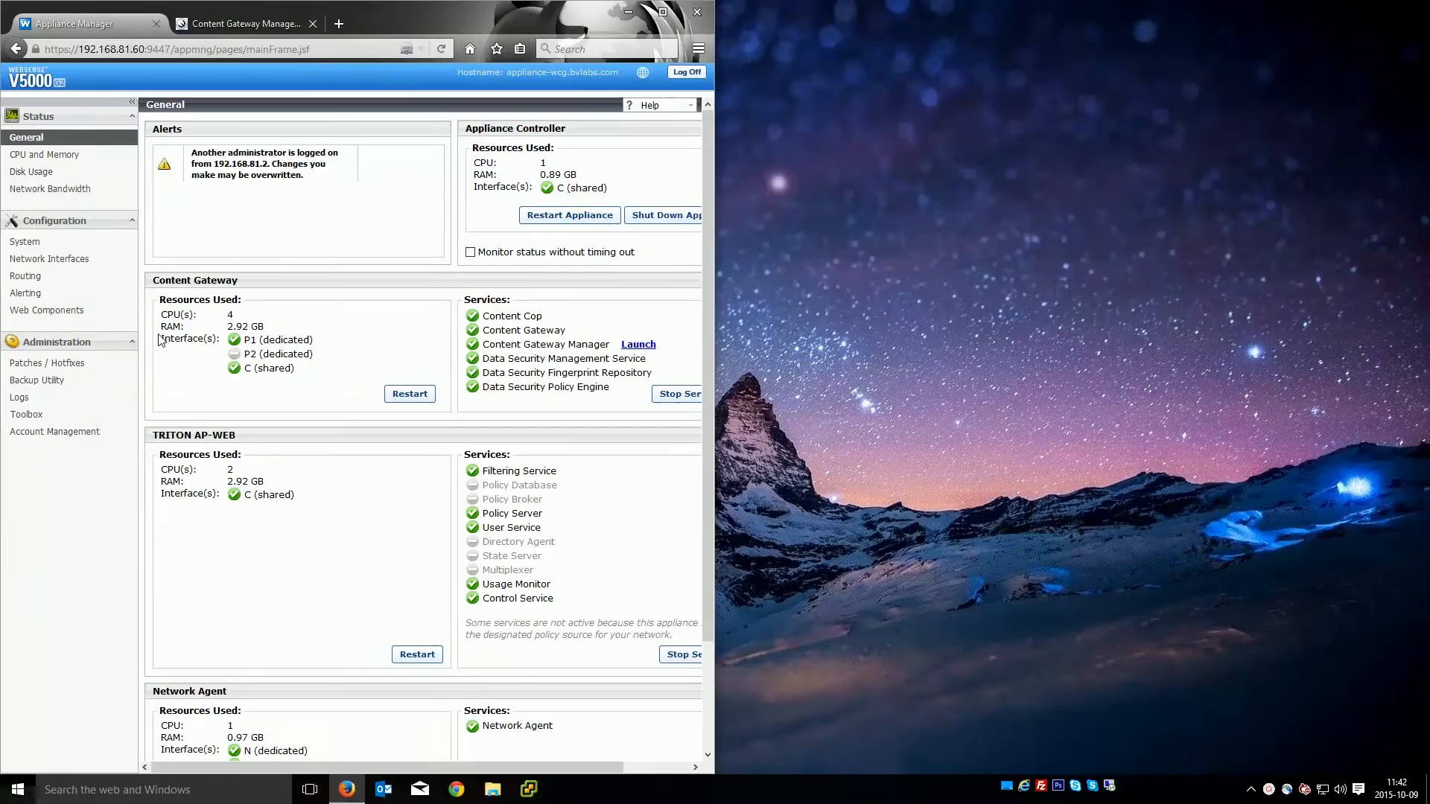
left_click(638, 344)
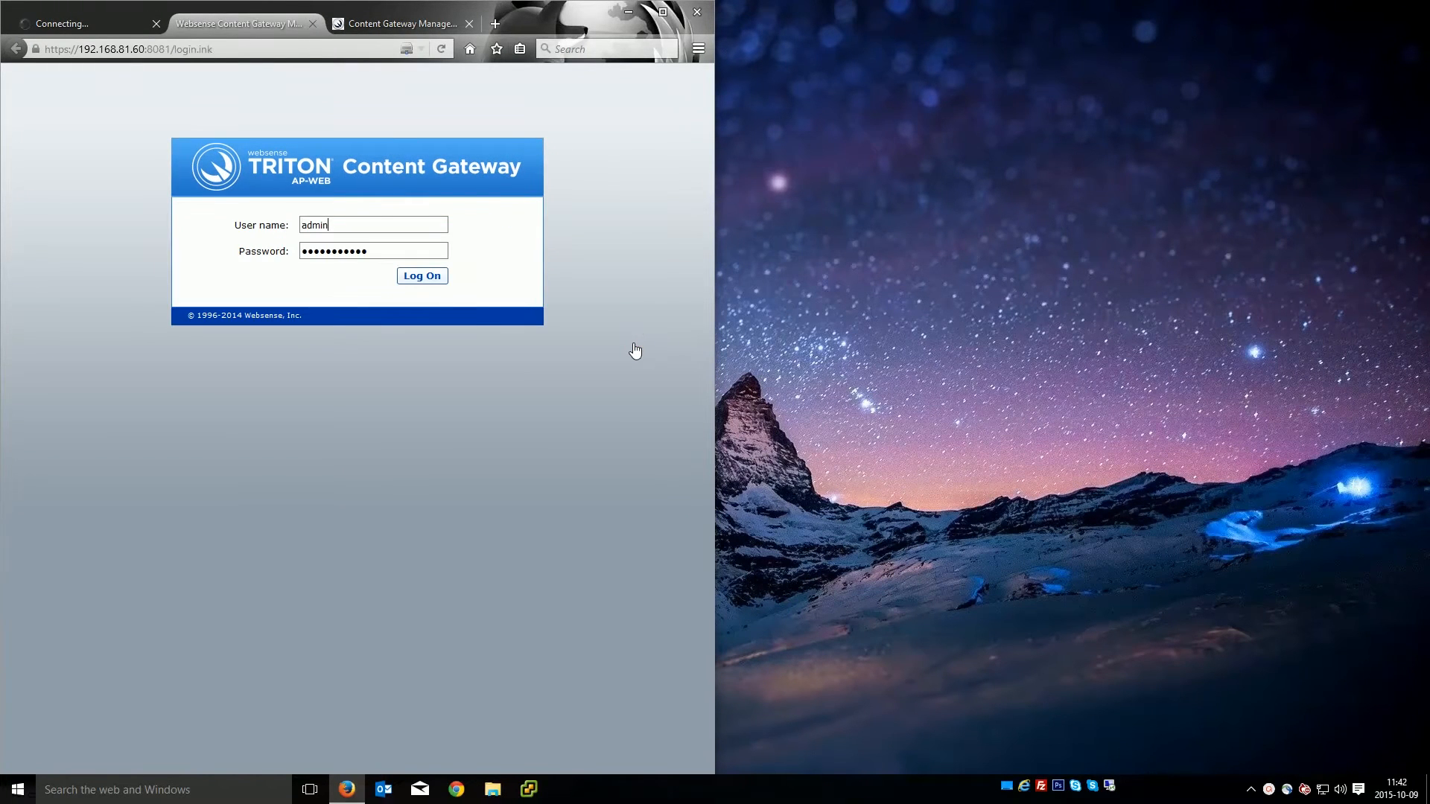
left_click(423, 276)
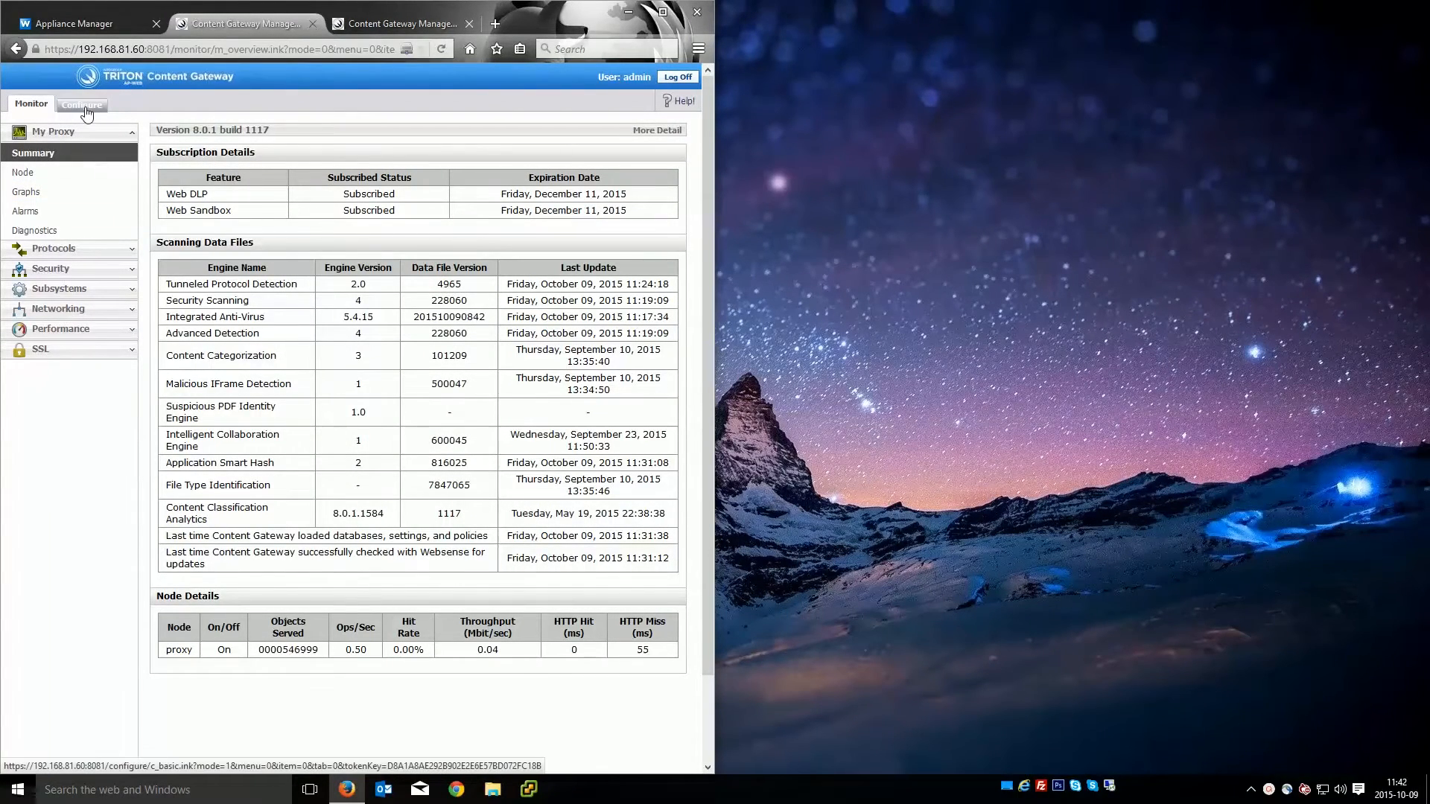
Step: Go to Configure > SSL > Internal Root CA, reaching the root CA import form
left_click(80, 104)
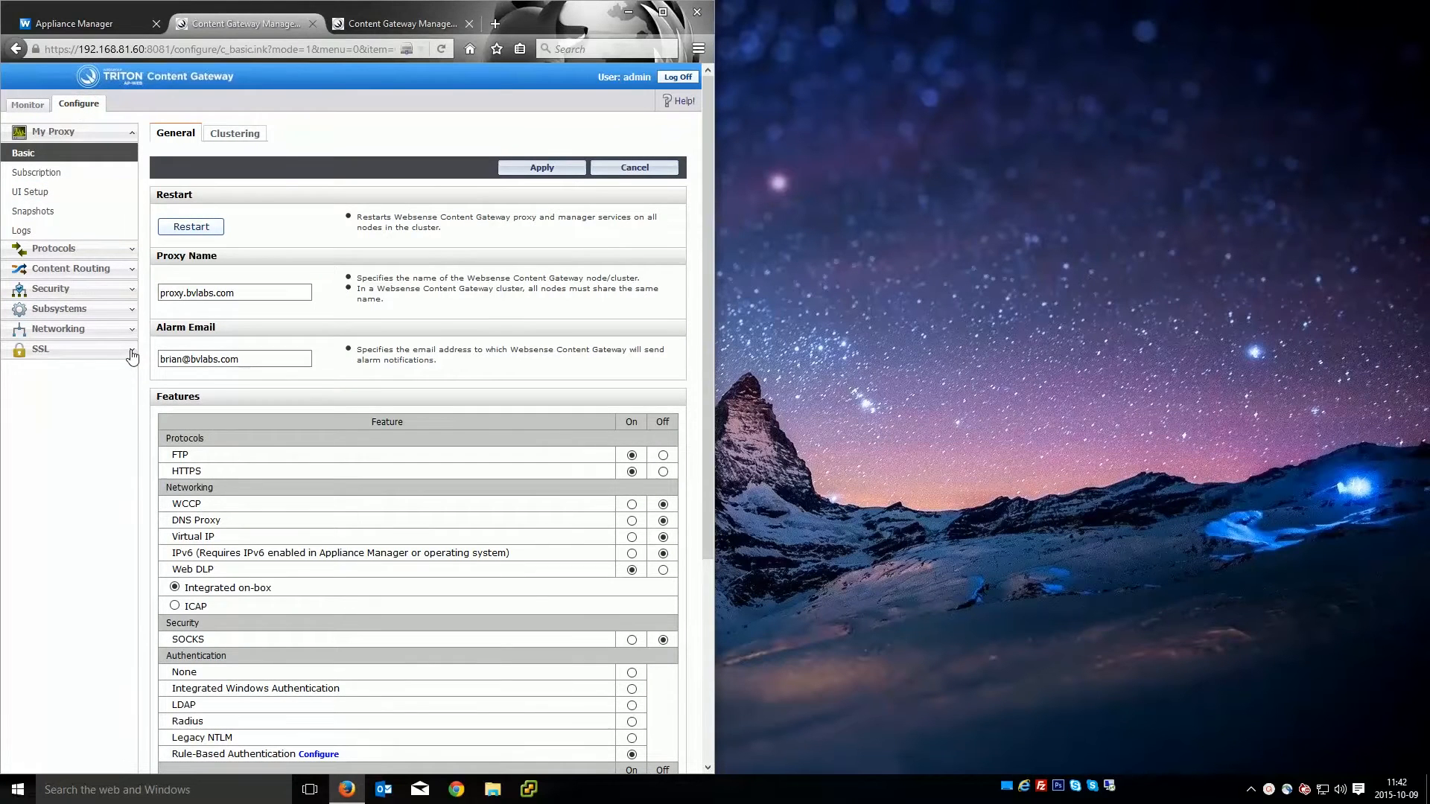
left_click(39, 348)
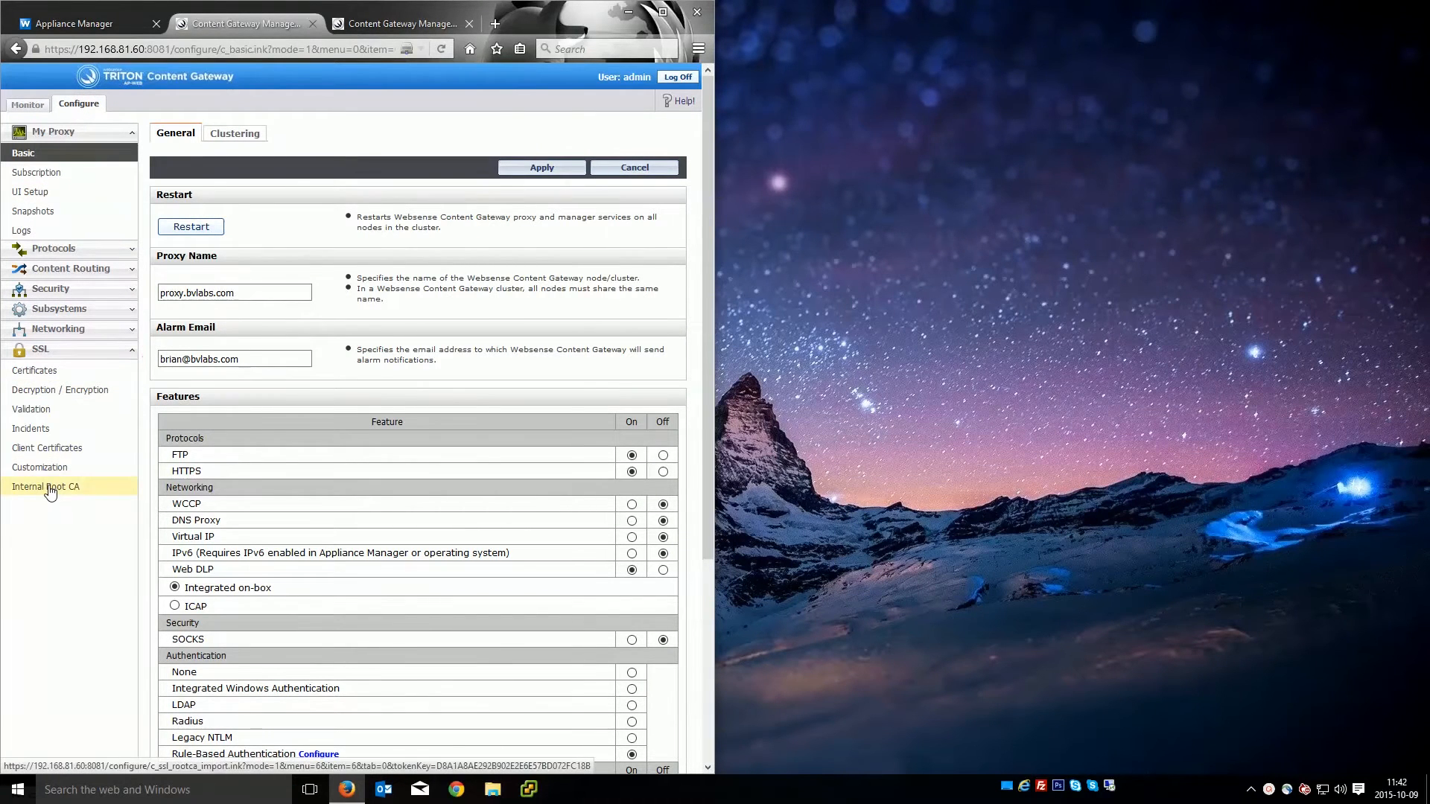
left_click(45, 486)
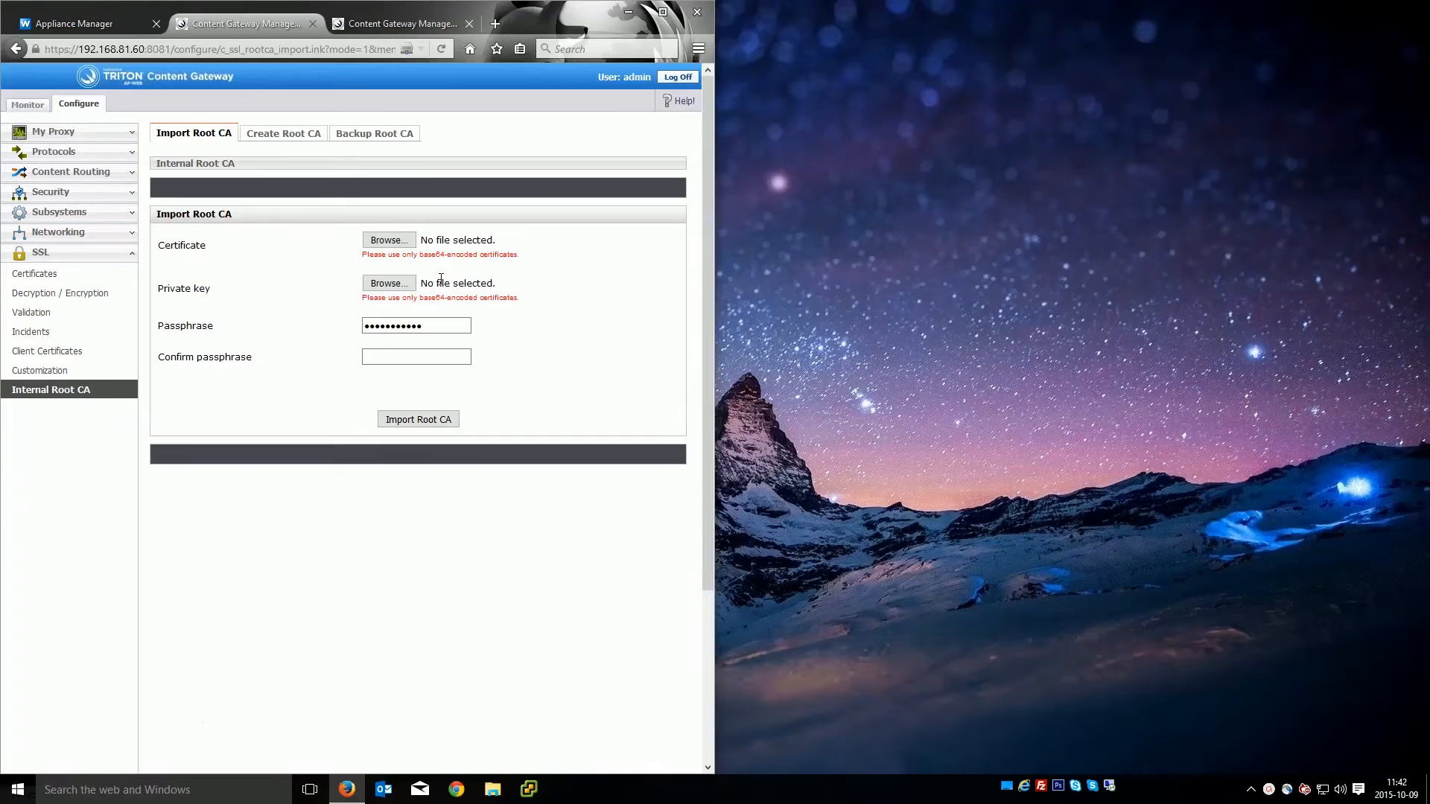
mouse_move(421, 163)
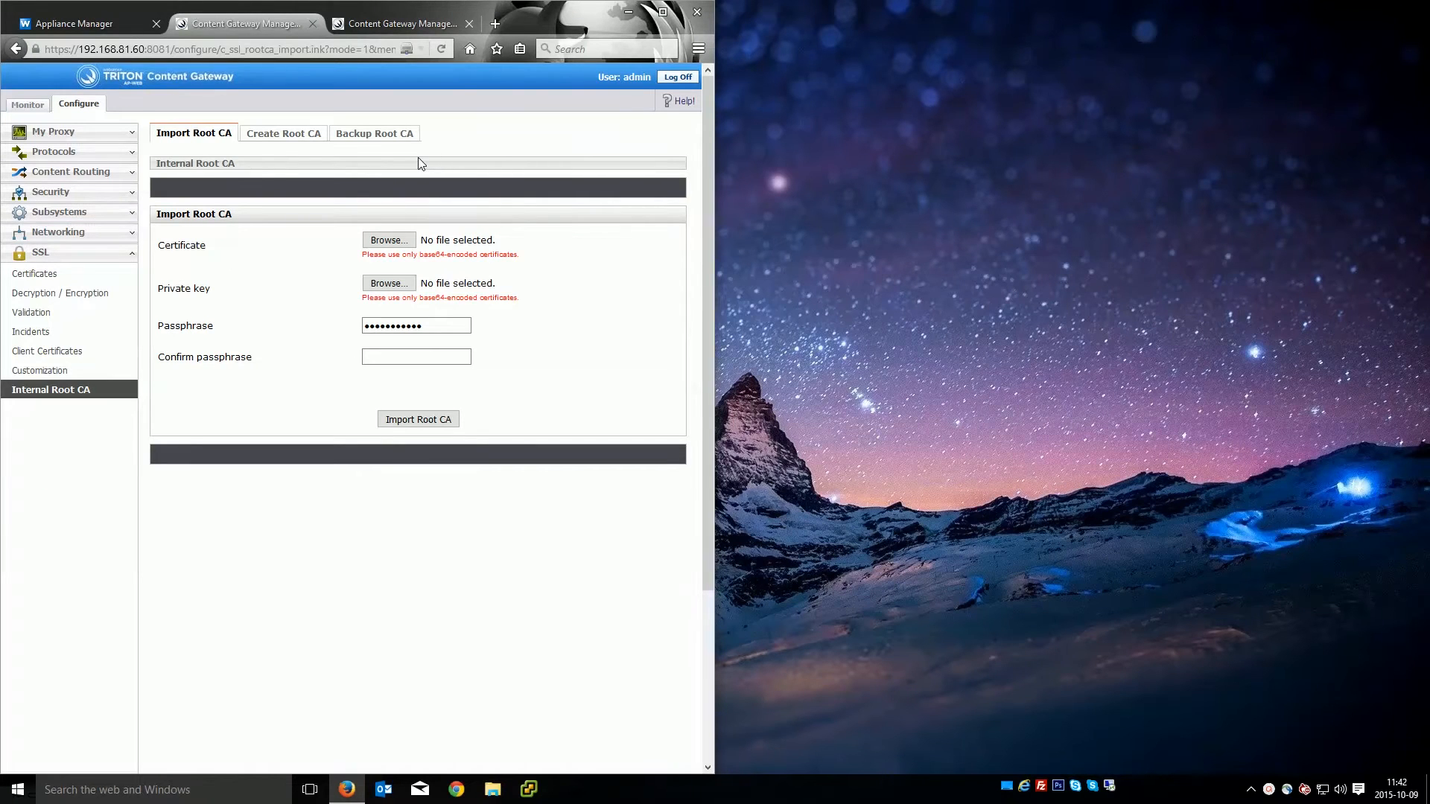
mouse_move(357, 163)
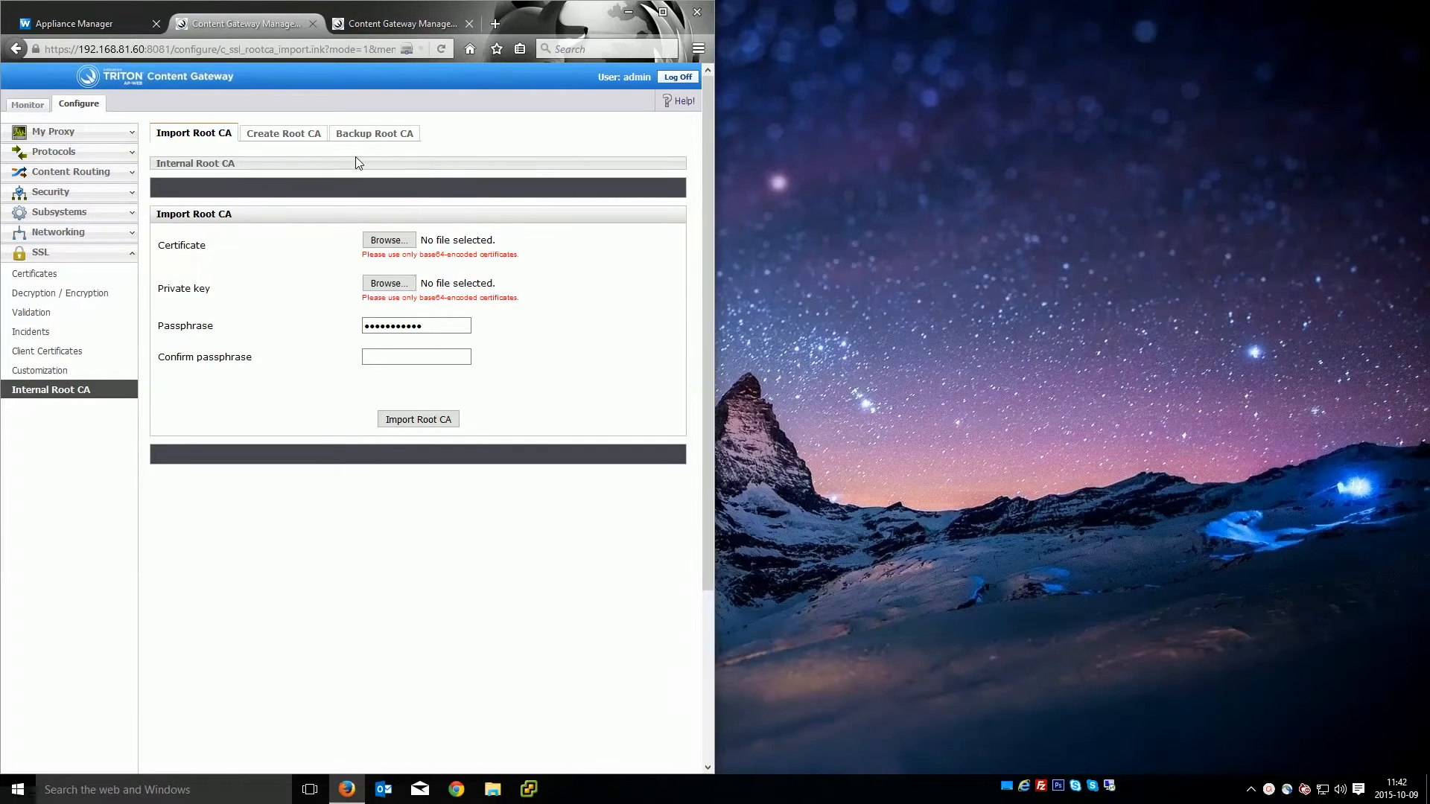
mouse_move(262, 152)
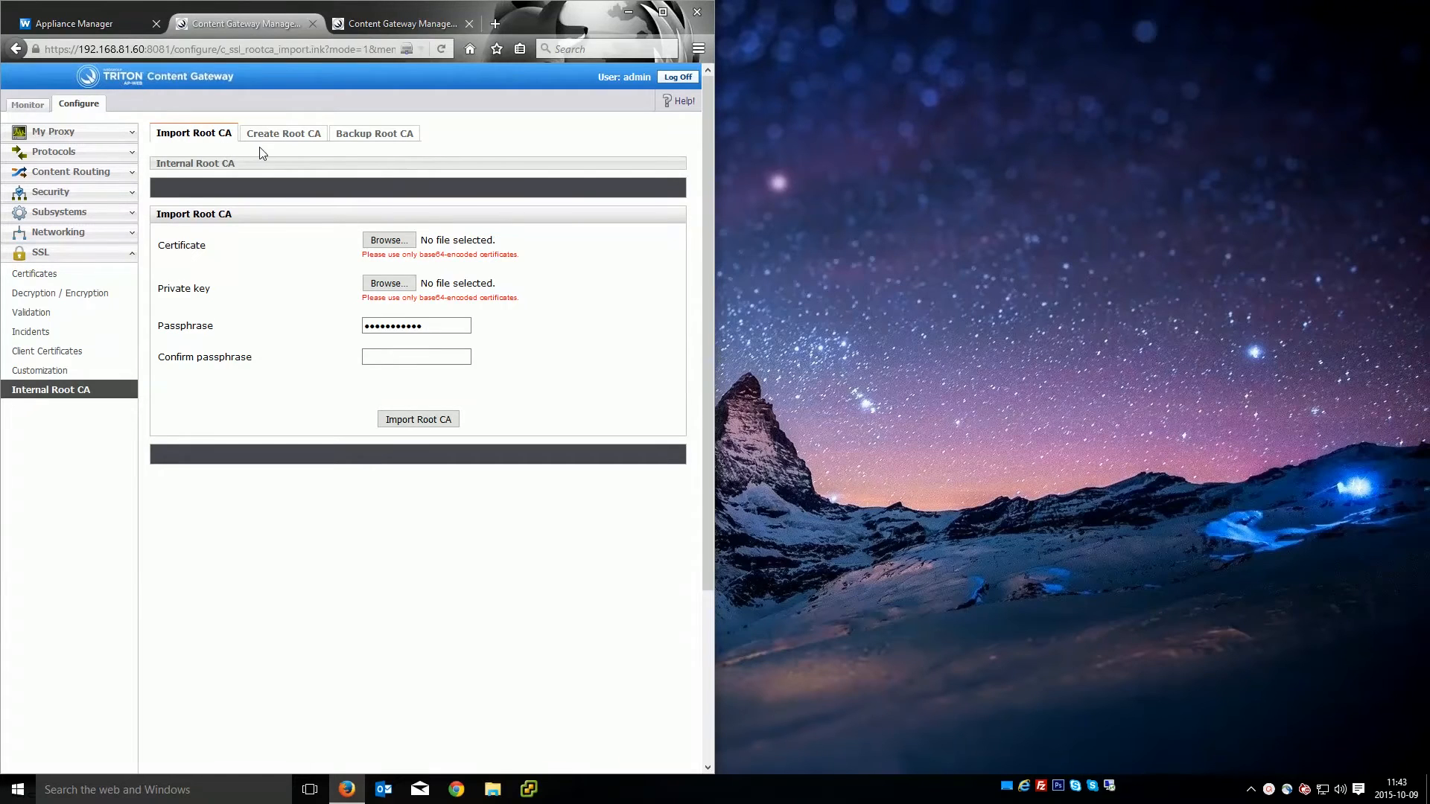
mouse_move(426, 160)
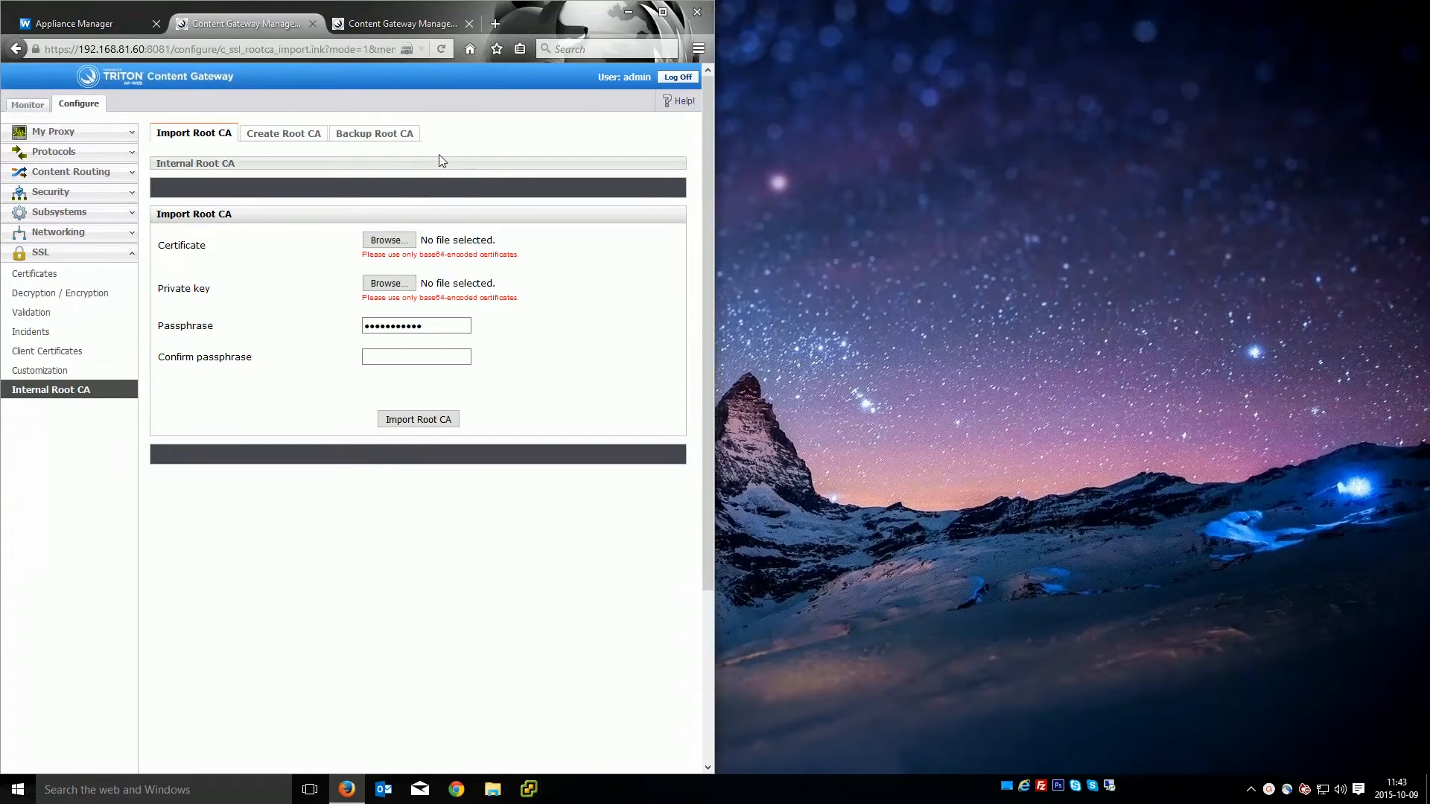
left_click(283, 134)
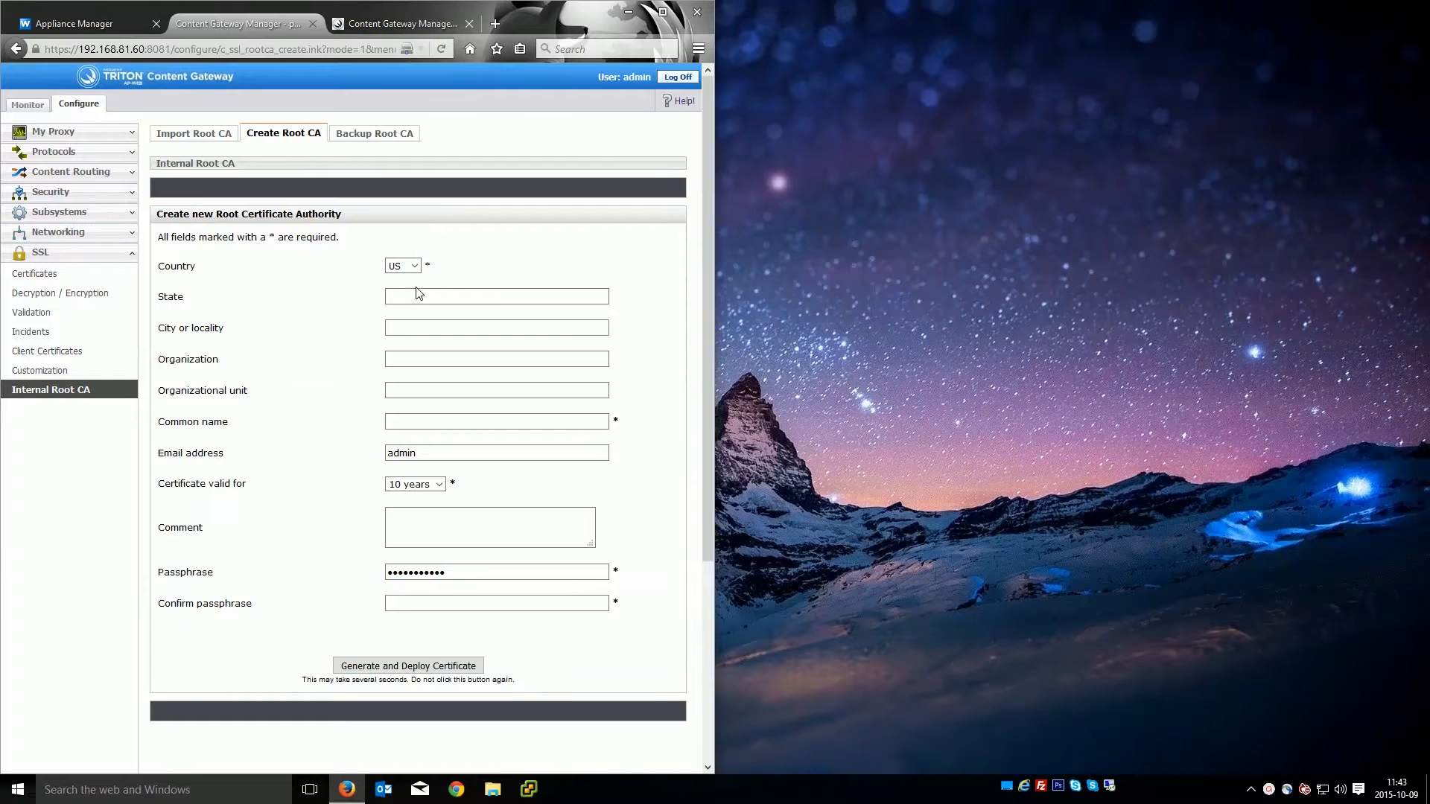
type("Texas")
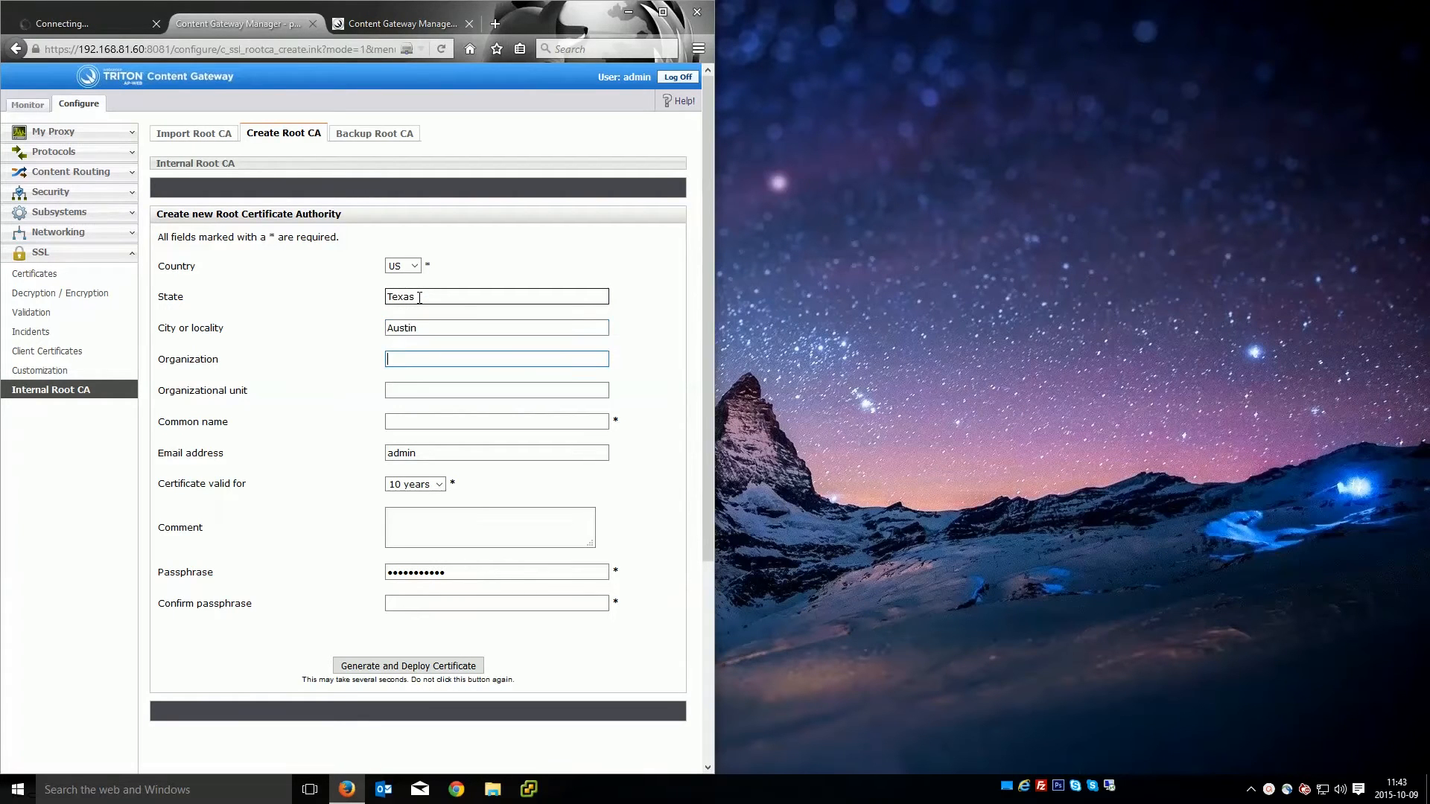
type("BVLABs")
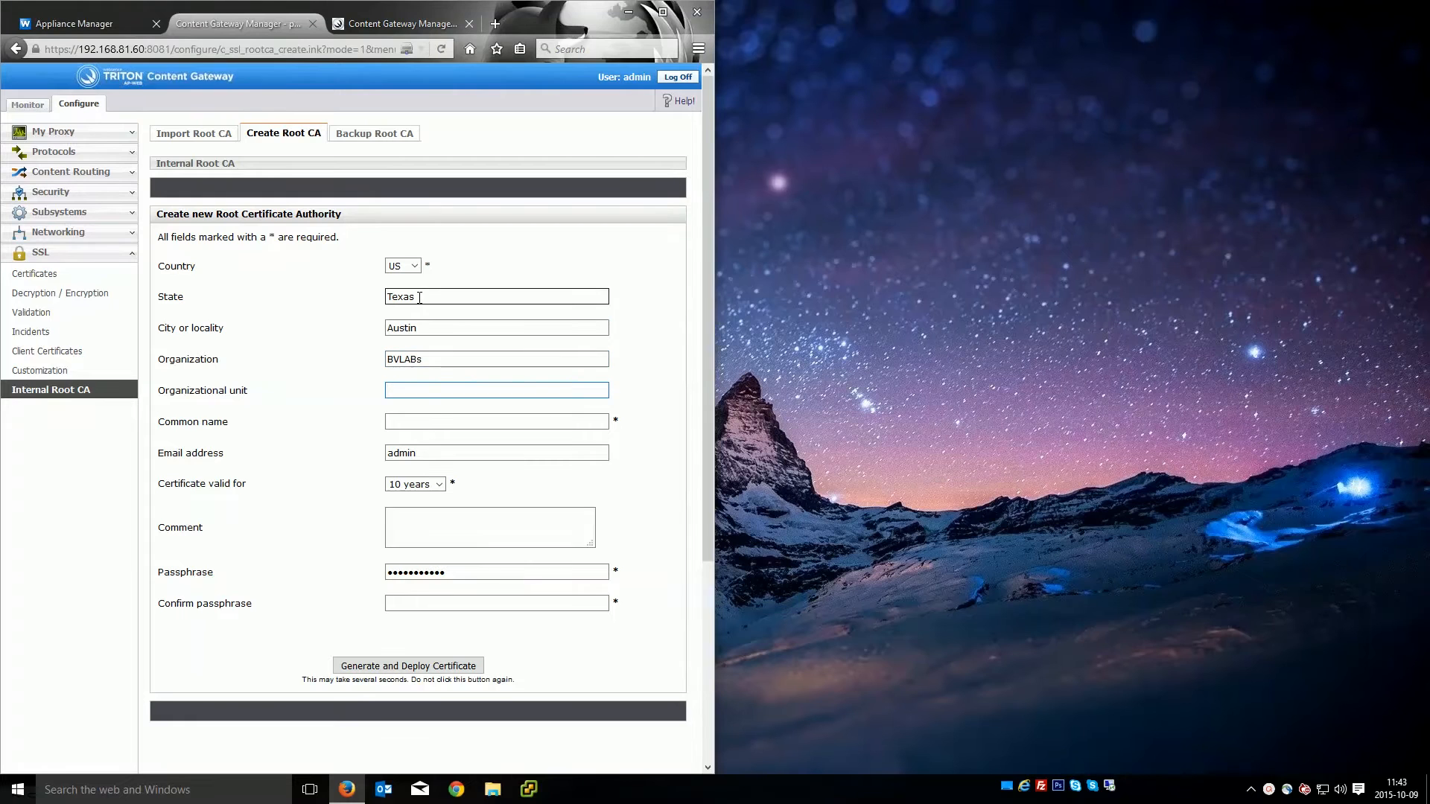
type("BA")
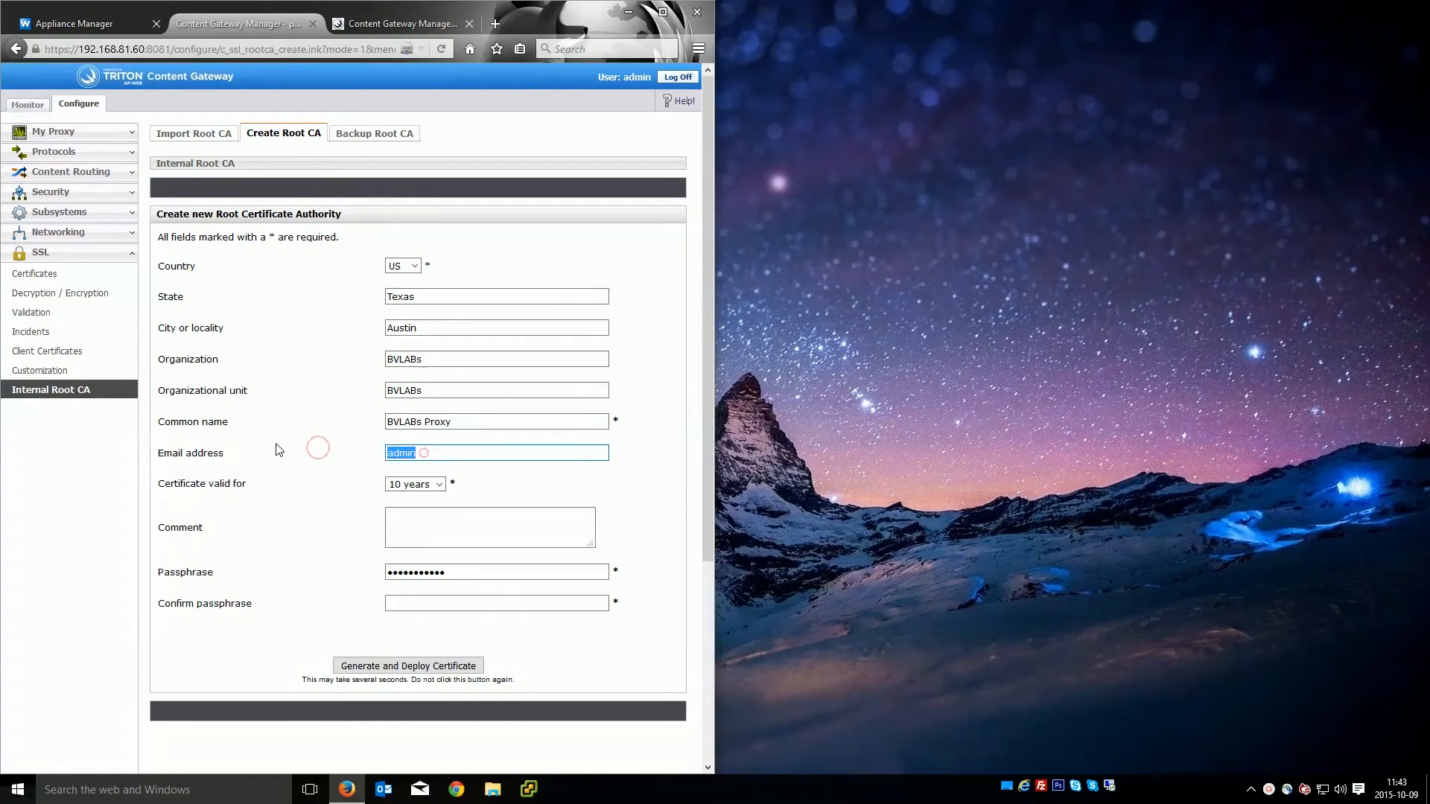
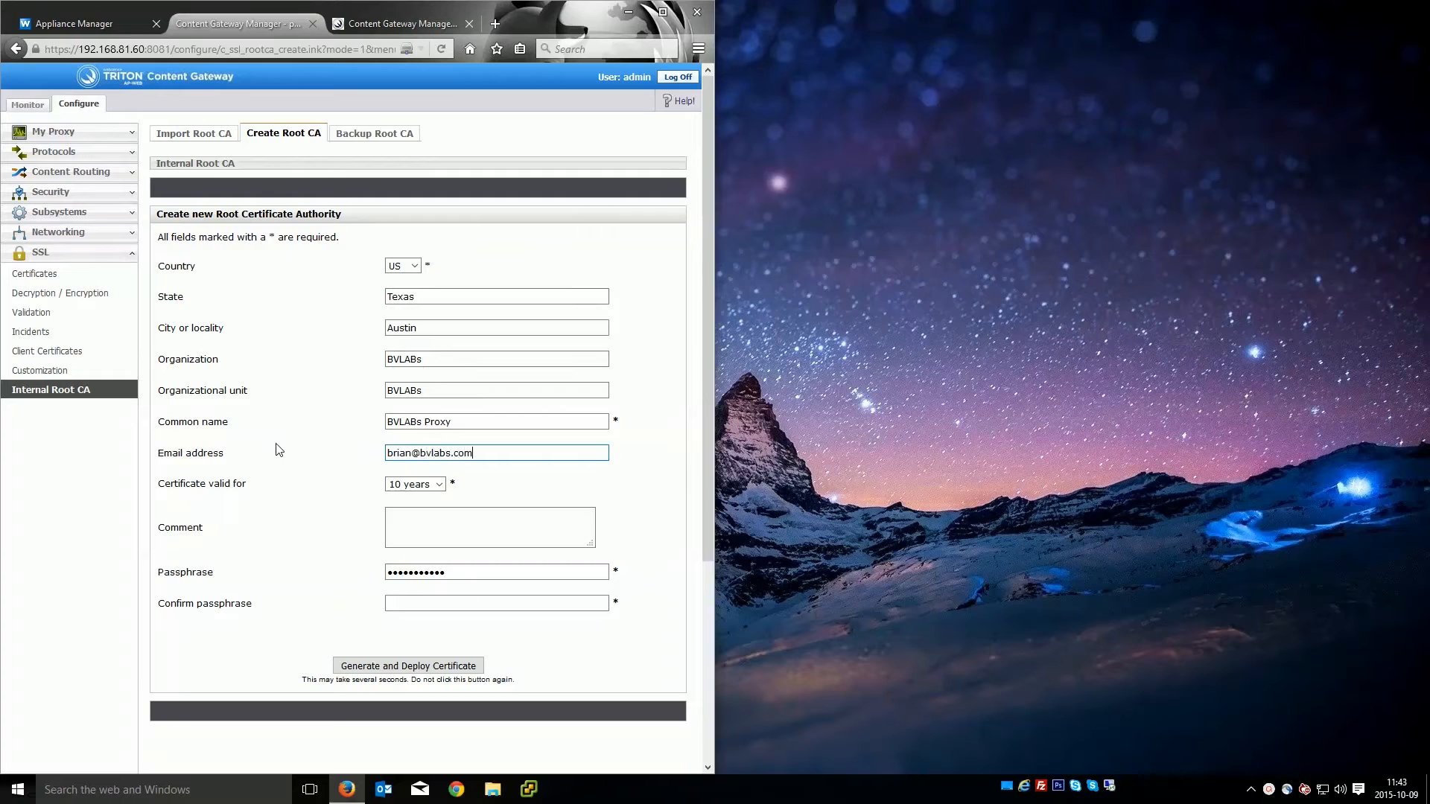
left_click(429, 484)
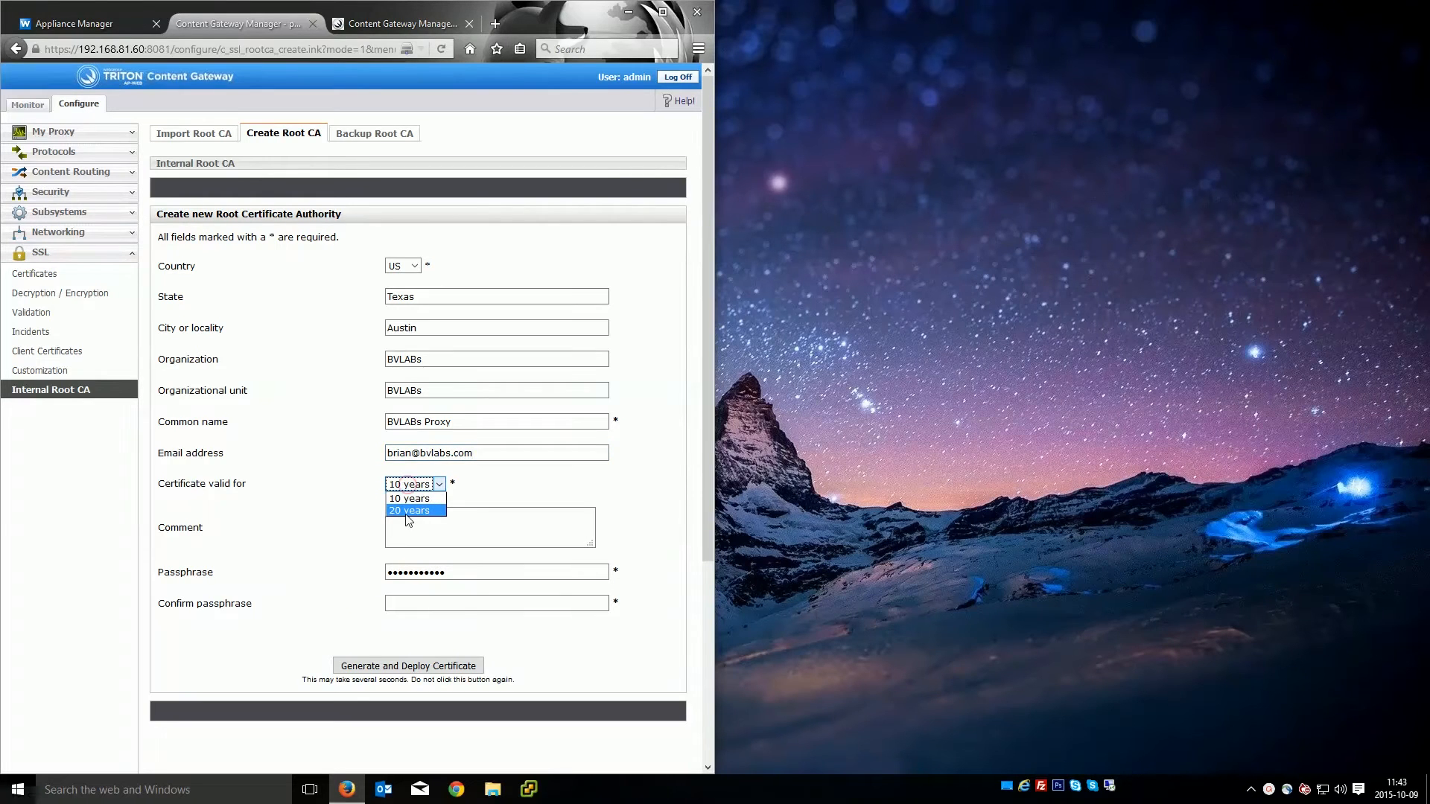
left_click(409, 510)
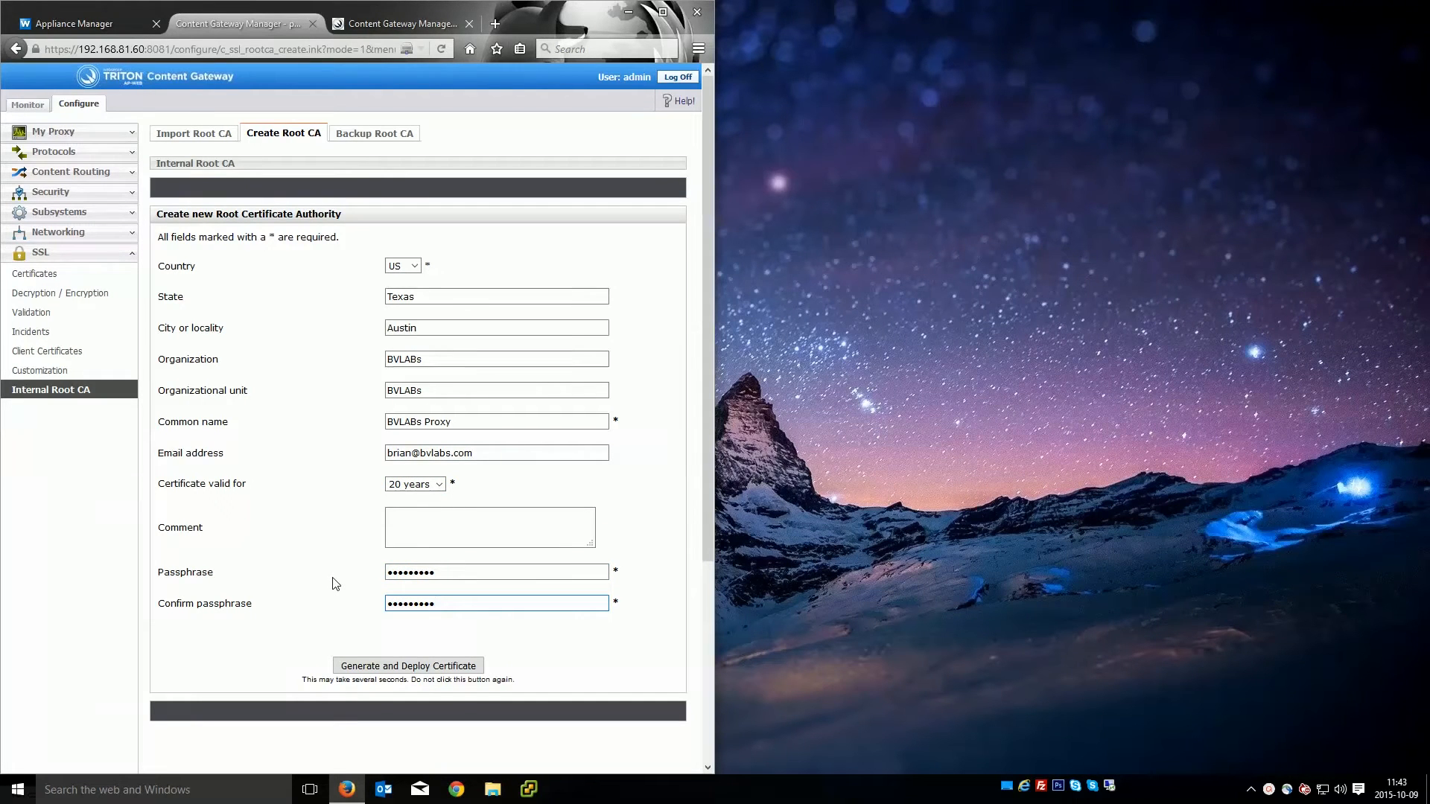
mouse_move(343, 600)
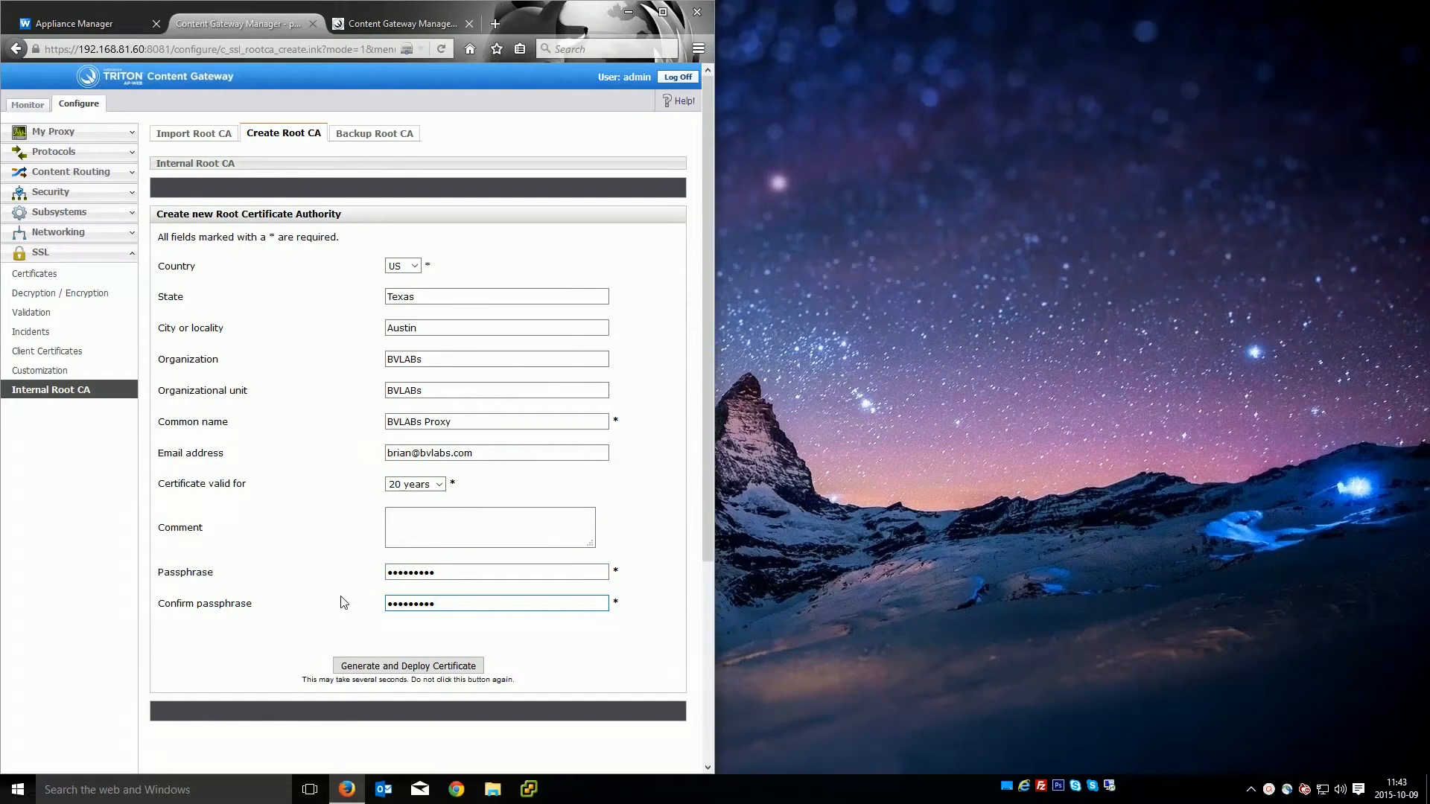
mouse_move(336, 523)
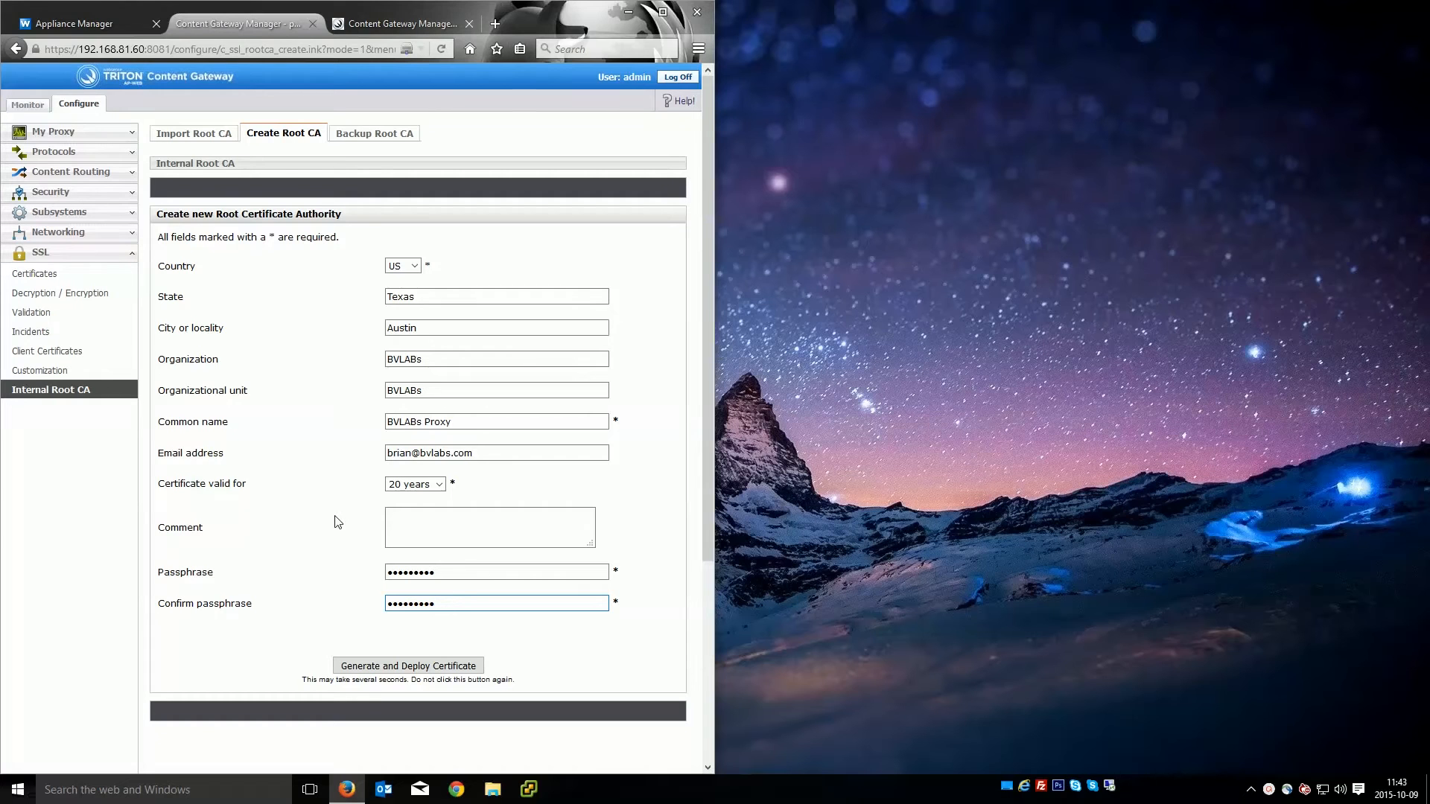
mouse_move(354, 587)
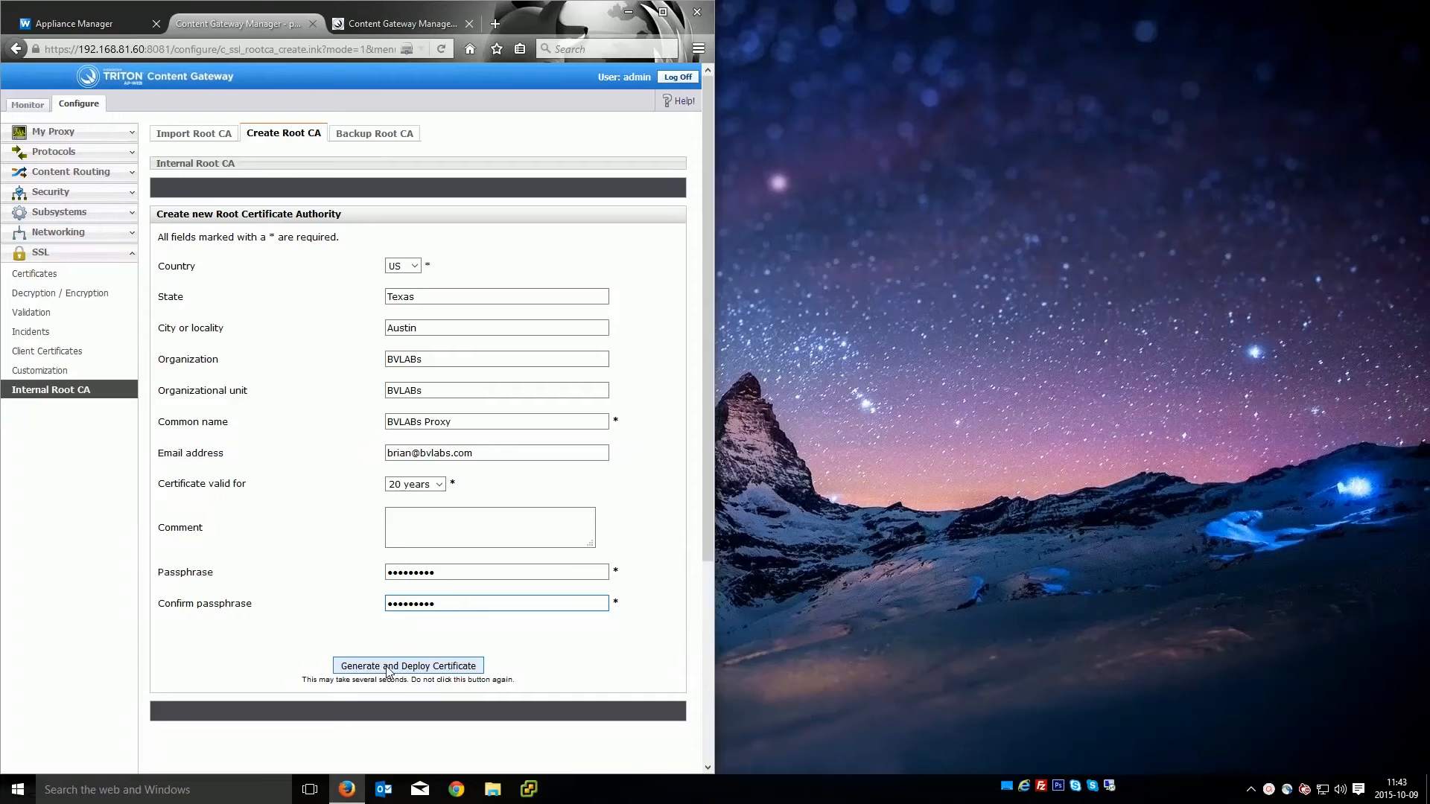
Step: Generate and deploy the BVLABs Proxy root CA, then restart the gateway from My Proxy > Basic
left_click(407, 666)
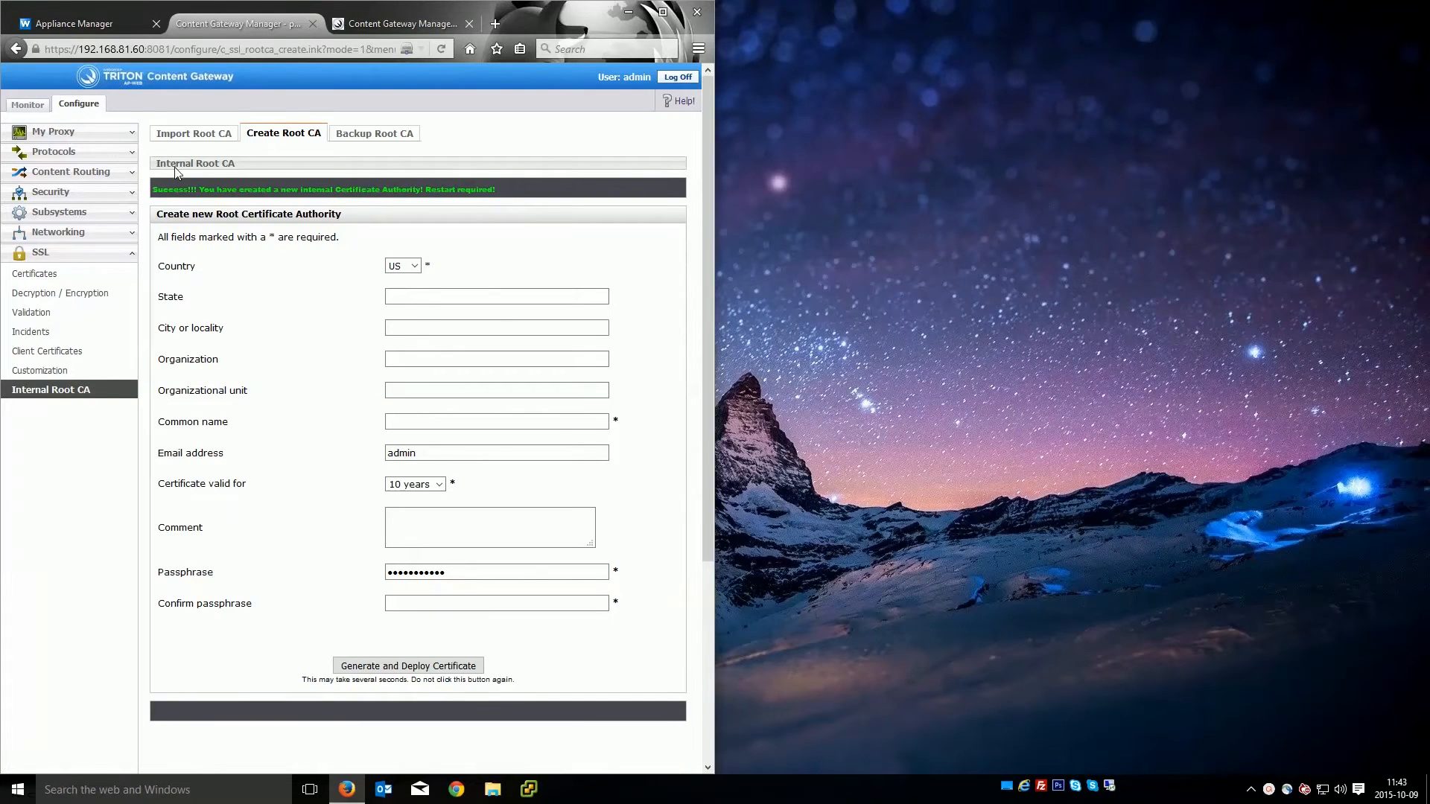
left_click(53, 131)
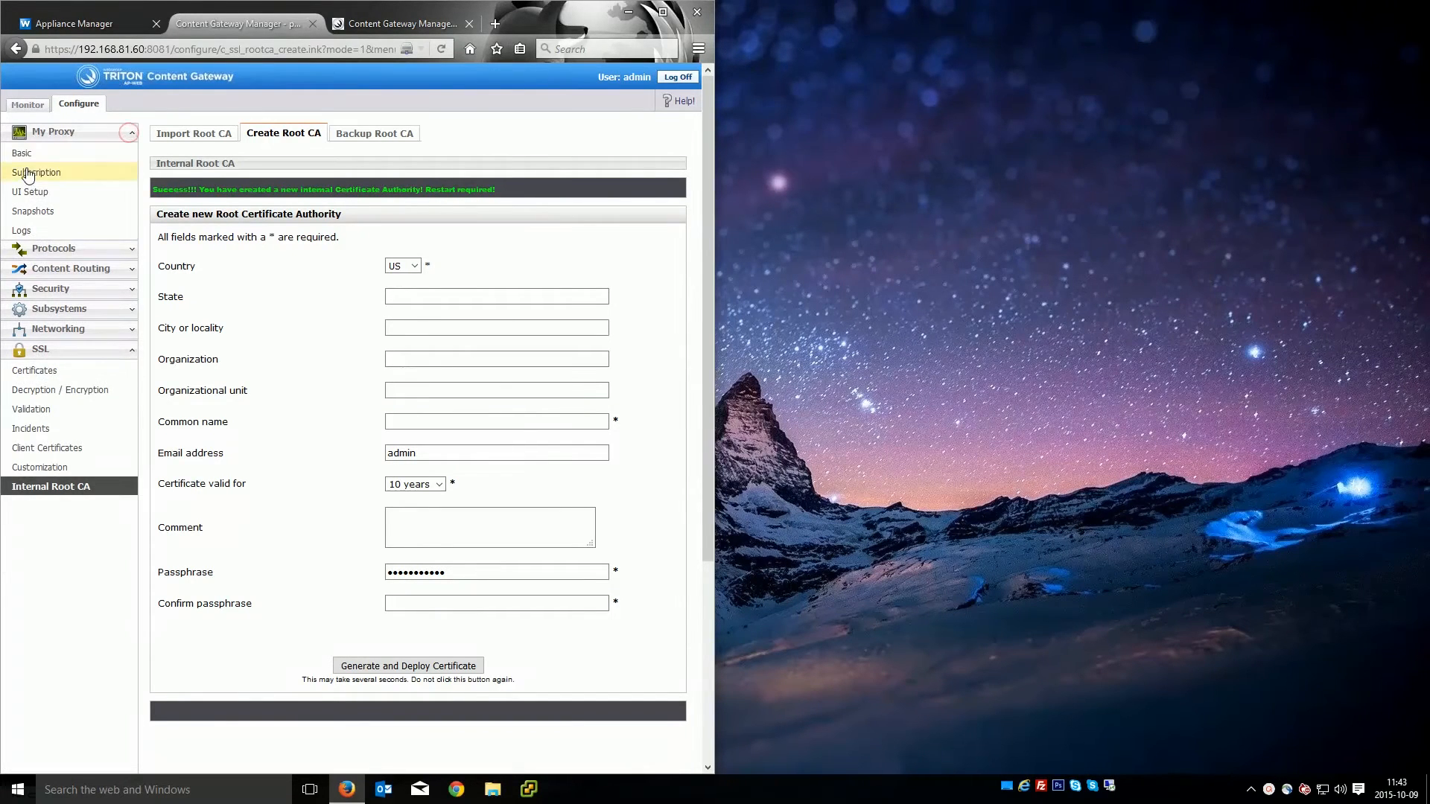
left_click(20, 152)
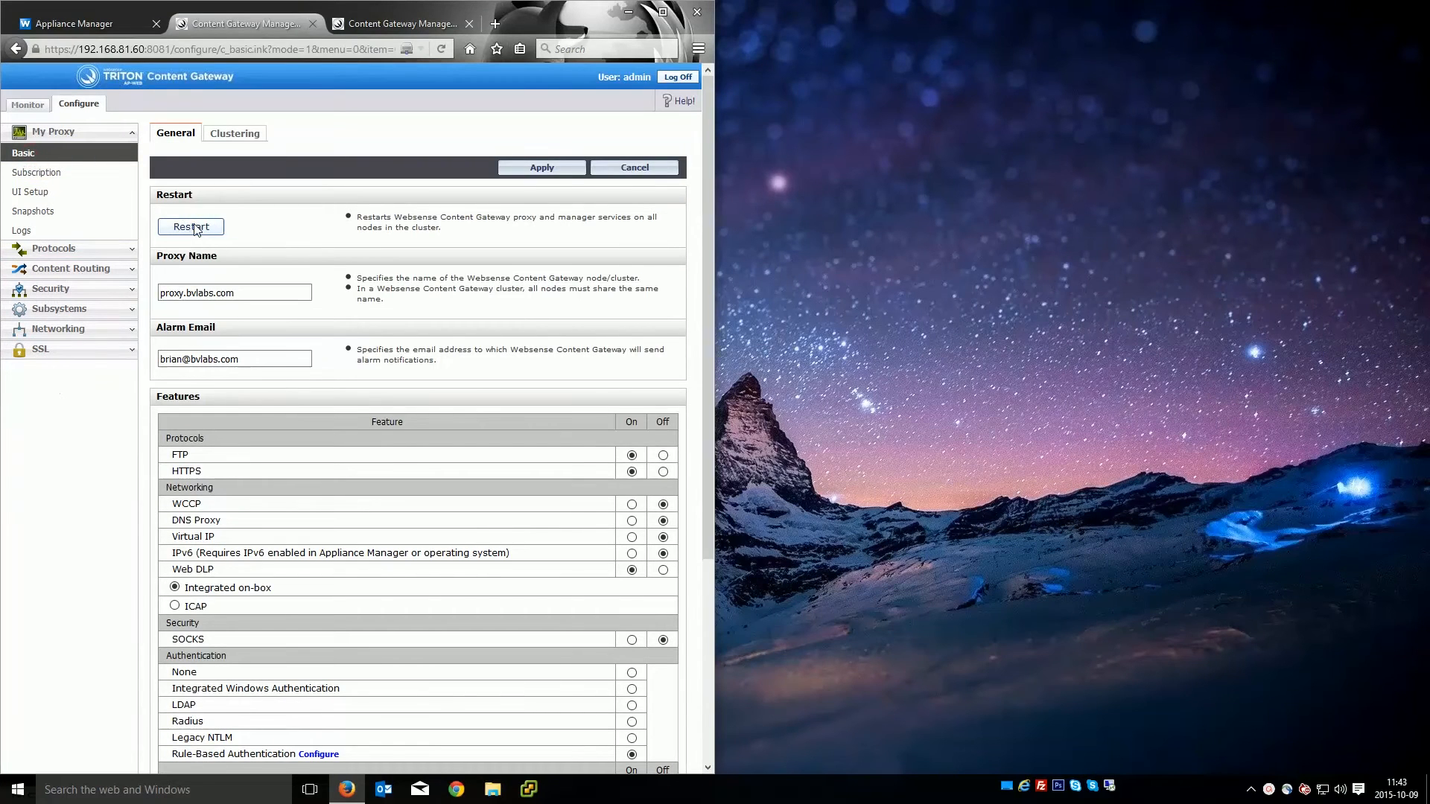
left_click(191, 226)
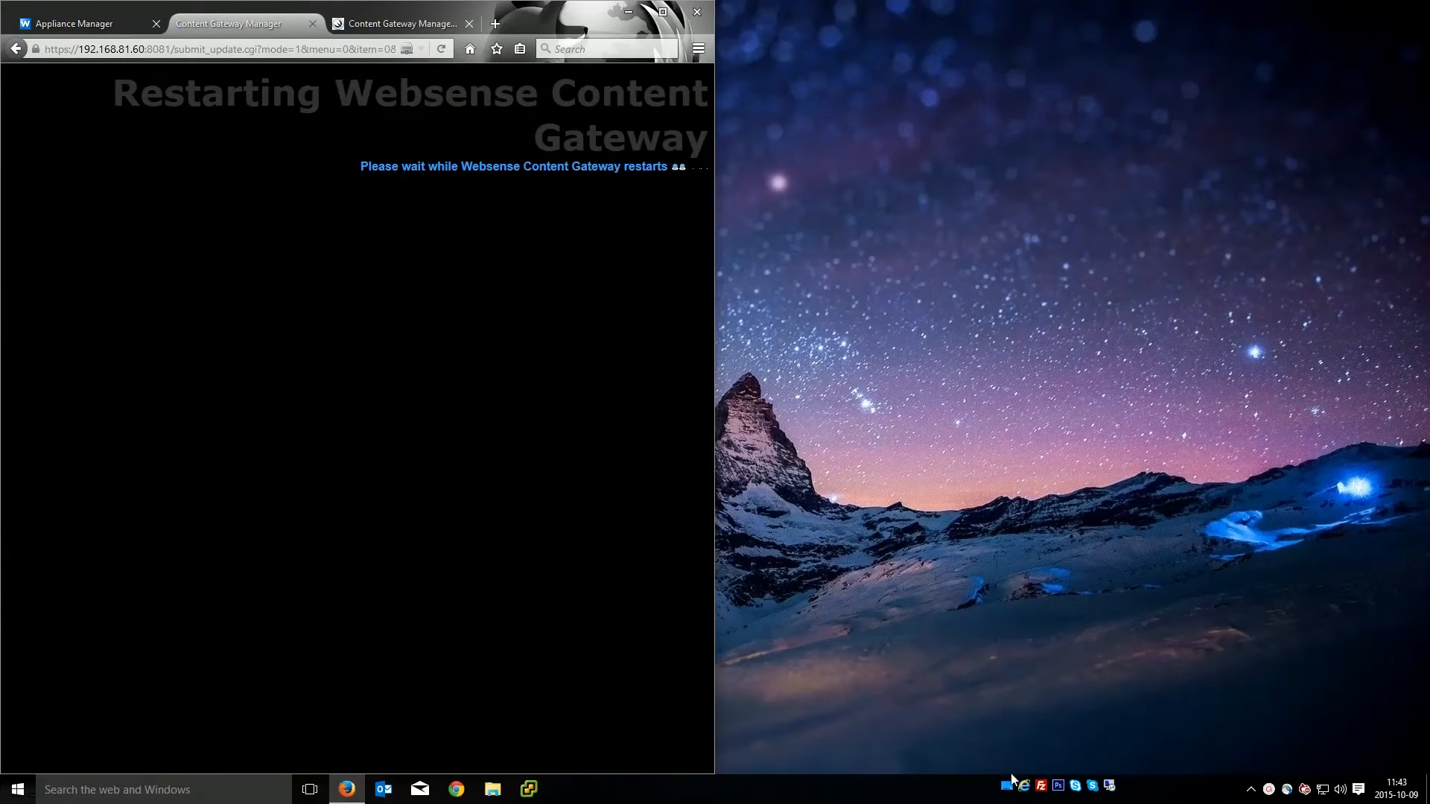
Step: Verify the LAN proxy proxy.bvlabs.com:8080 in Internet Options, hit Google's certificate warning, and close IE
left_click(1371, 28)
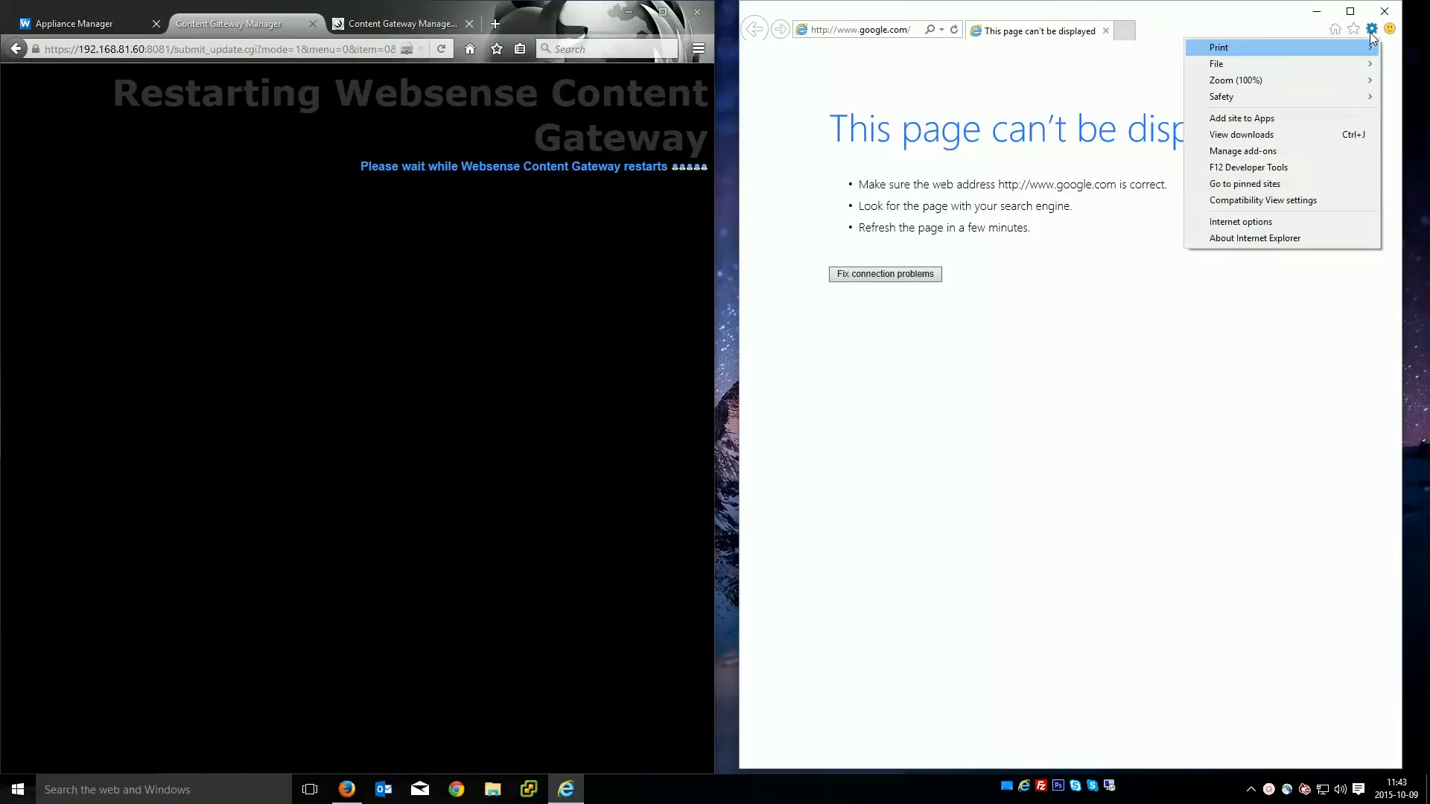
left_click(1241, 220)
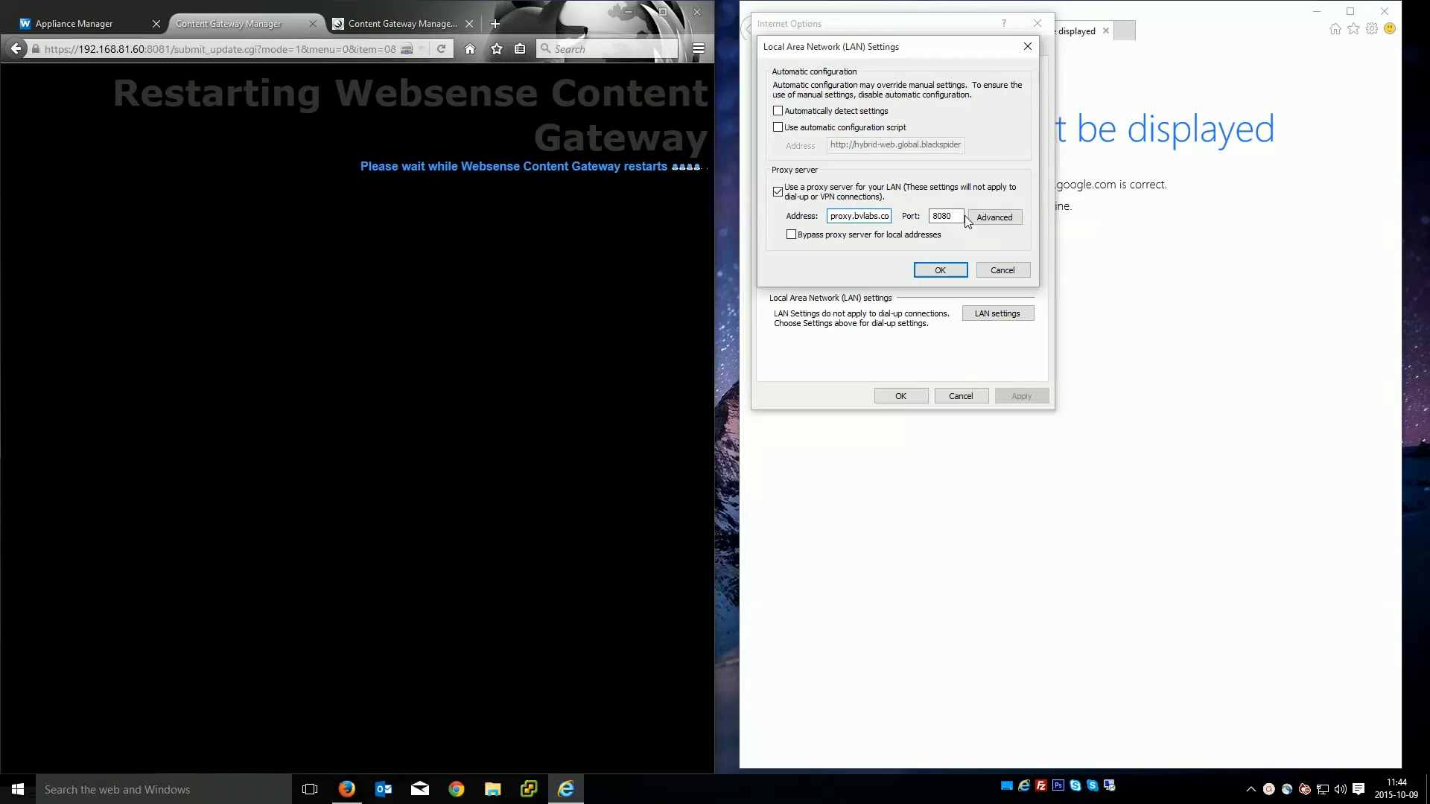
left_click(940, 270)
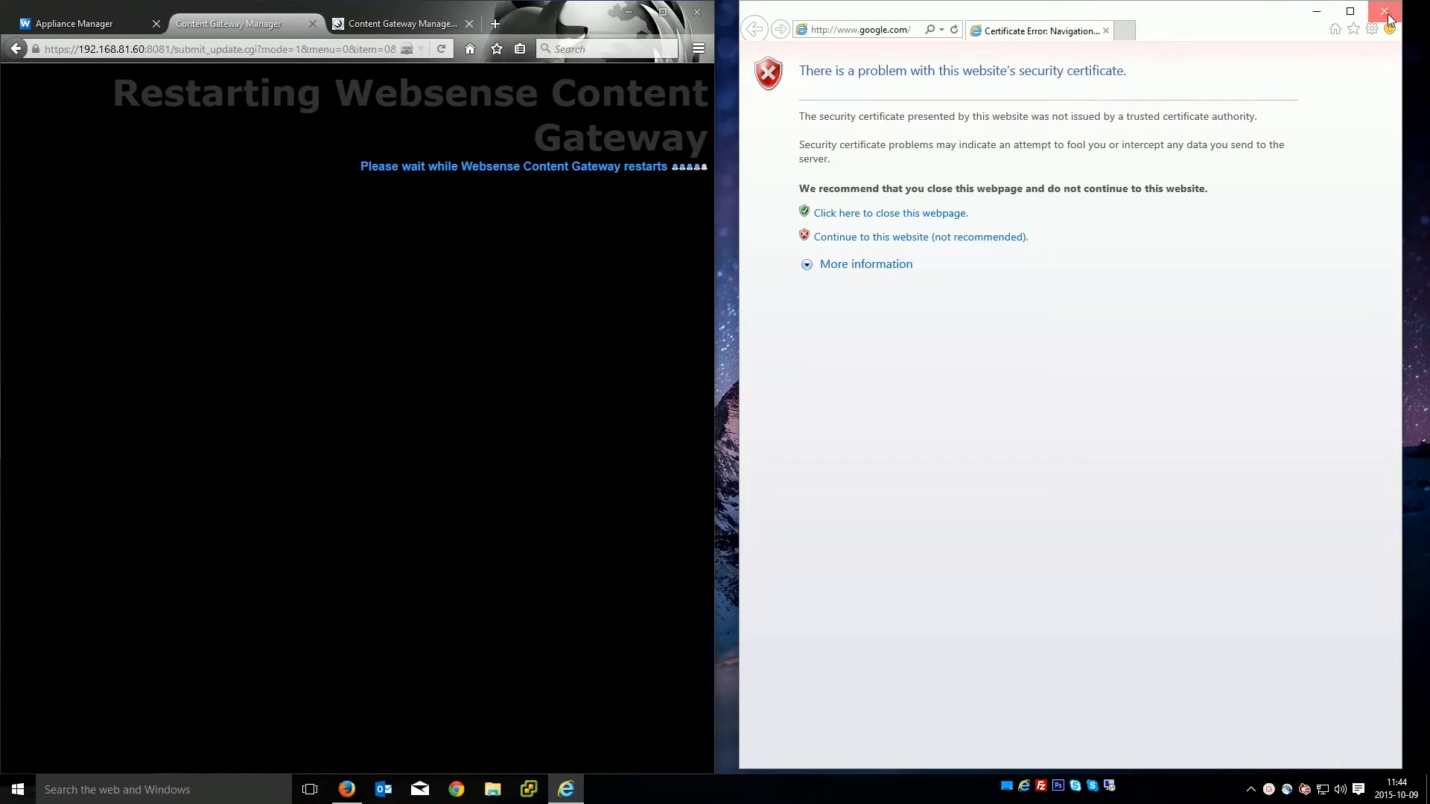
left_click(1384, 11)
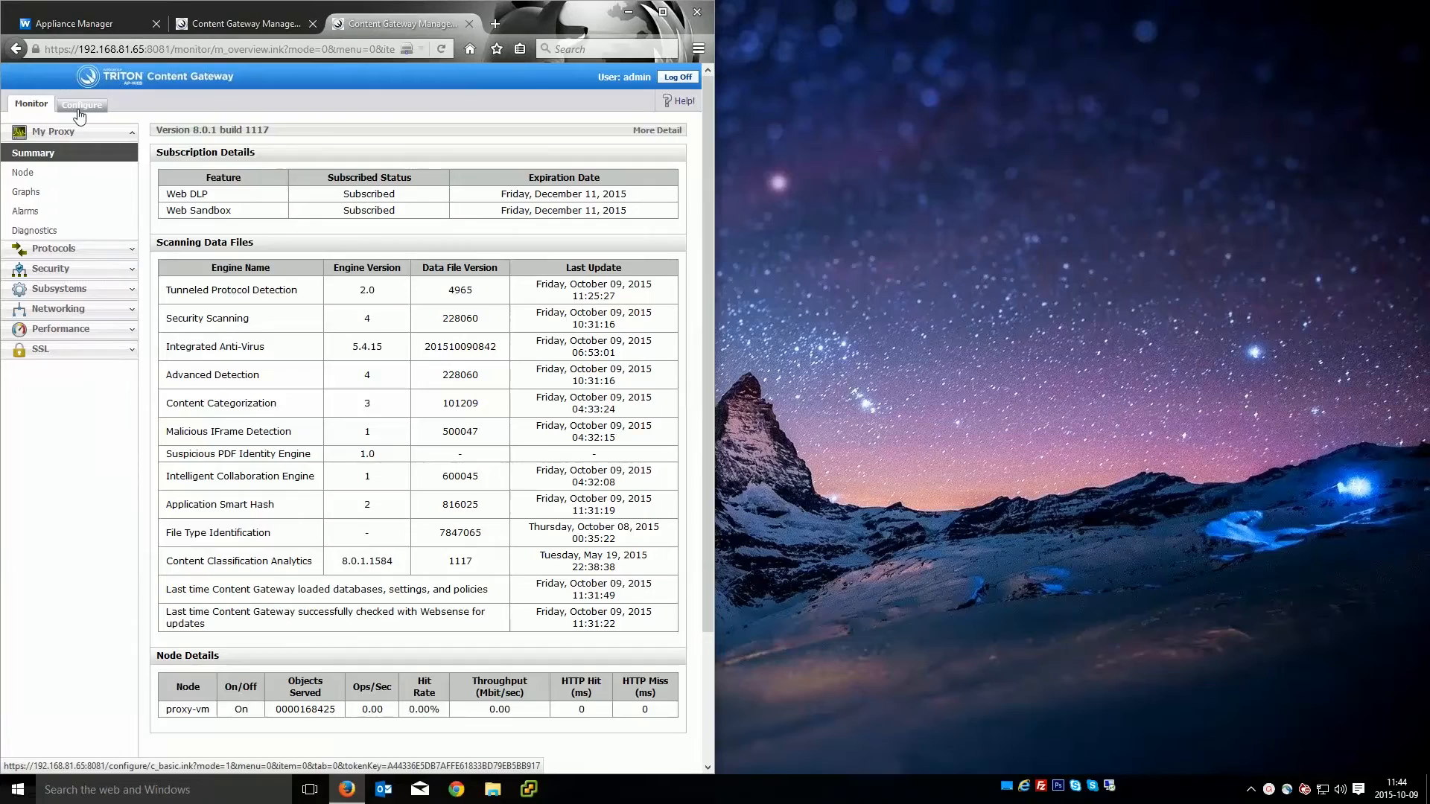
Step: On gateway 192.168.81.60, go to SSL > Internal Root CA and show the Backup Root CA page
left_click(81, 104)
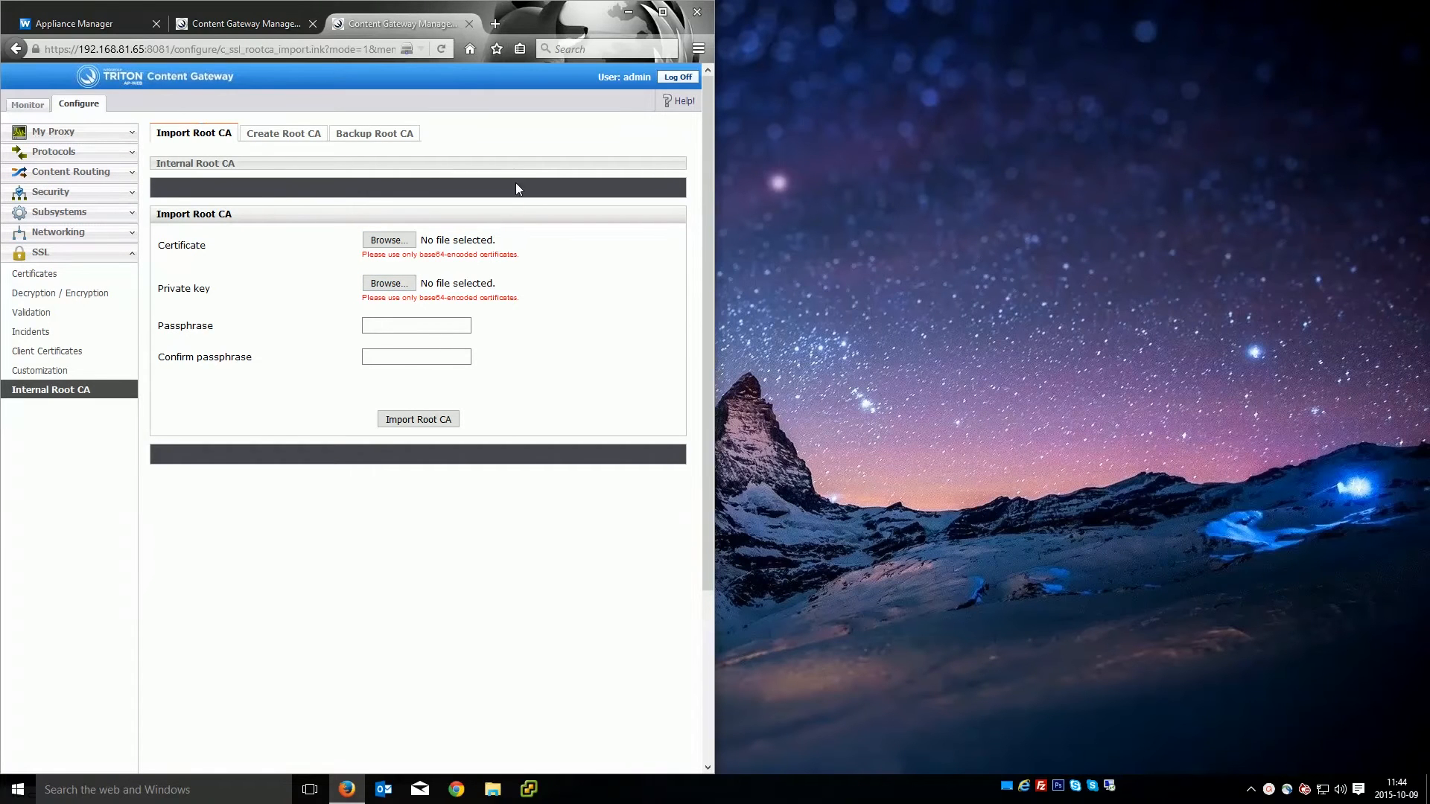
mouse_move(379, 217)
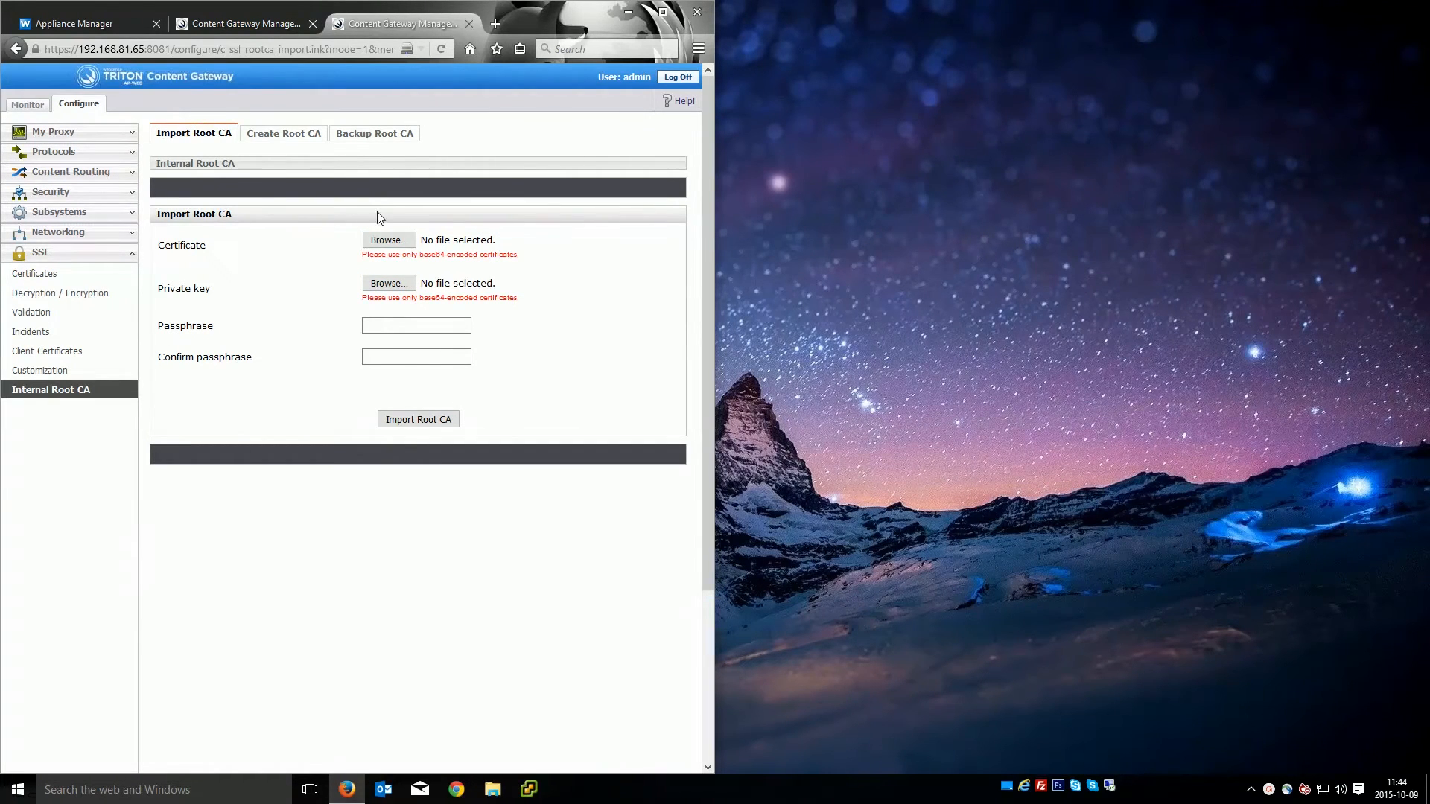
mouse_move(296, 178)
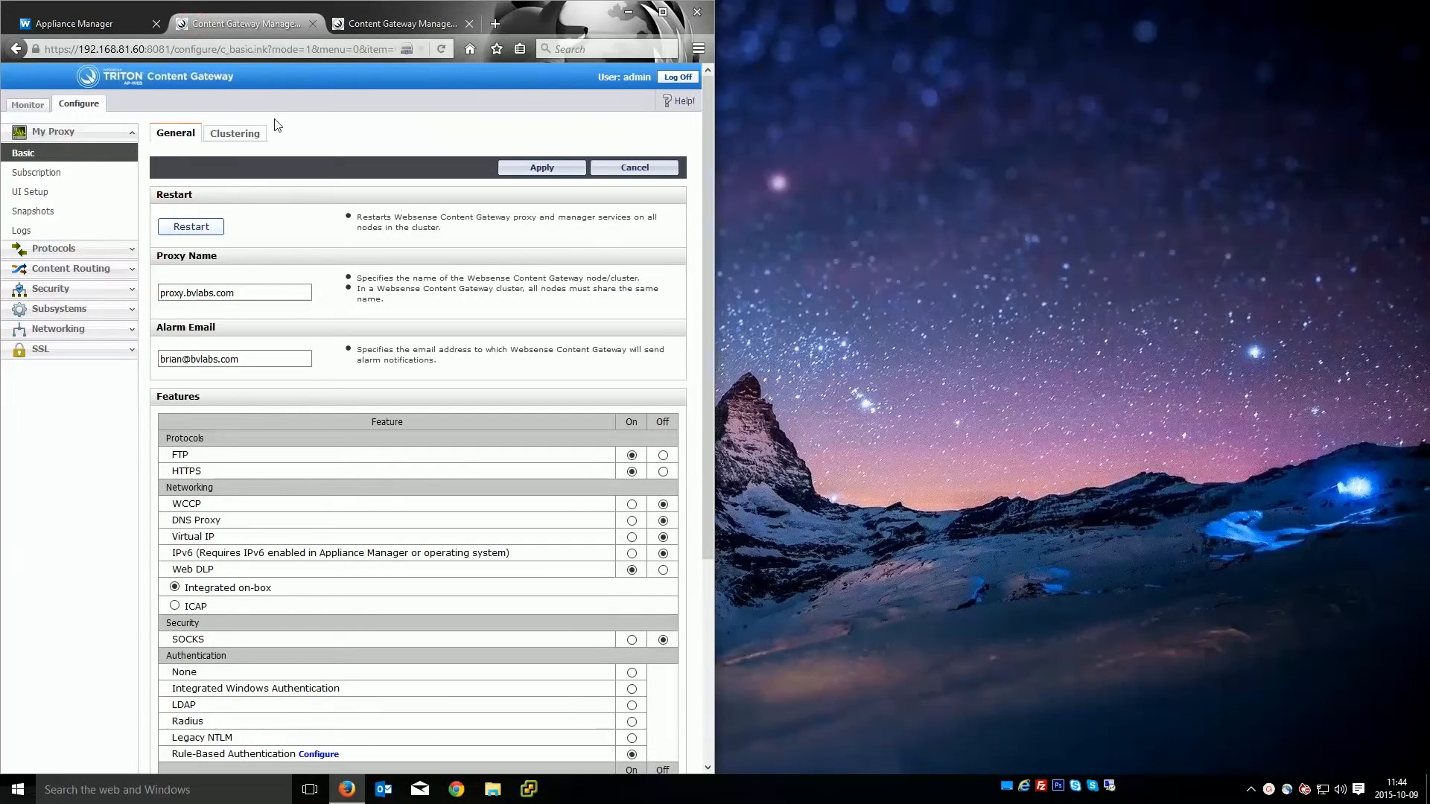
mouse_move(280, 119)
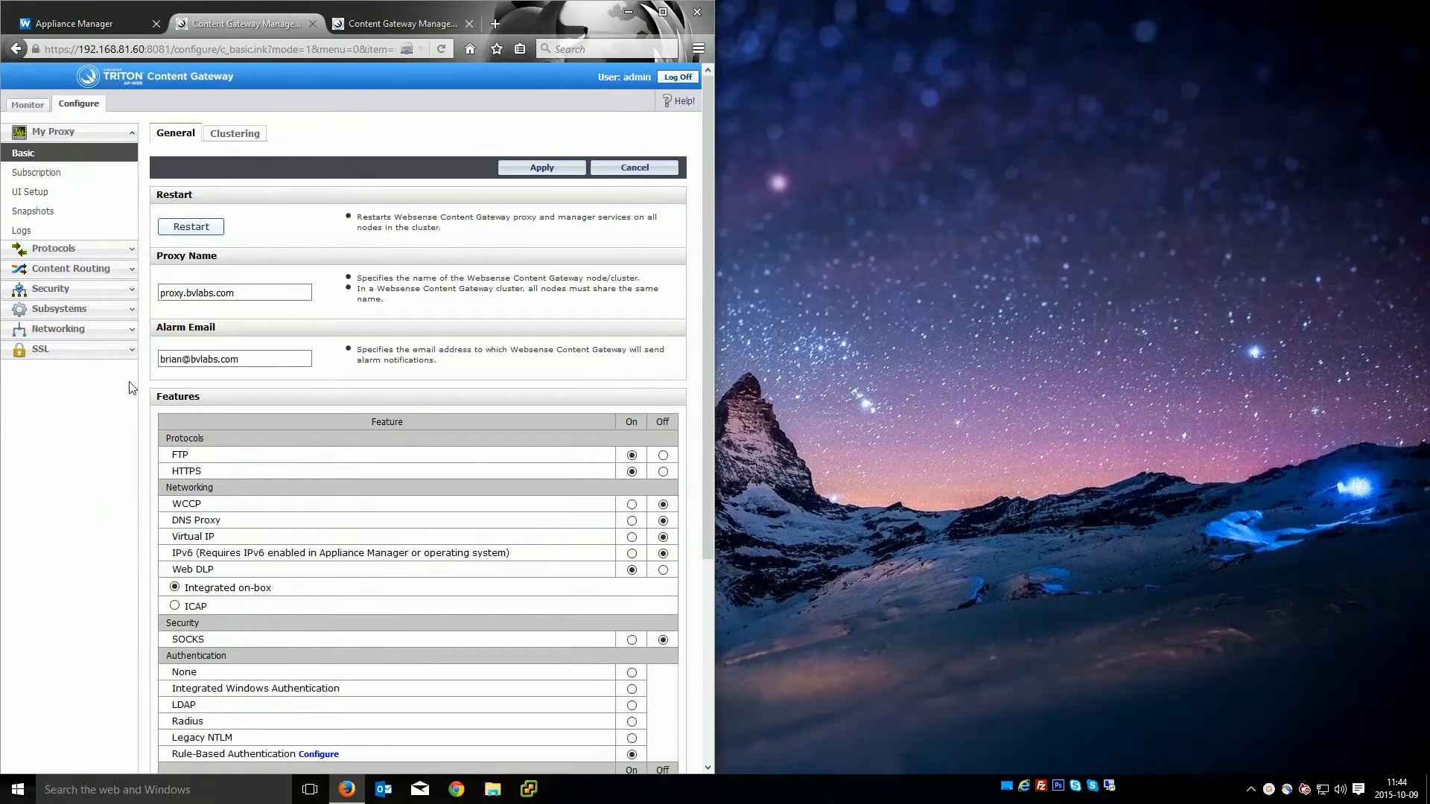
left_click(40, 348)
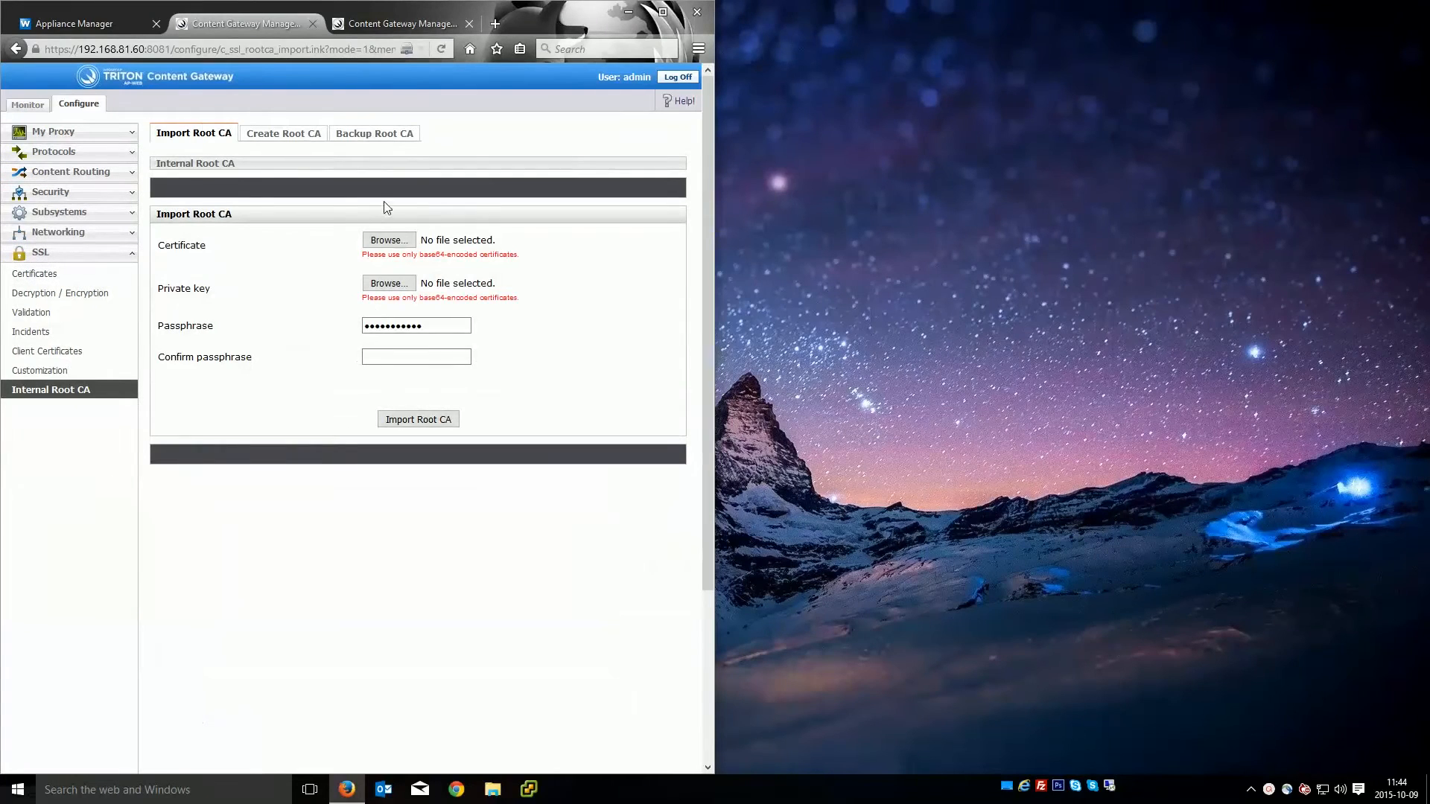
left_click(376, 134)
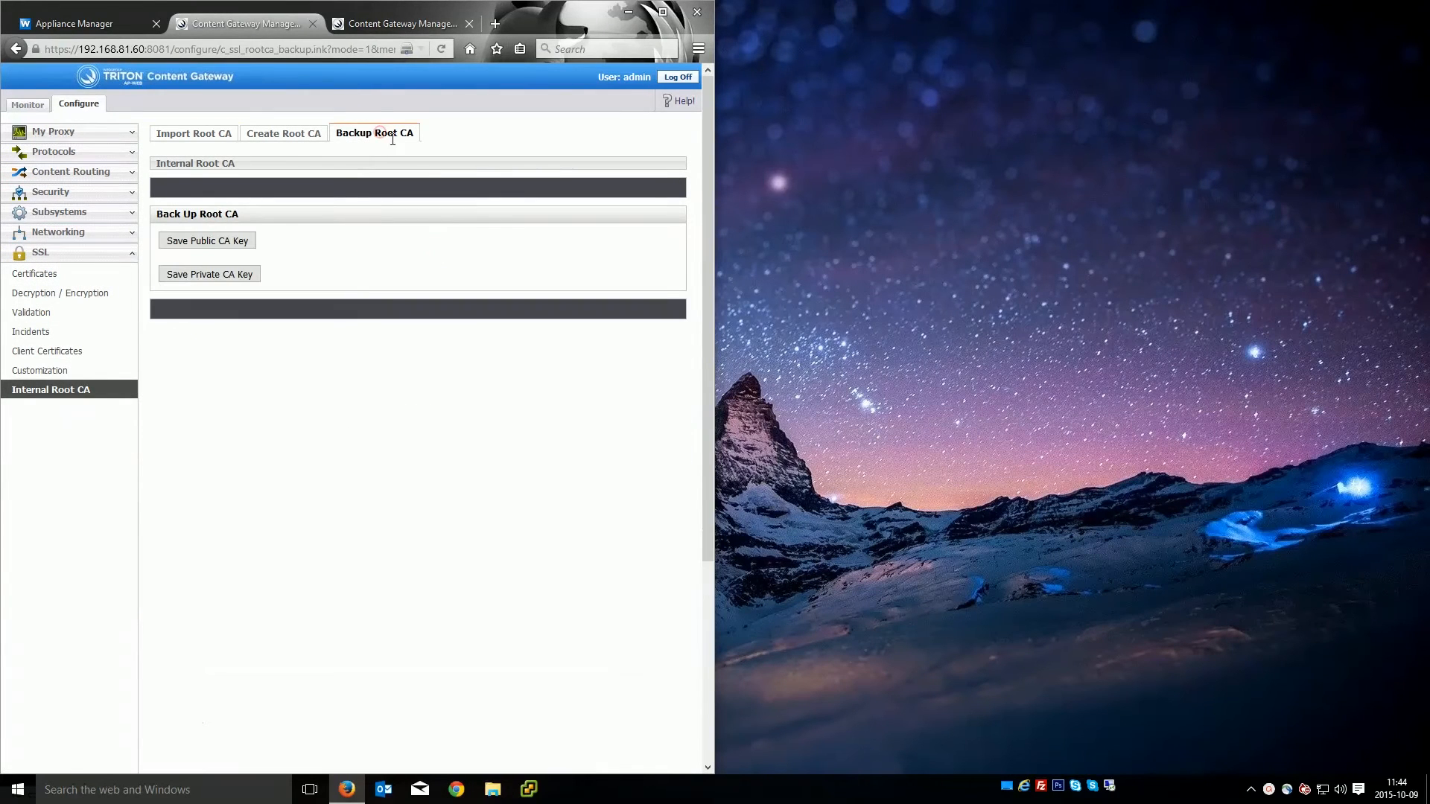
mouse_move(367, 155)
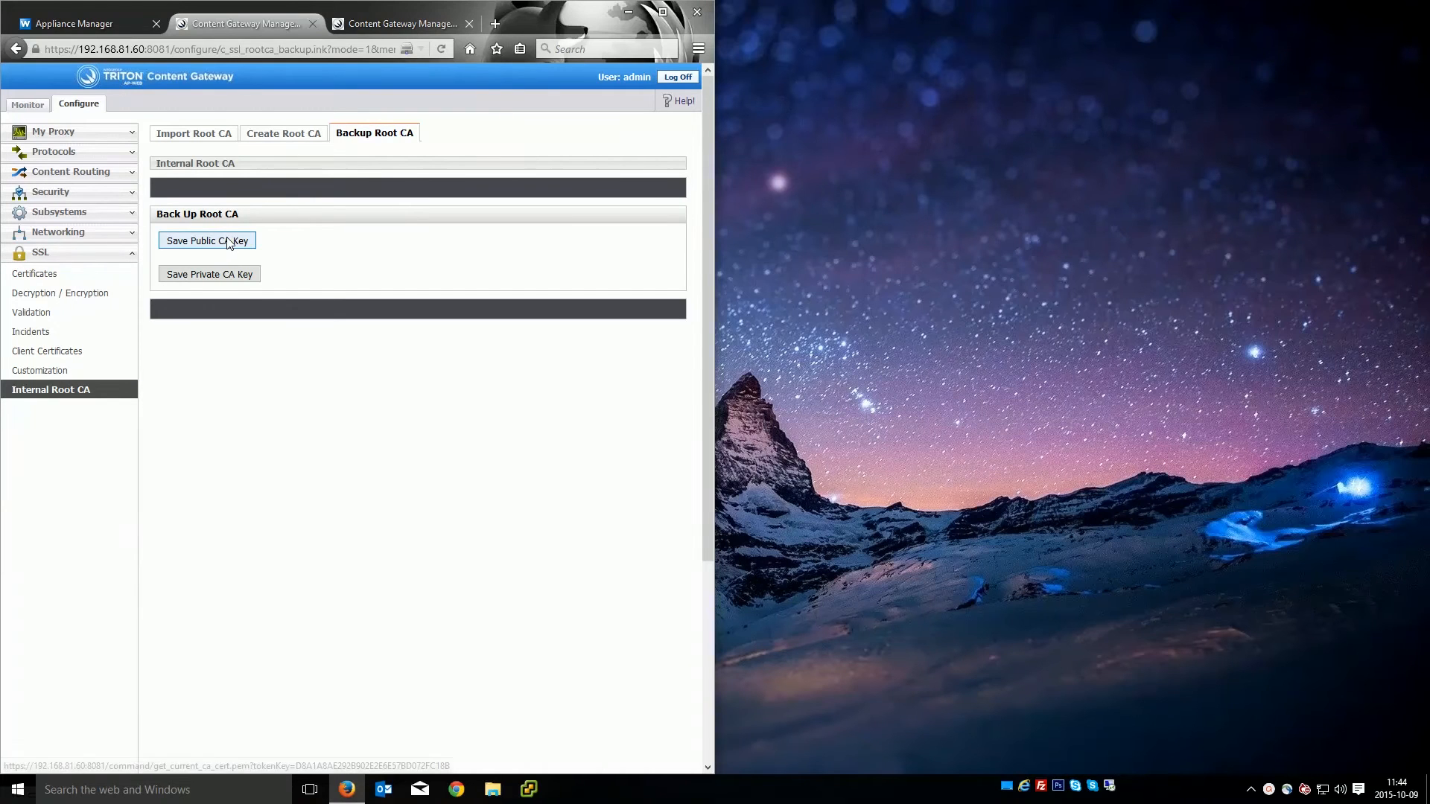
Step: Save the public and private CA keys to the desktop, then switch to gateway 192.168.81.65's Import Root CA page
left_click(208, 274)
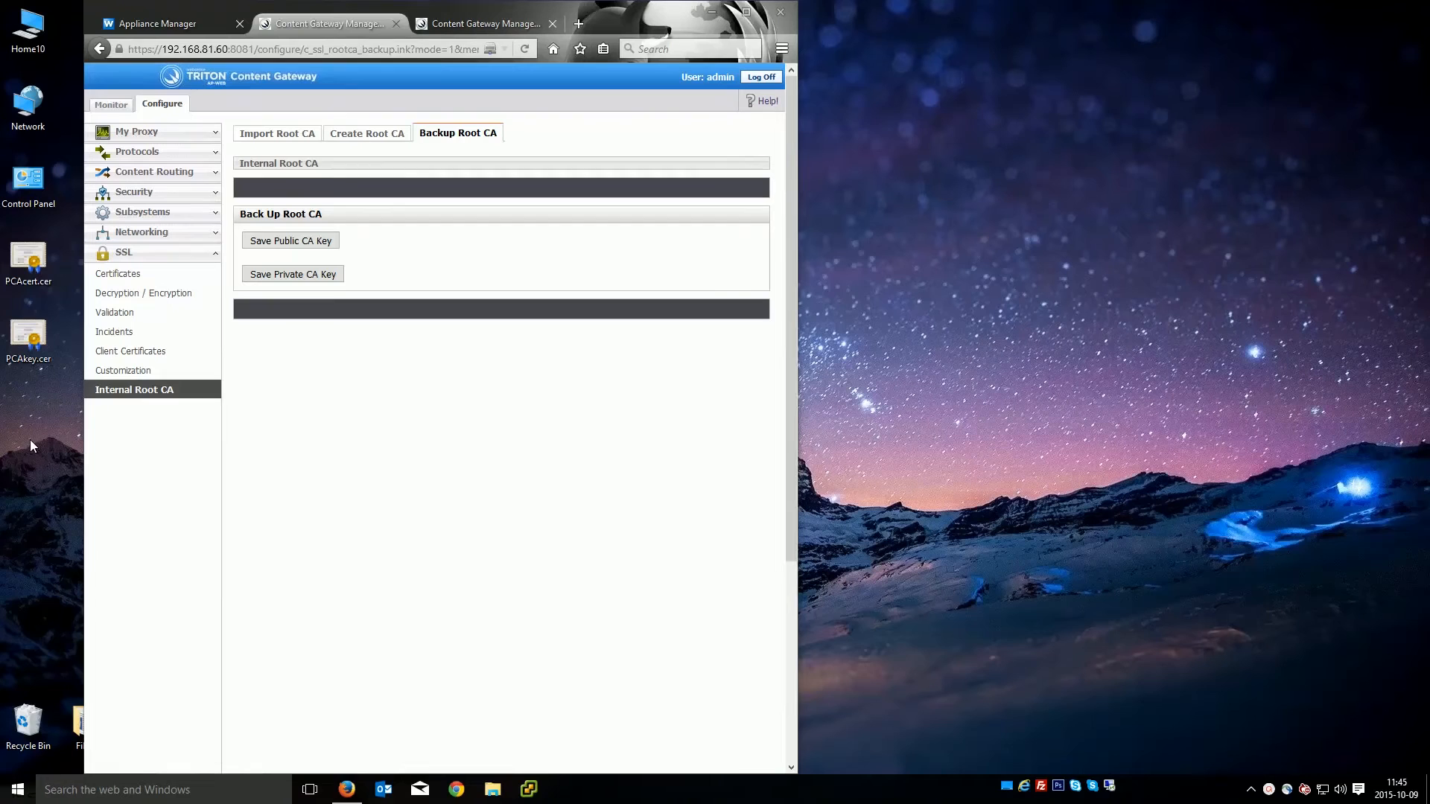
left_click(28, 254)
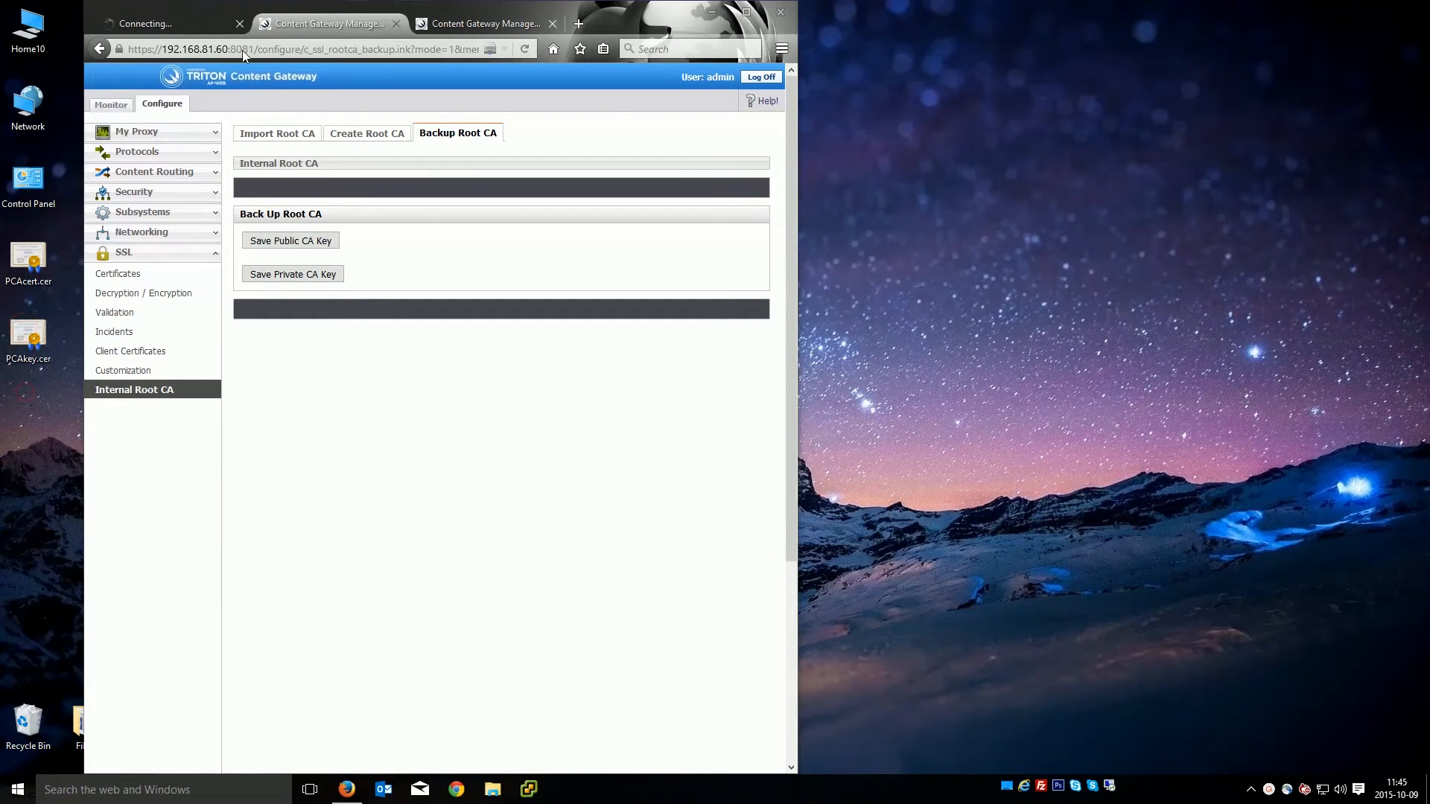
mouse_move(333, 9)
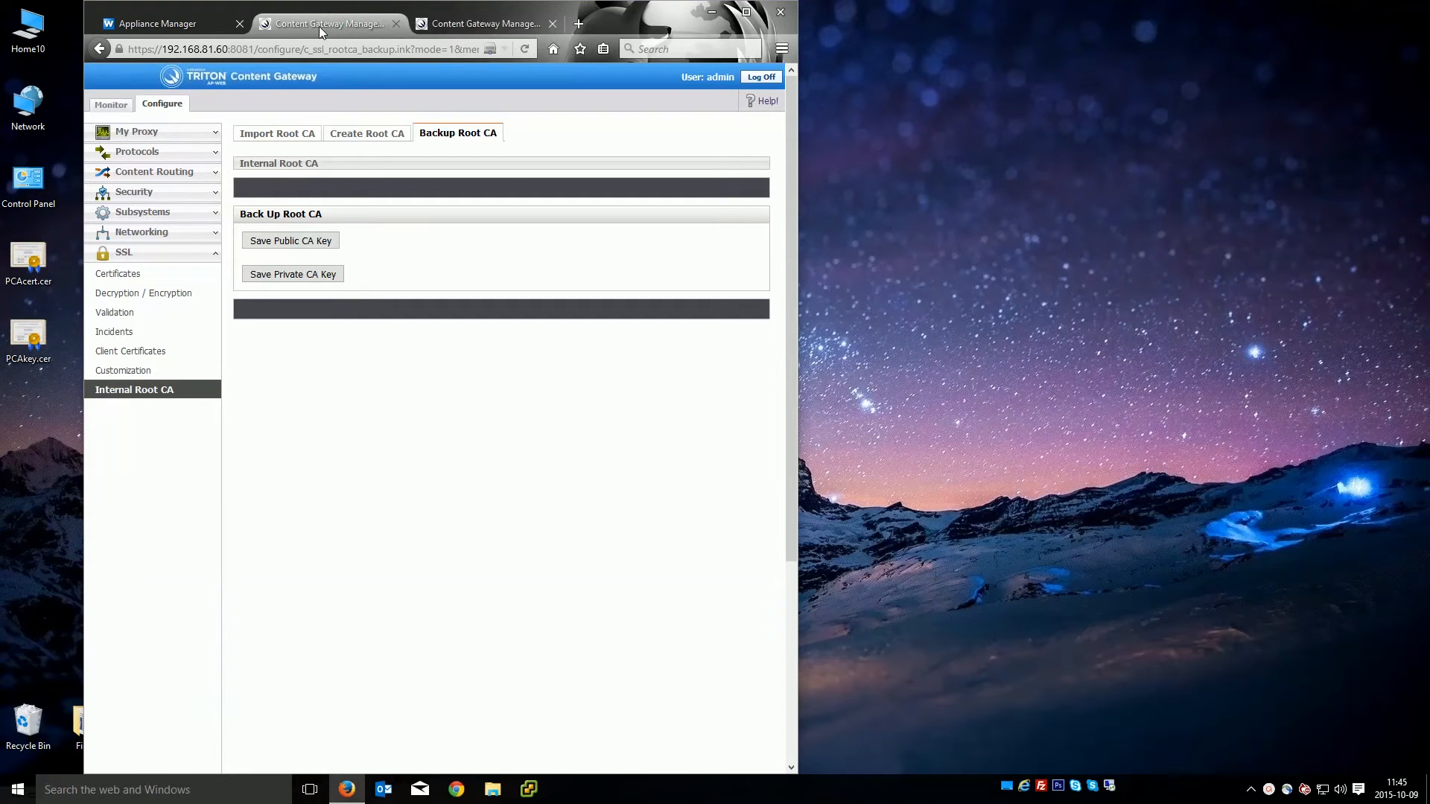
left_click(486, 24)
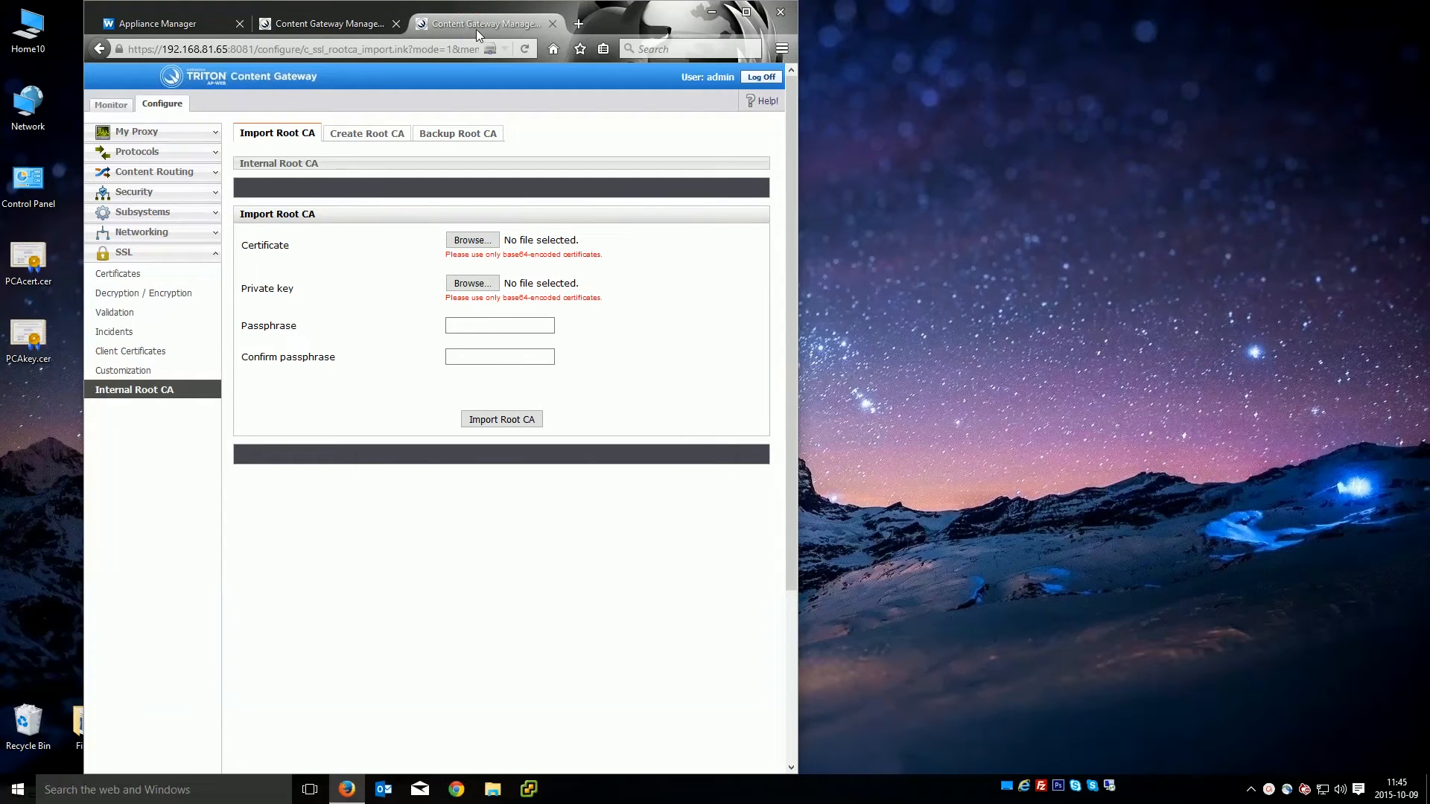
mouse_move(220, 46)
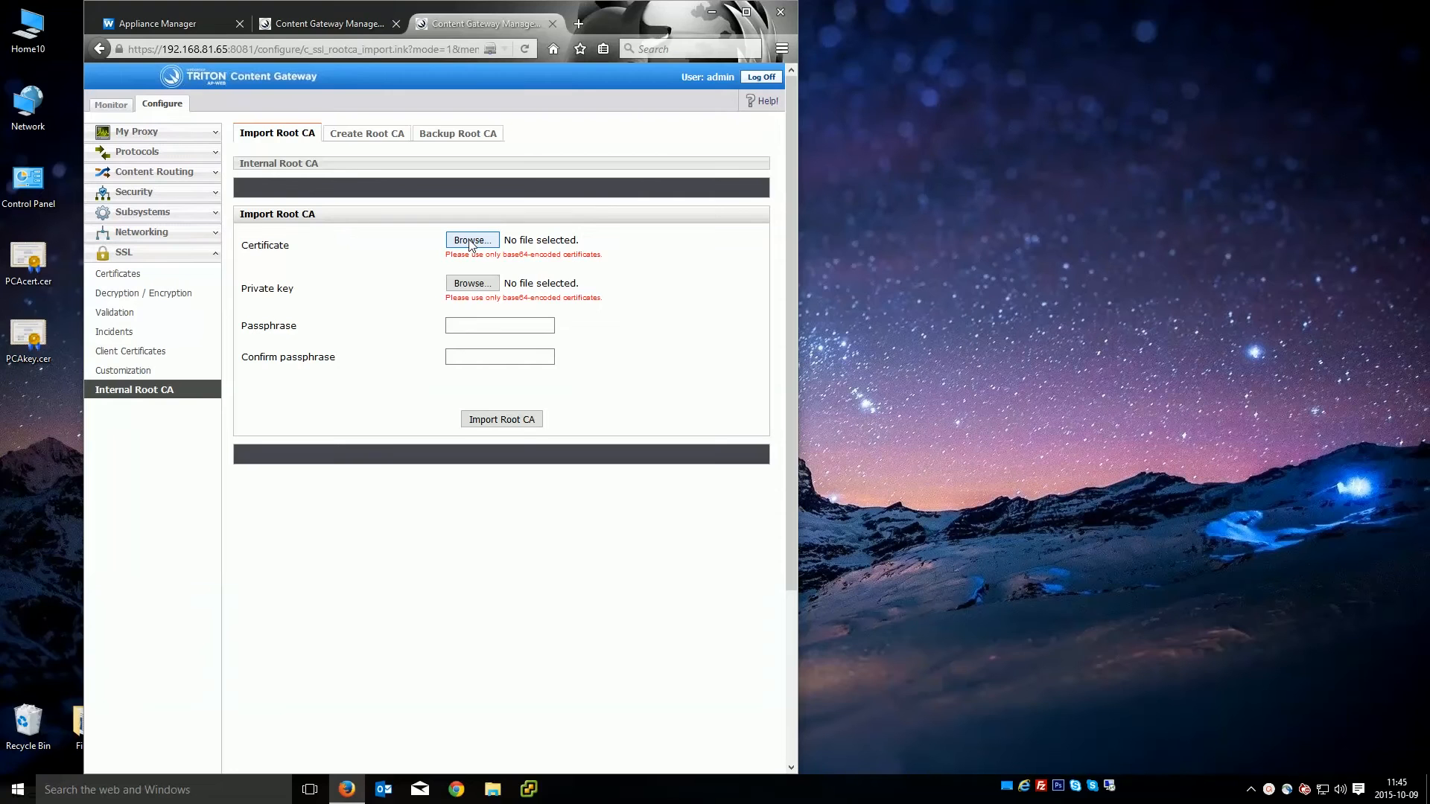
Step: Import PCAcert.cer and PCAkey.cer with the passphrase, confirming the root CA imported successfully
left_click(471, 240)
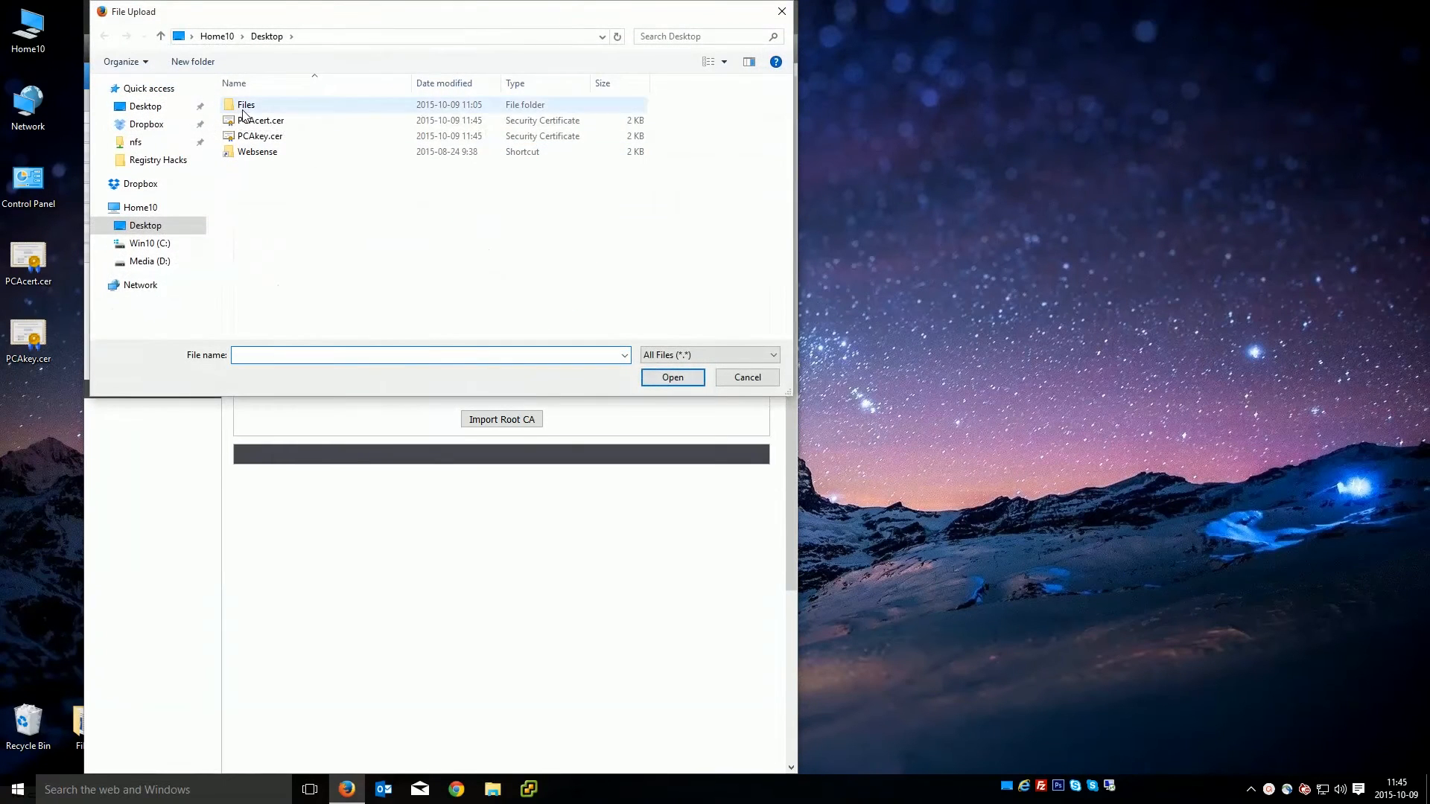
left_click(672, 378)
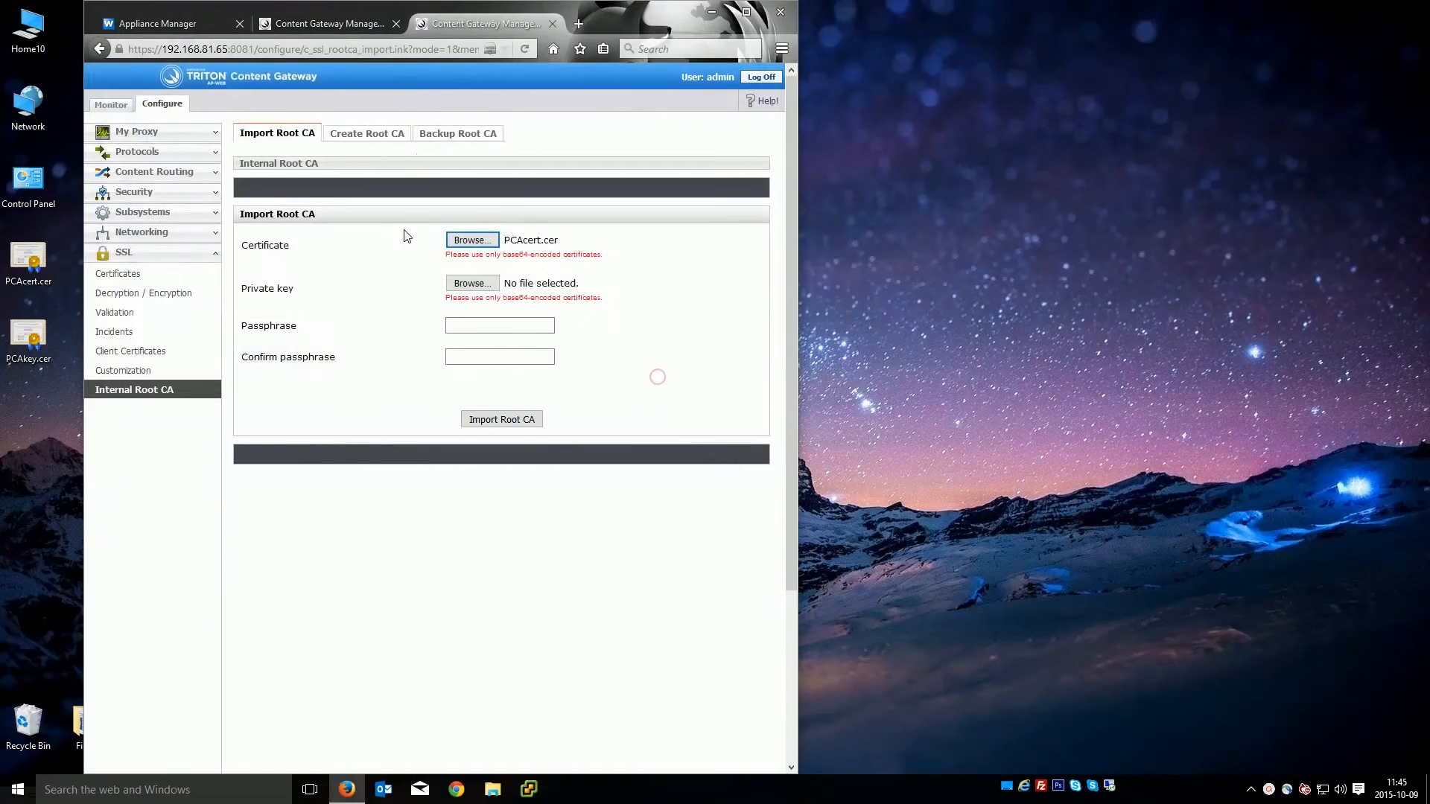
left_click(470, 283)
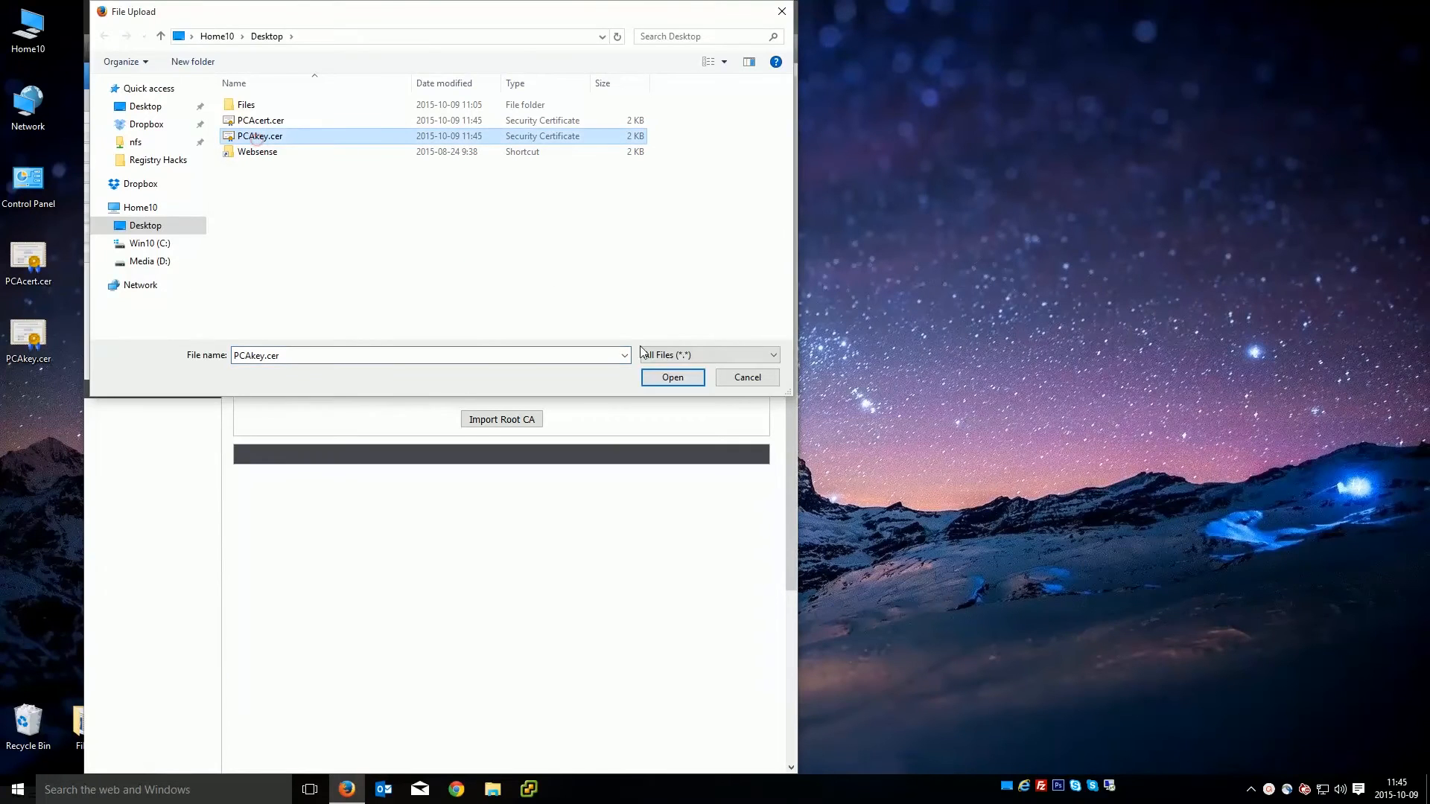
left_click(672, 377)
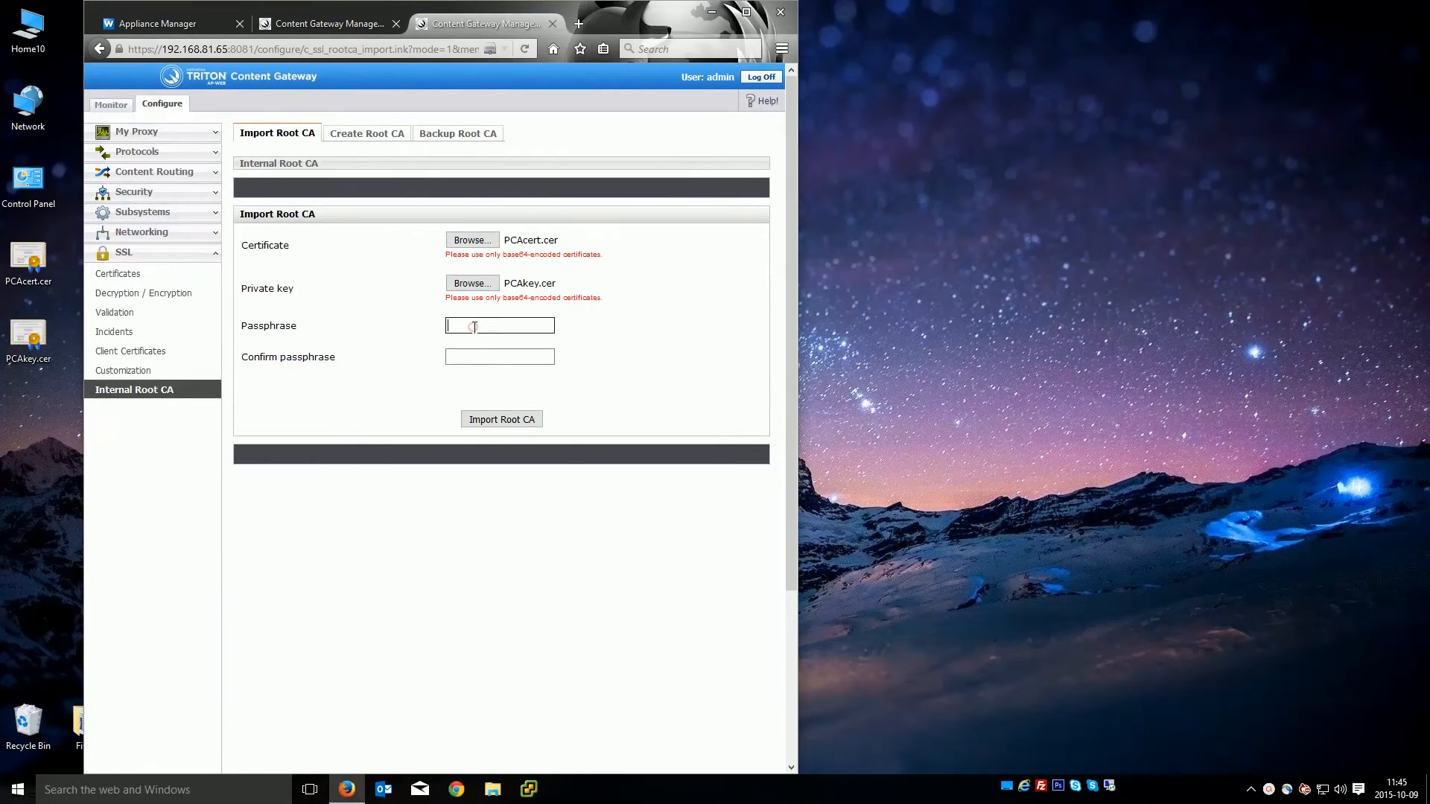
type("***")
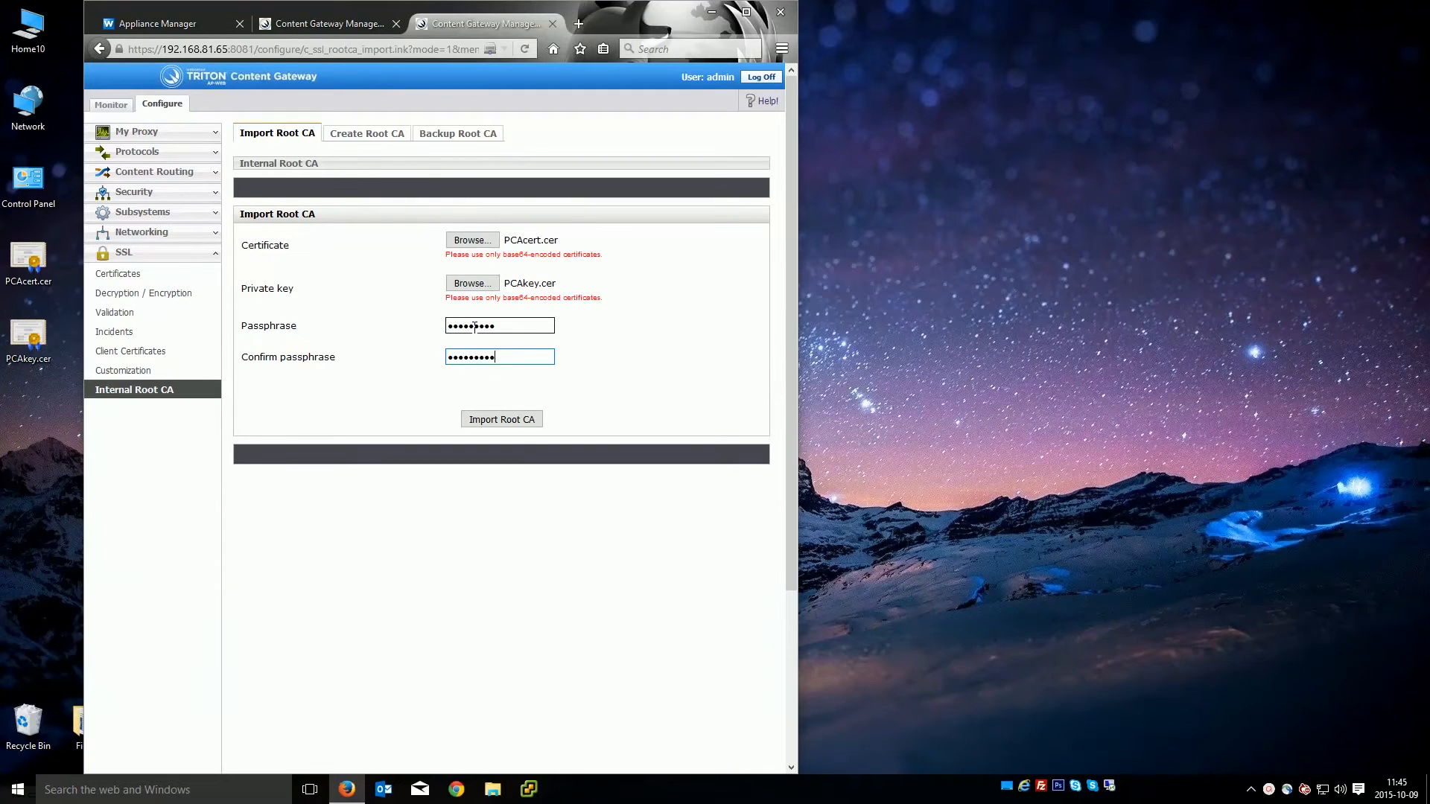
left_click(501, 420)
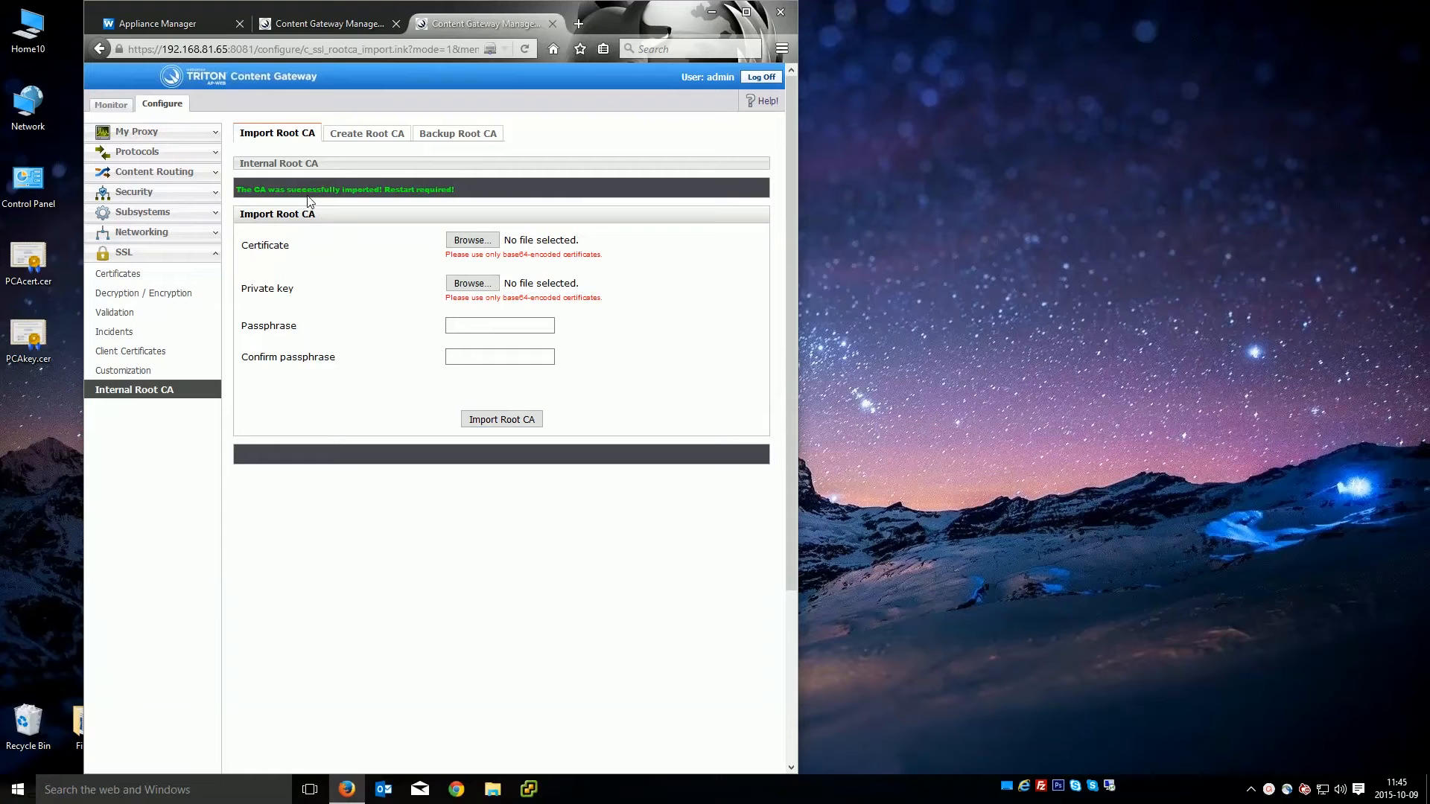
left_click(140, 131)
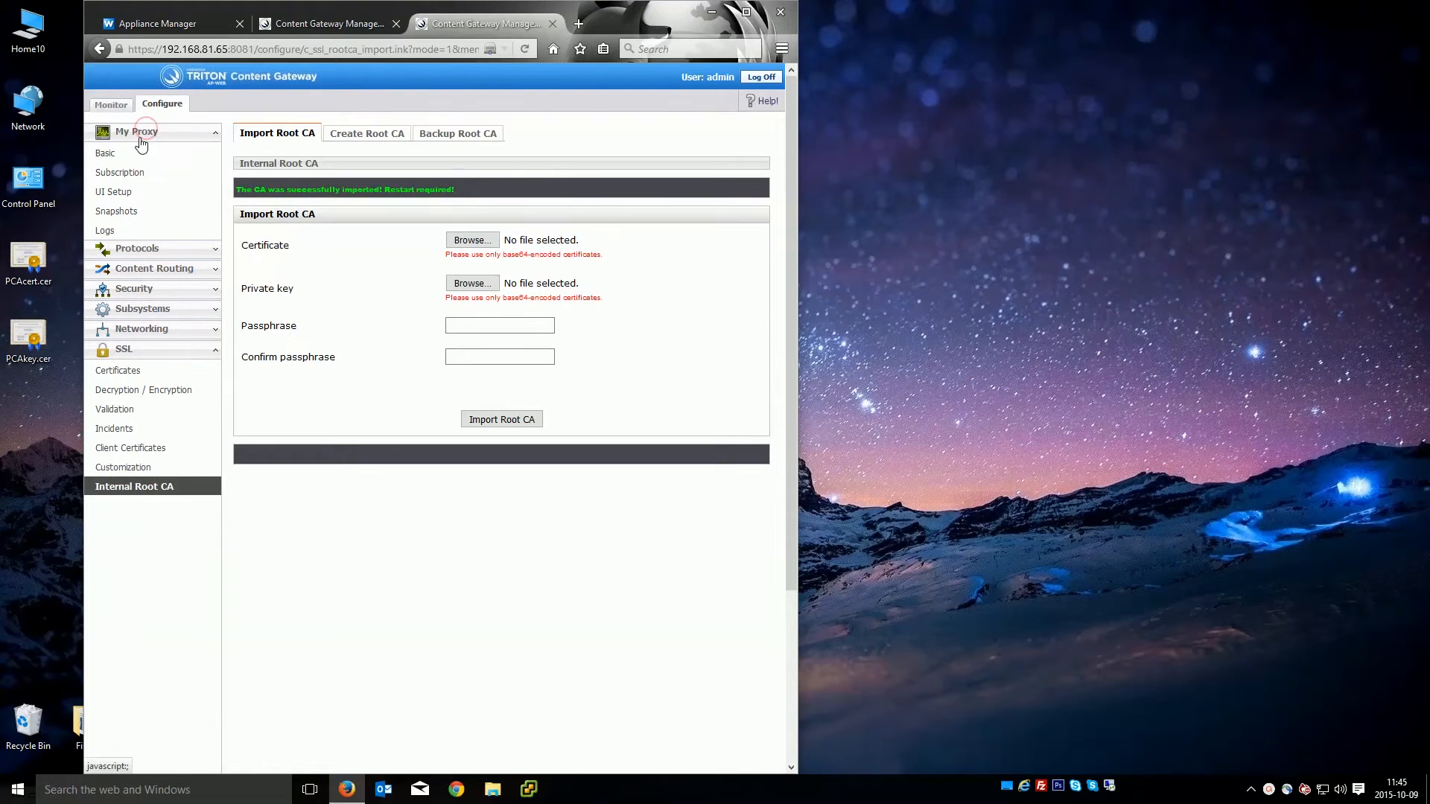
Step: Restart the proxy services from My Proxy > Basic so the imported root CA takes effect
left_click(104, 152)
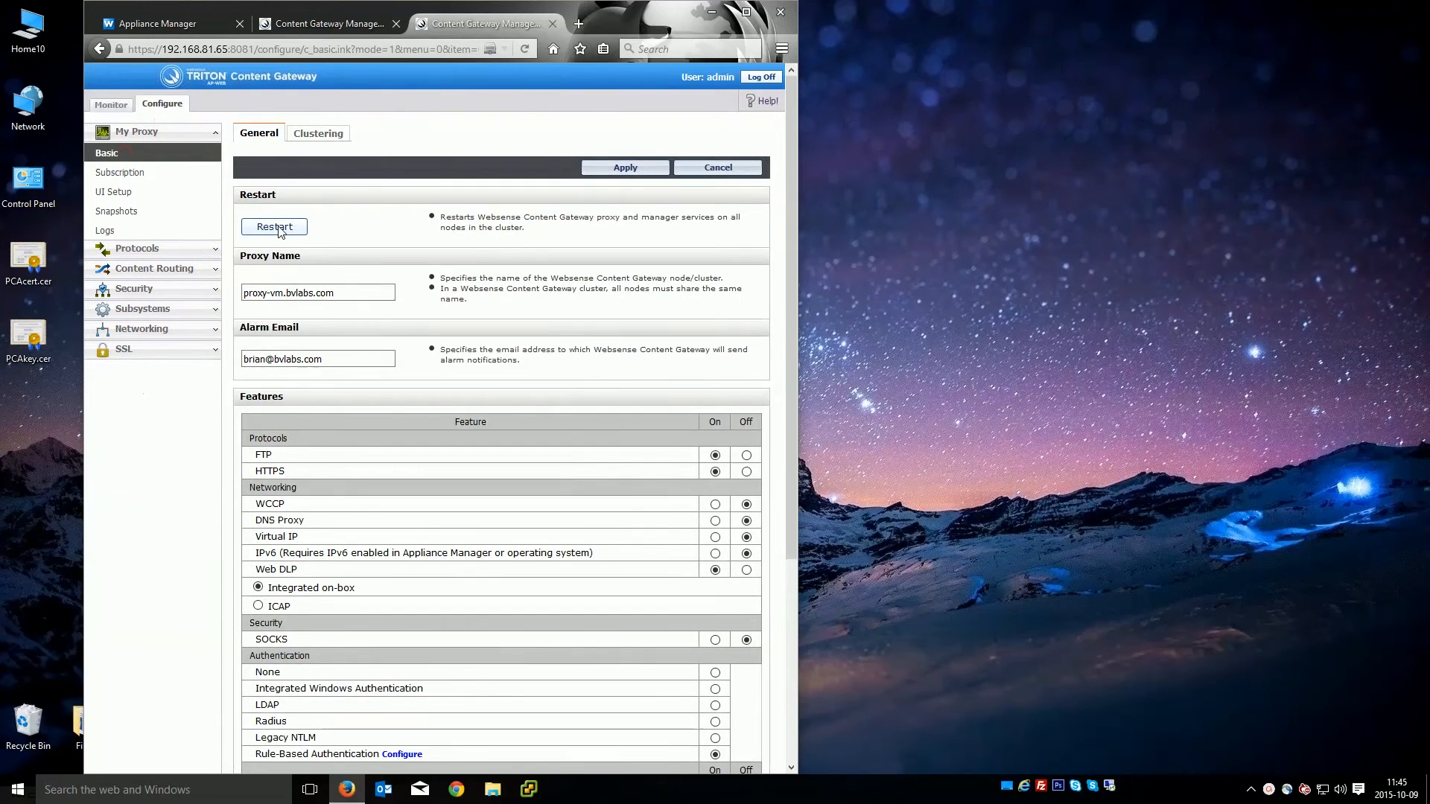
left_click(274, 226)
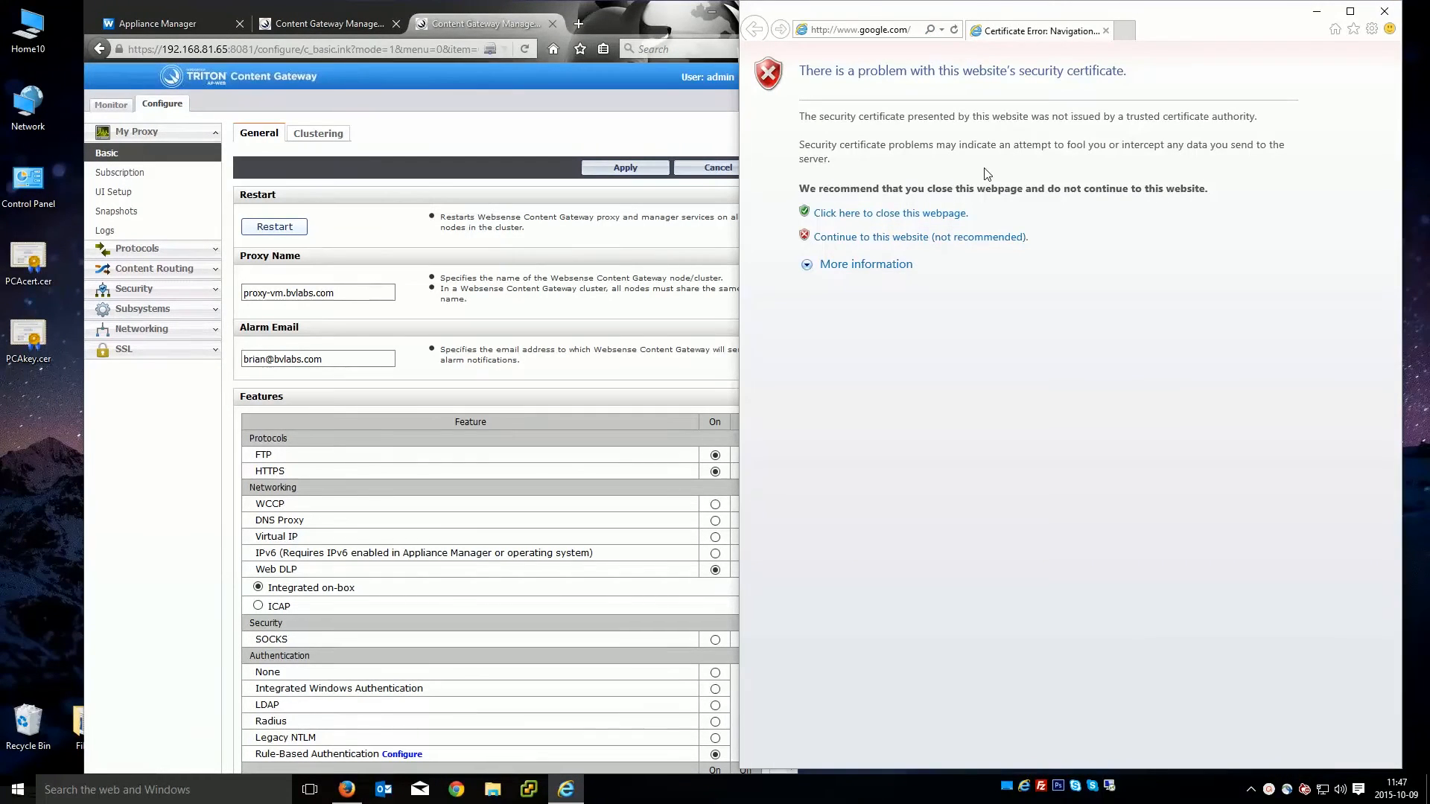
mouse_move(1010, 166)
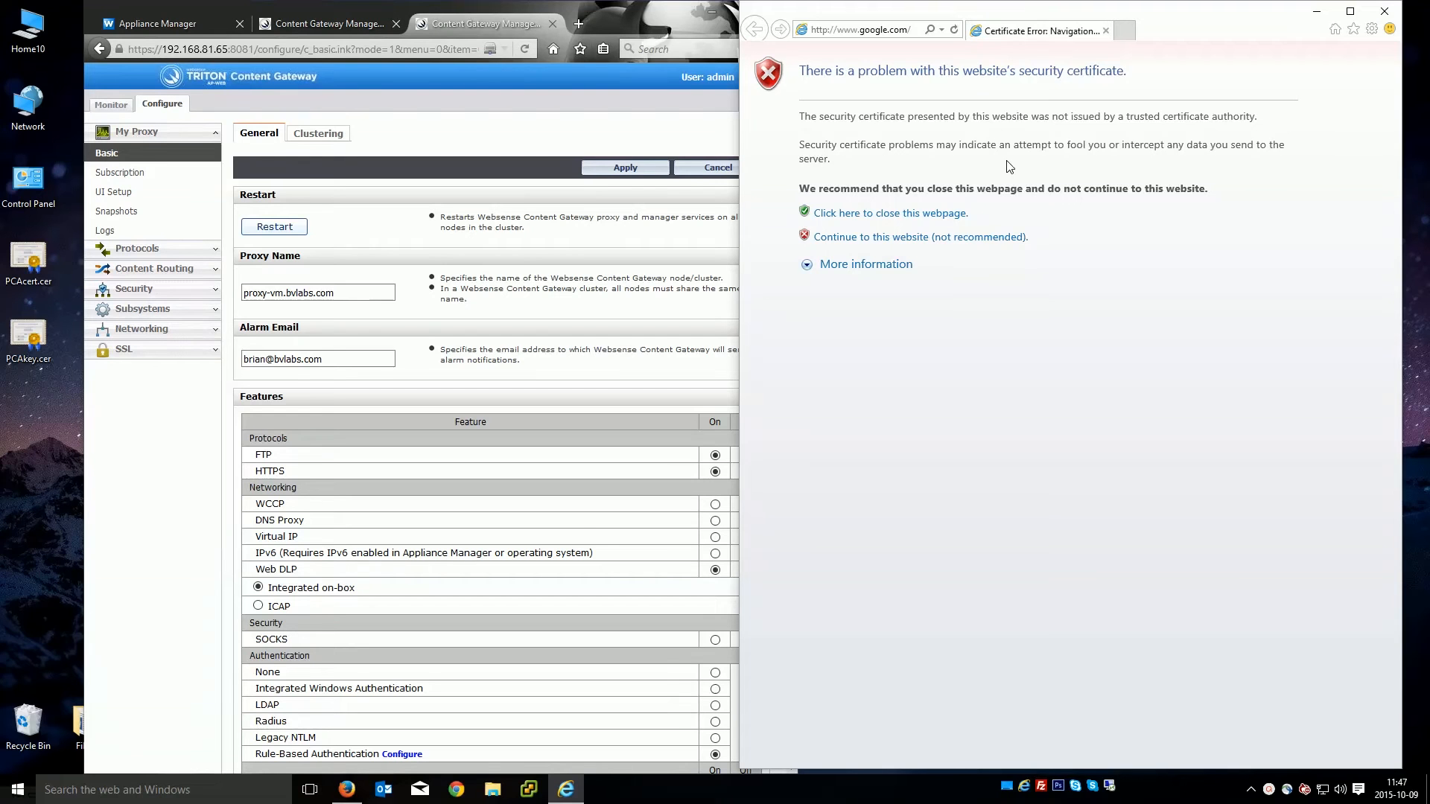
mouse_move(1384, 8)
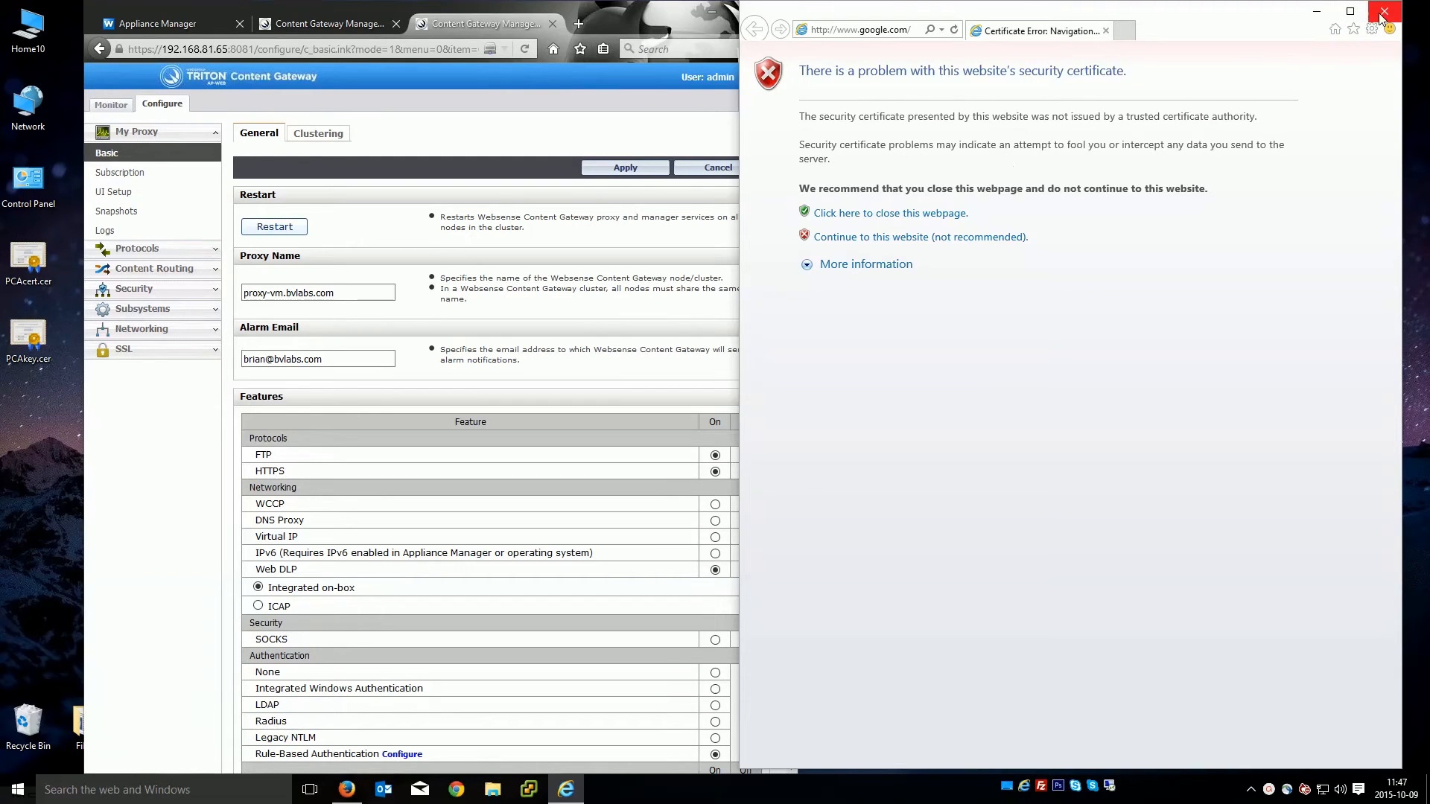
Step: Close the Internet Explorer window showing the google.com certificate error
left_click(1385, 10)
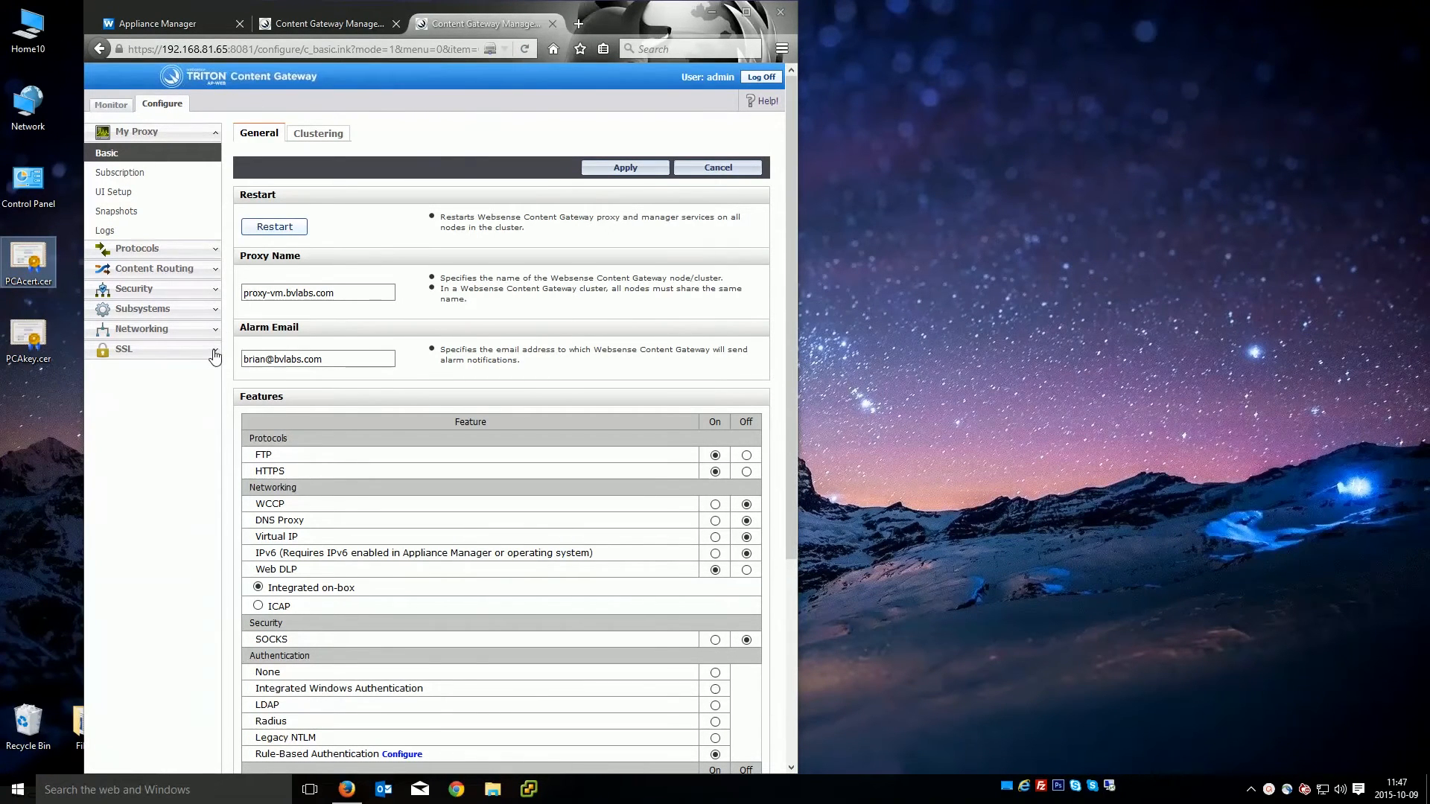
Step: Navigate to SSL > Internal Root CA and show the Backup Root CA page
left_click(124, 349)
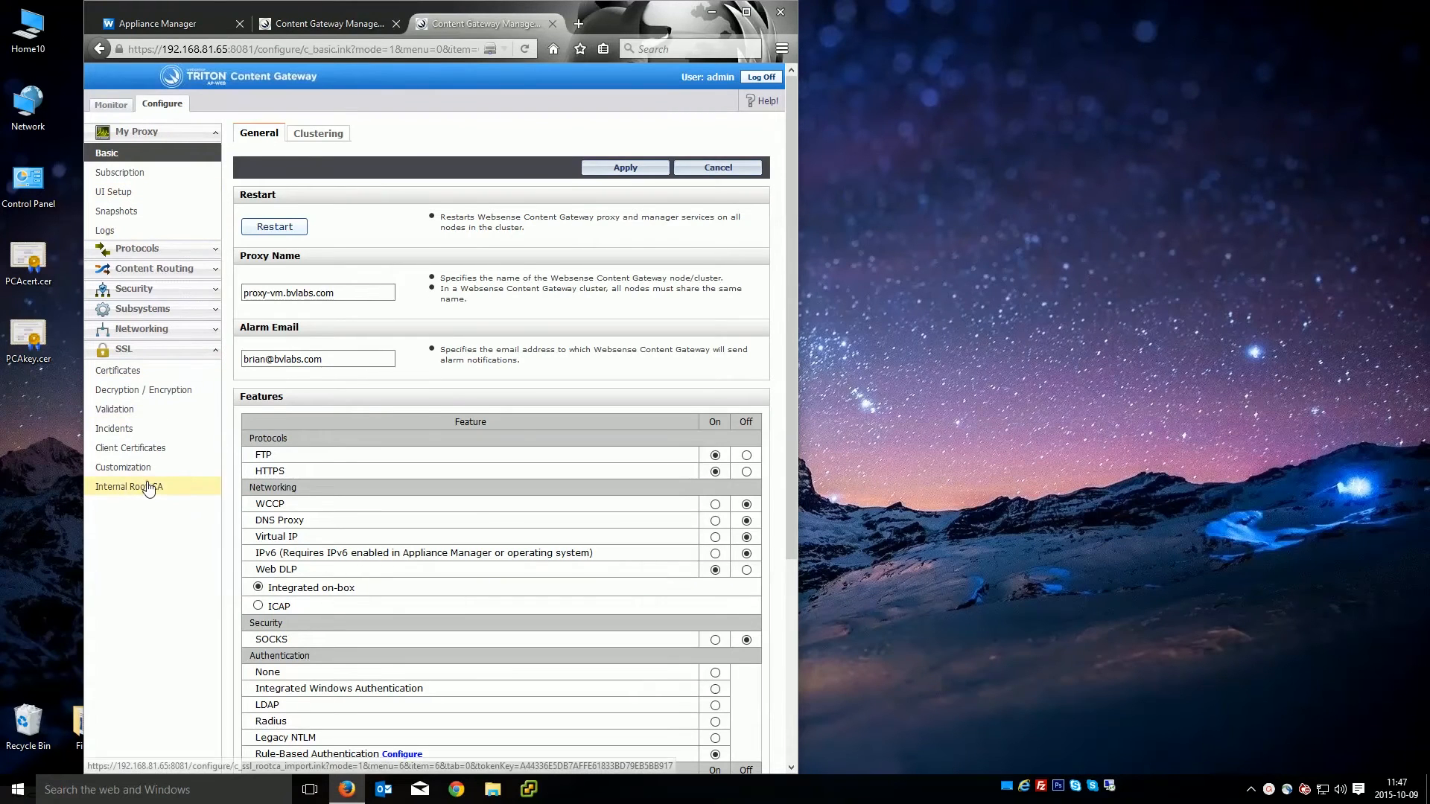
left_click(128, 485)
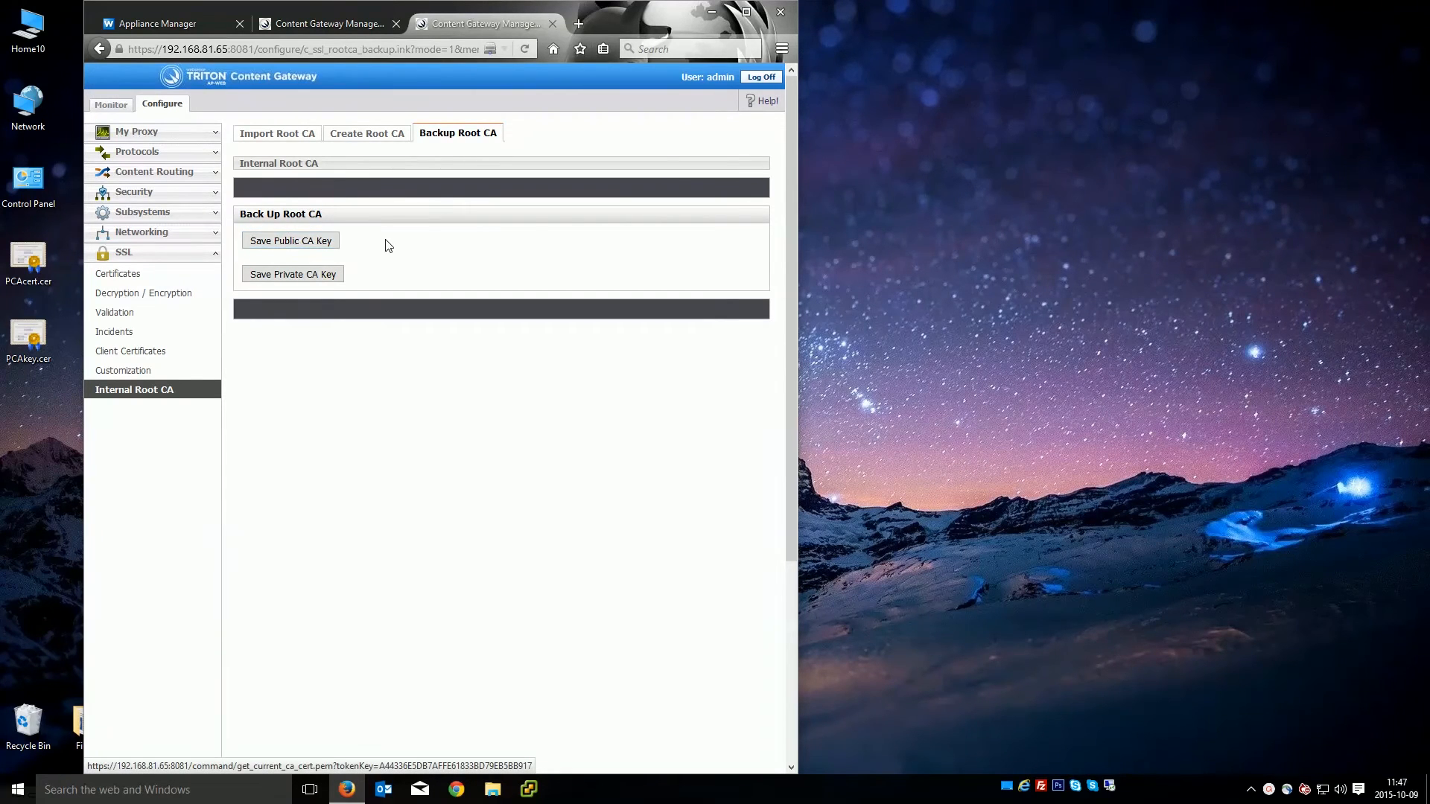
left_click(290, 241)
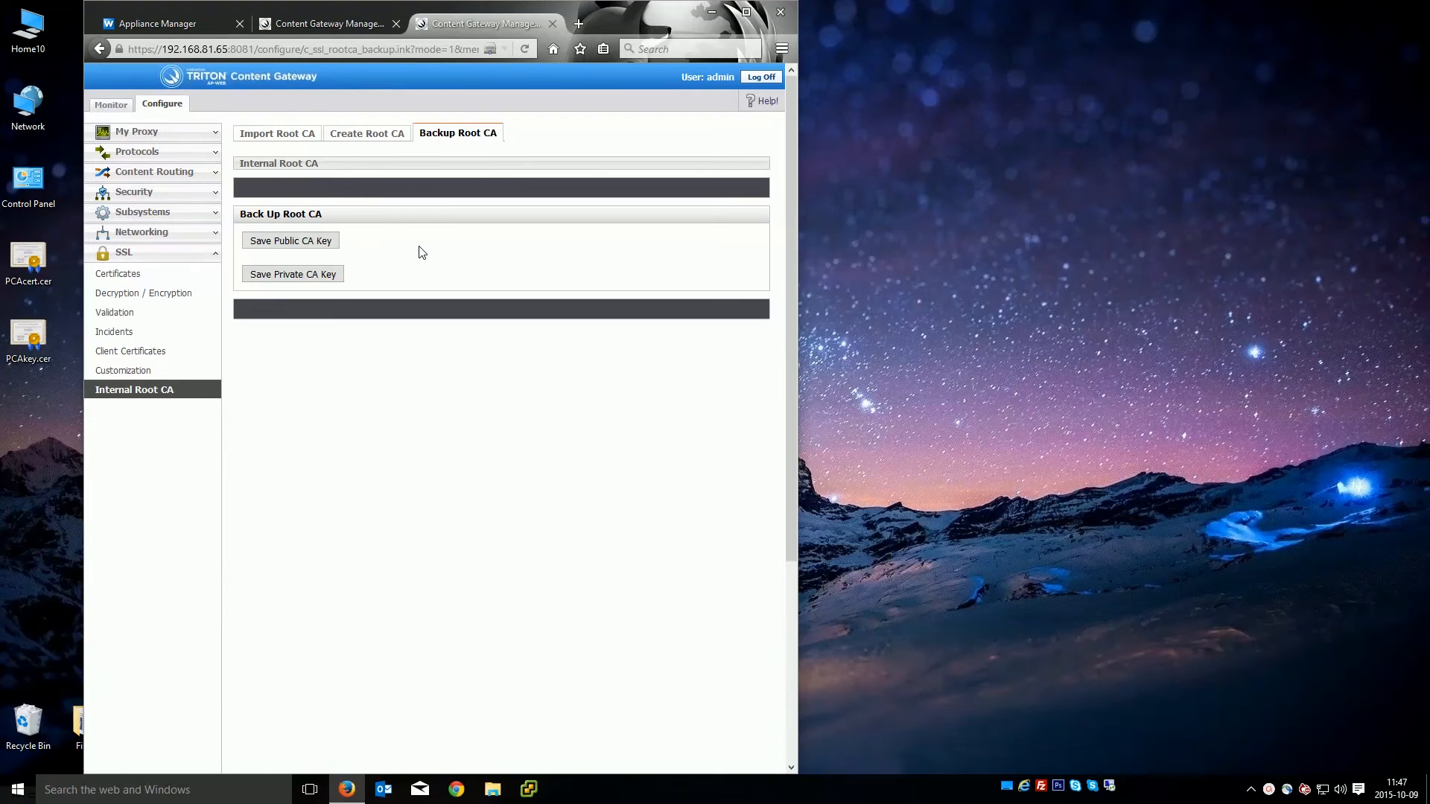
mouse_move(476, 241)
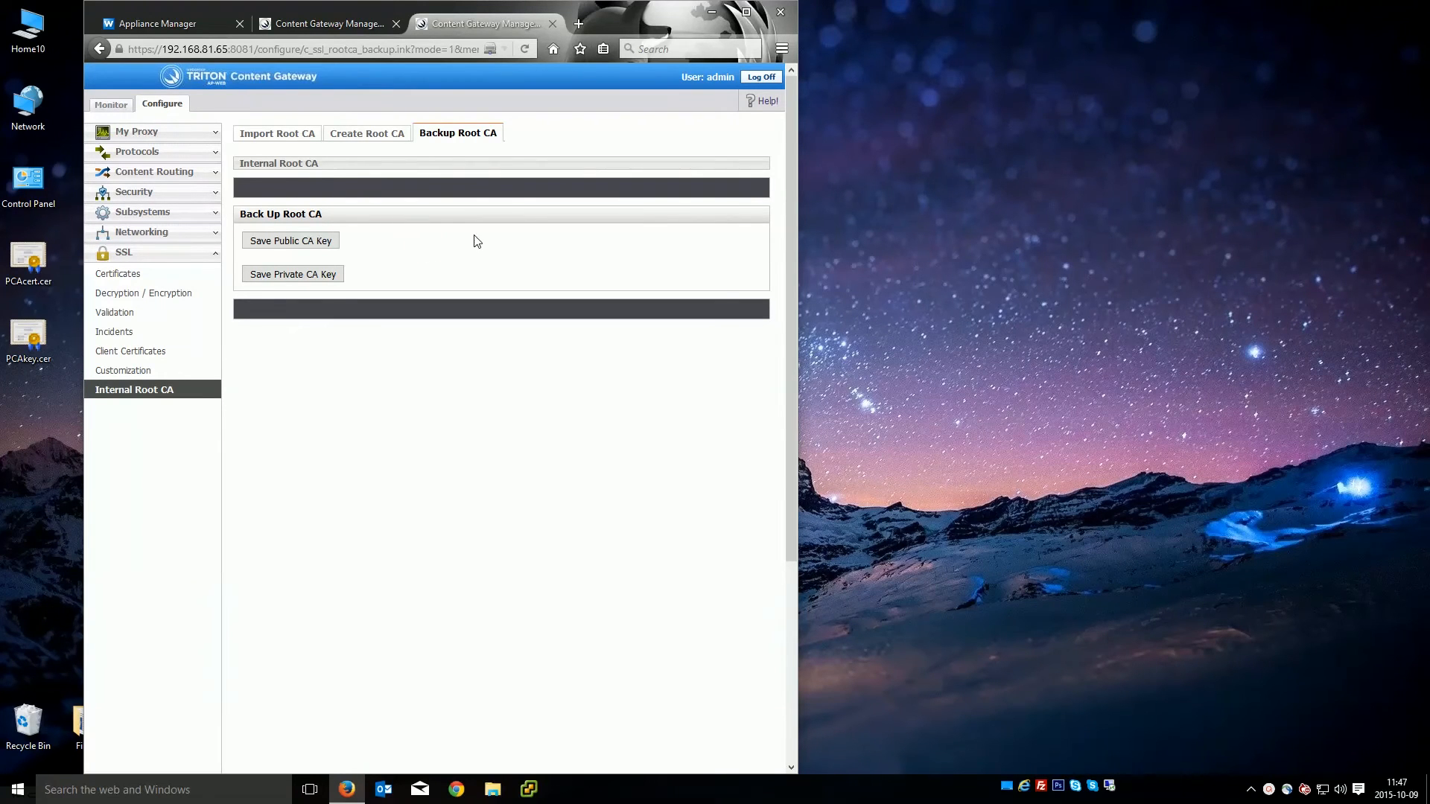
mouse_move(819, 227)
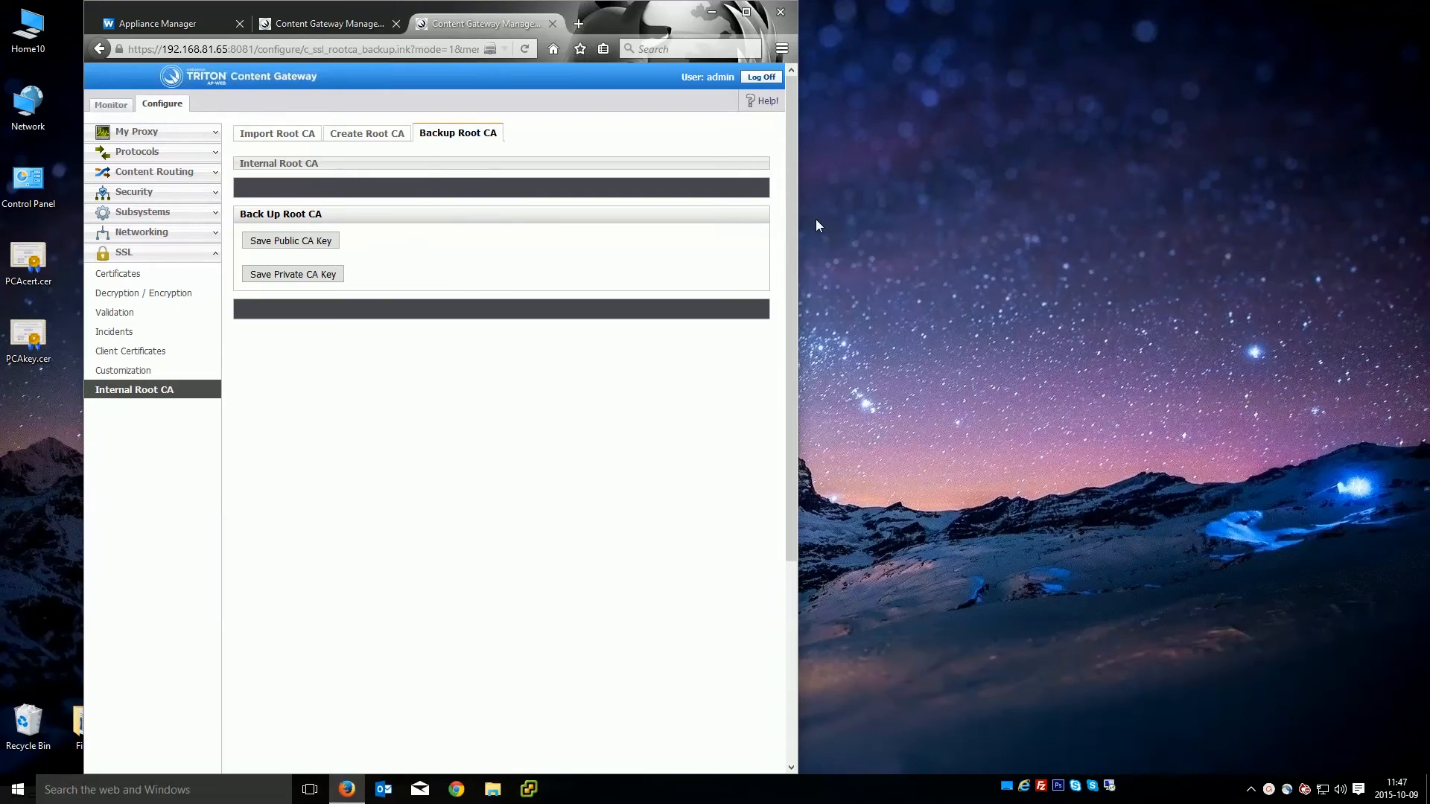
mouse_move(518, 182)
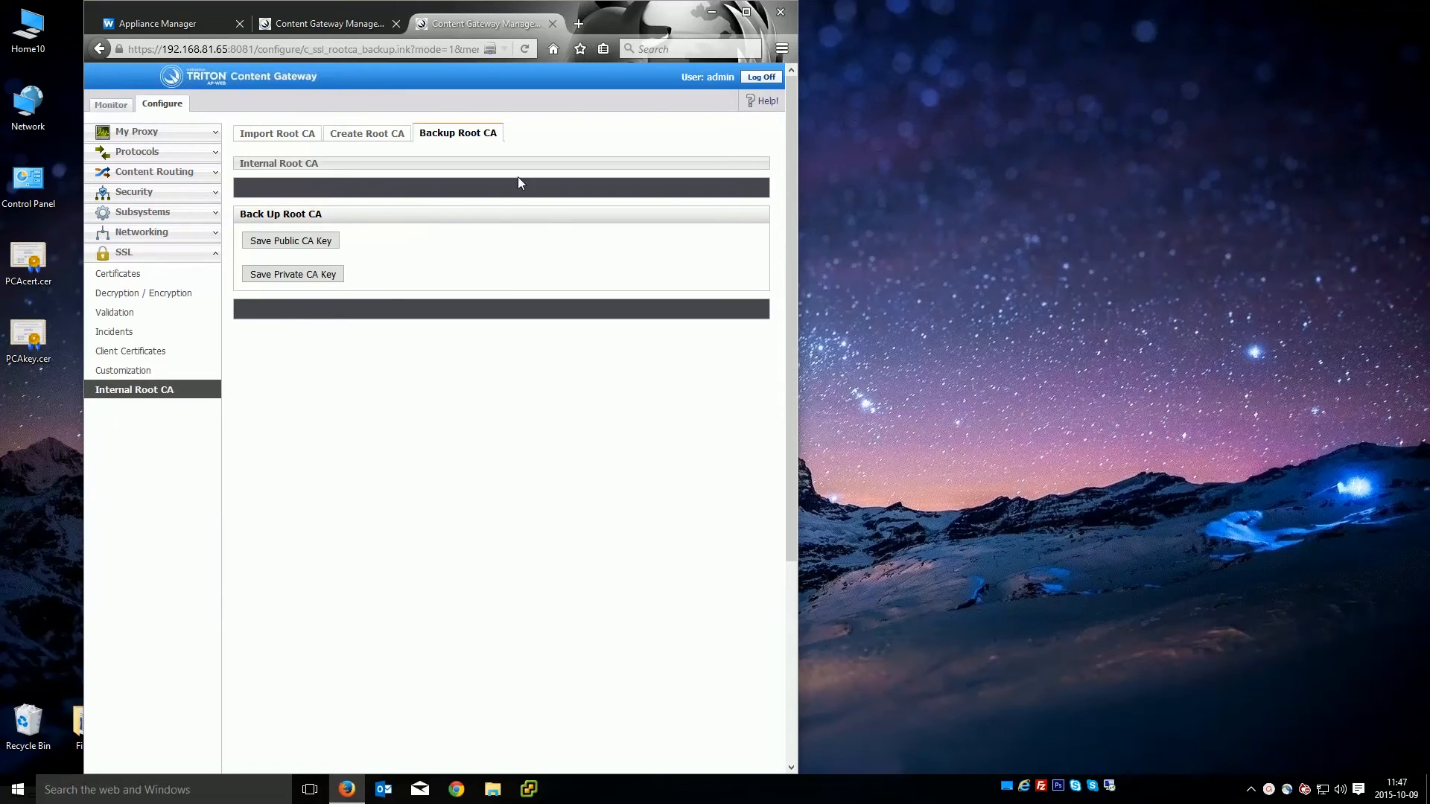
mouse_move(715, 25)
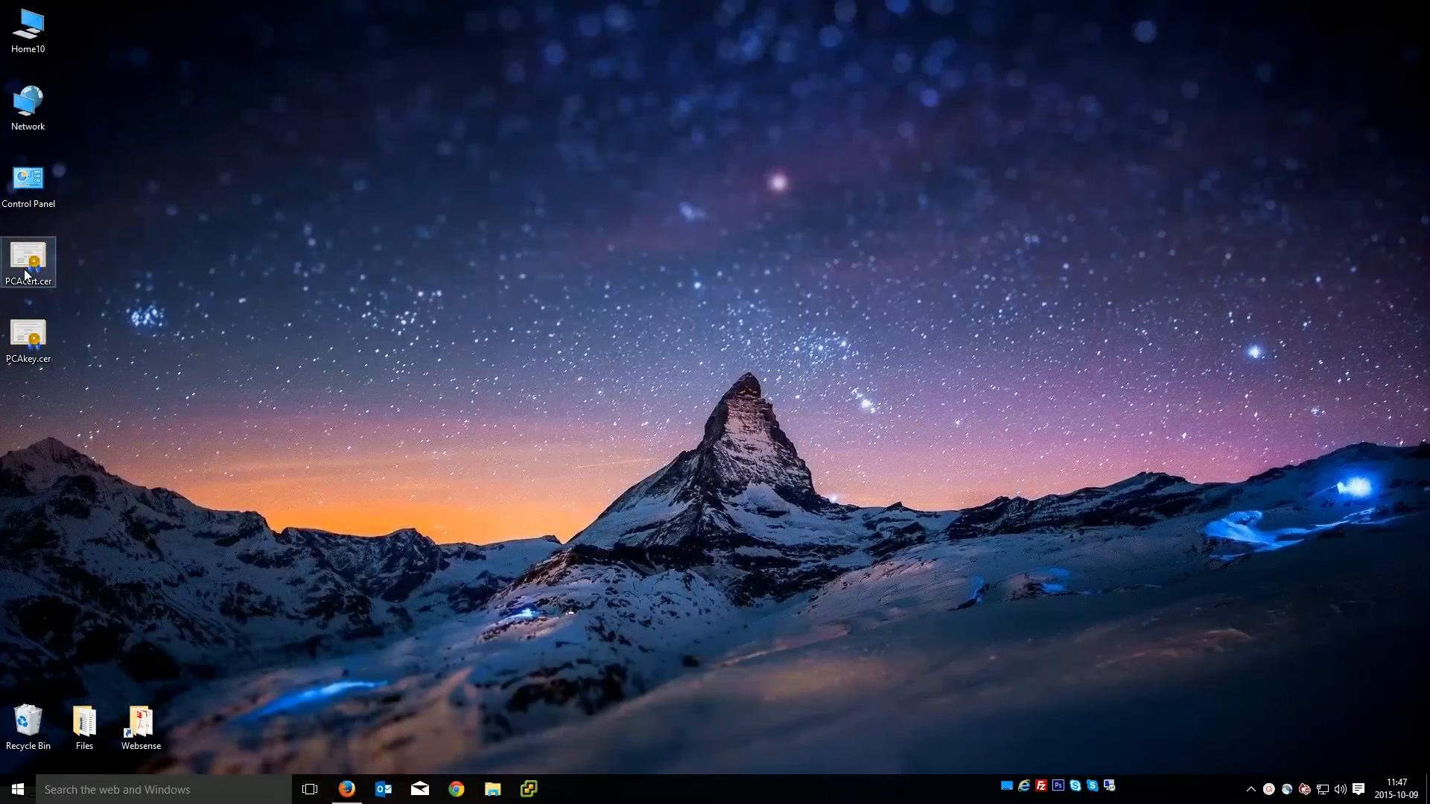
Step: Open PCAcert.cer from the desktop and start installing it for the local machine
double_click(27, 257)
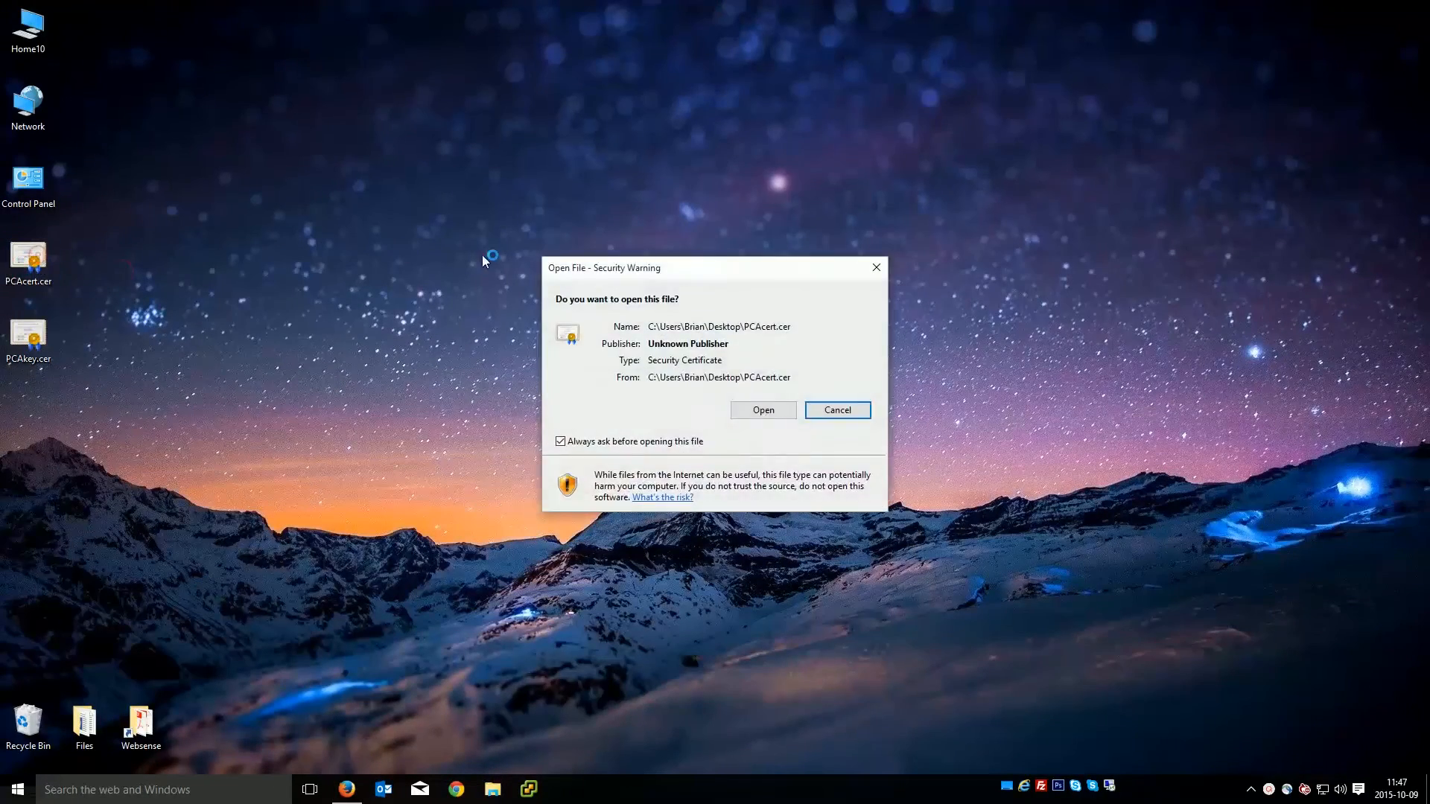
left_click(764, 410)
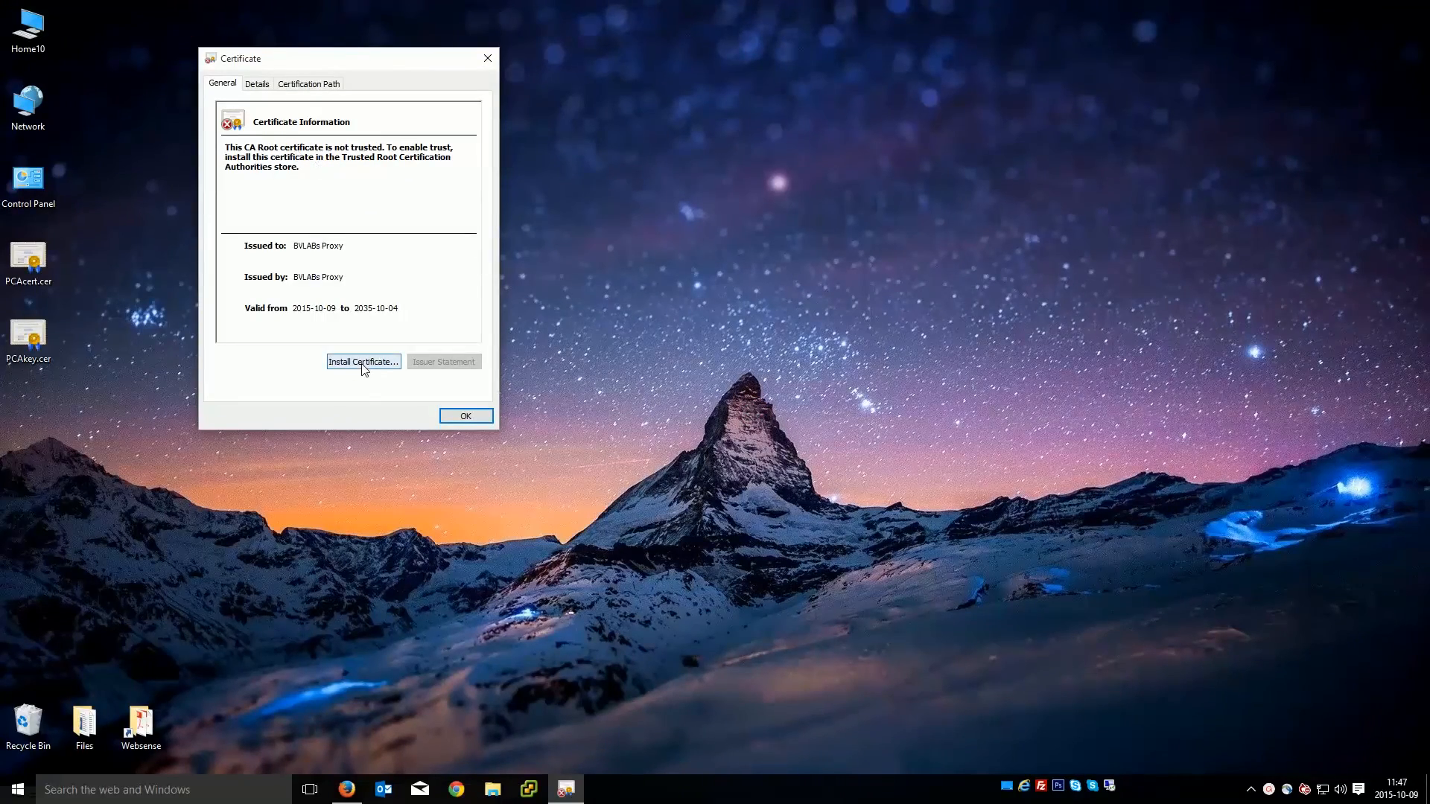
left_click(363, 361)
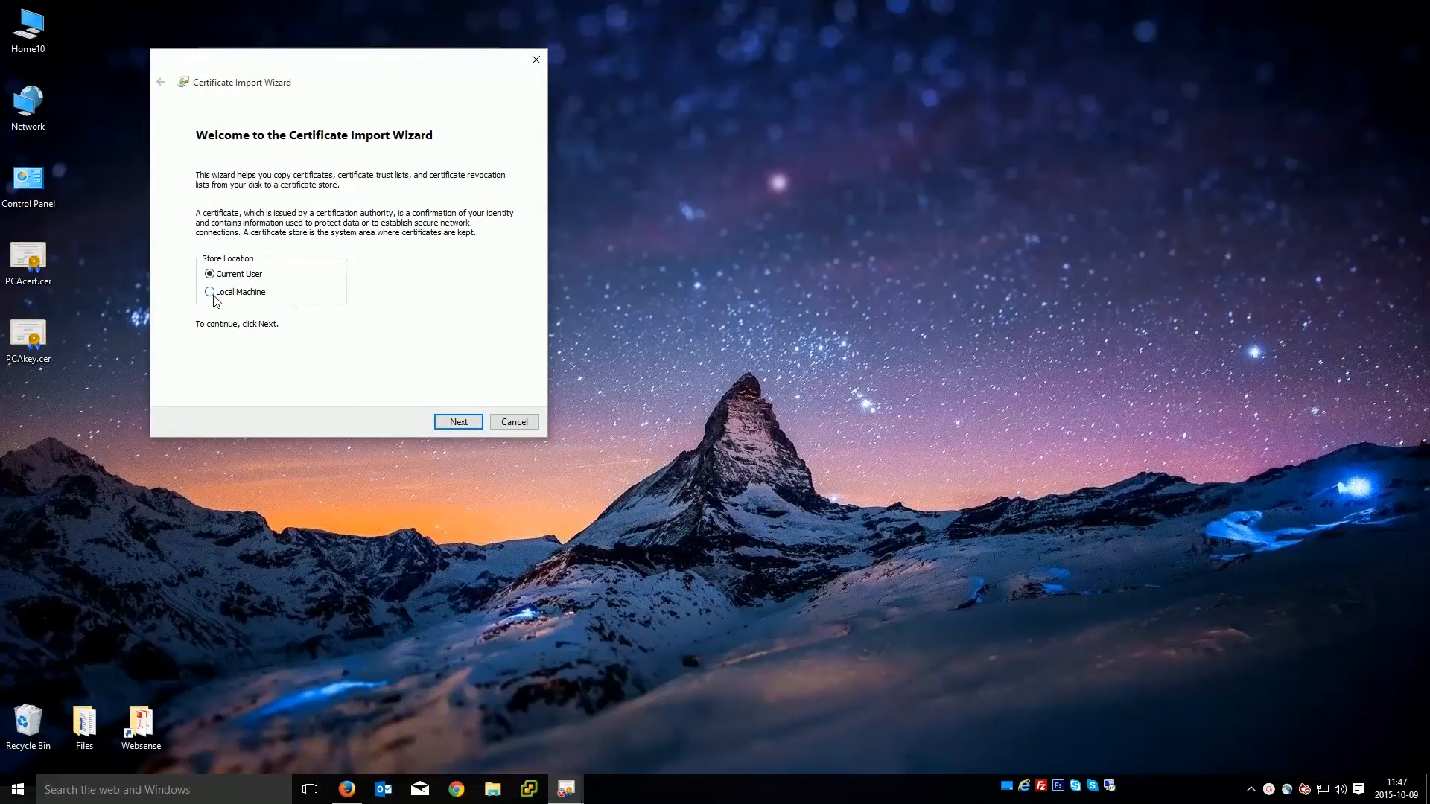
left_click(209, 292)
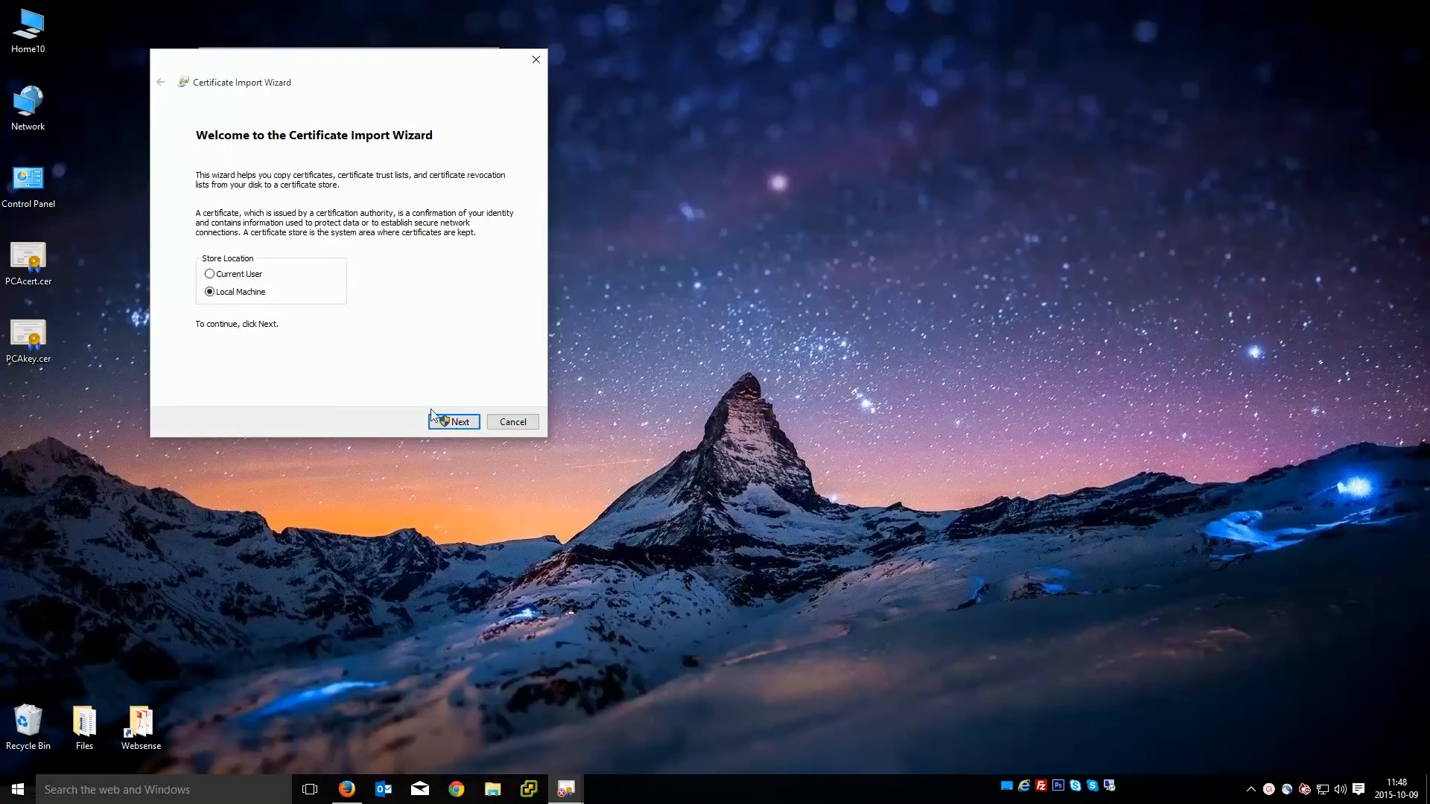
Step: Import the certificate into the Trusted Root Certification Authorities store and finish the wizard
left_click(454, 422)
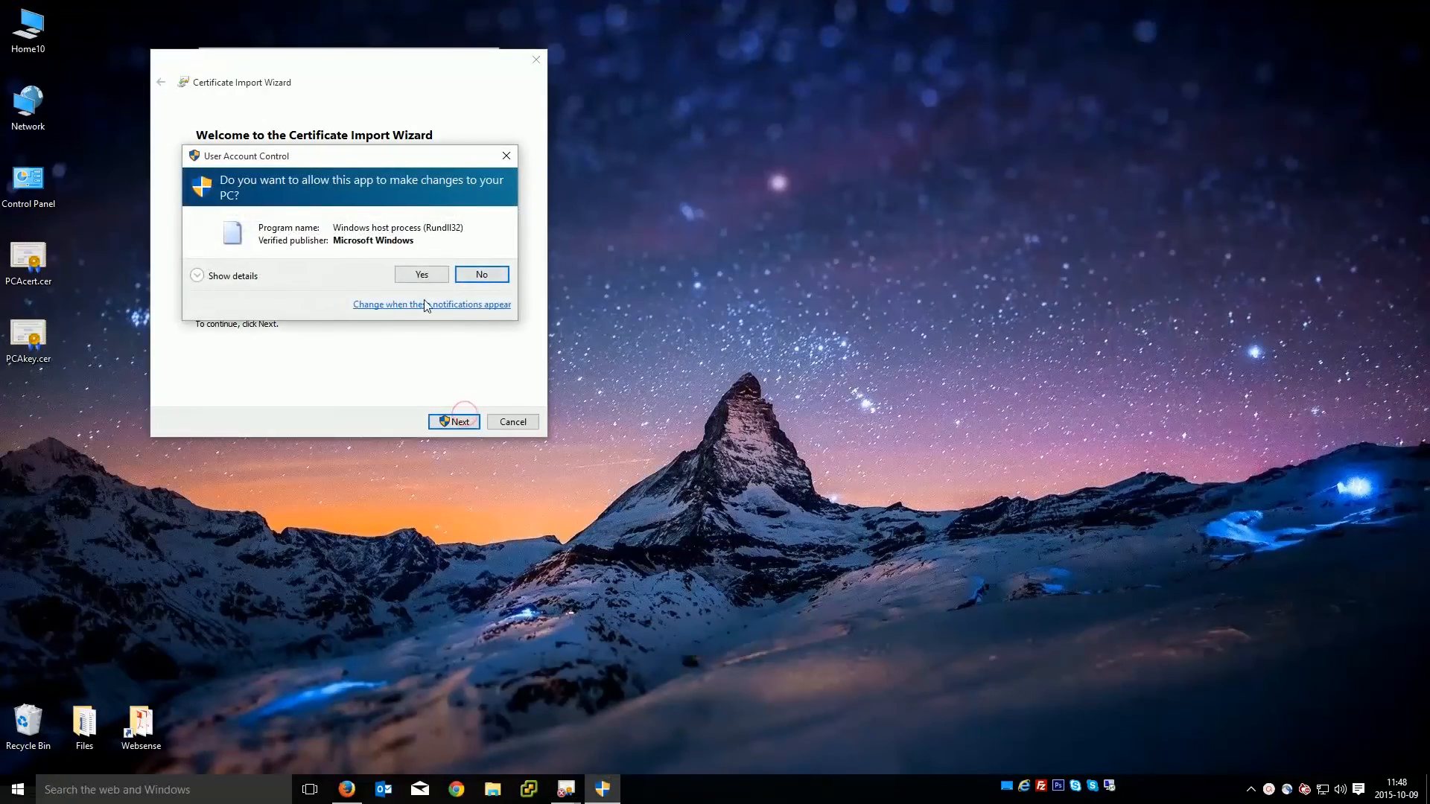
left_click(422, 274)
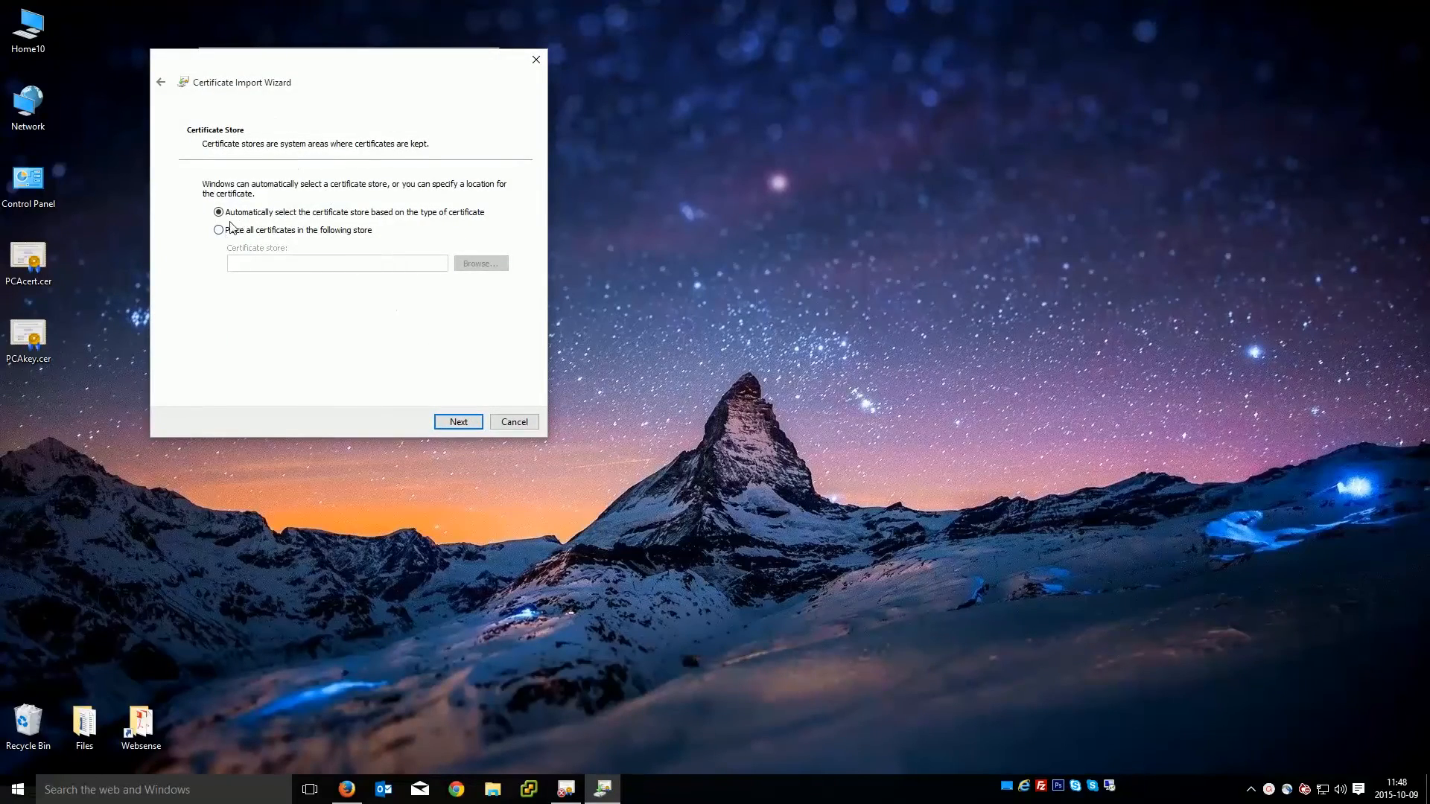
left_click(480, 262)
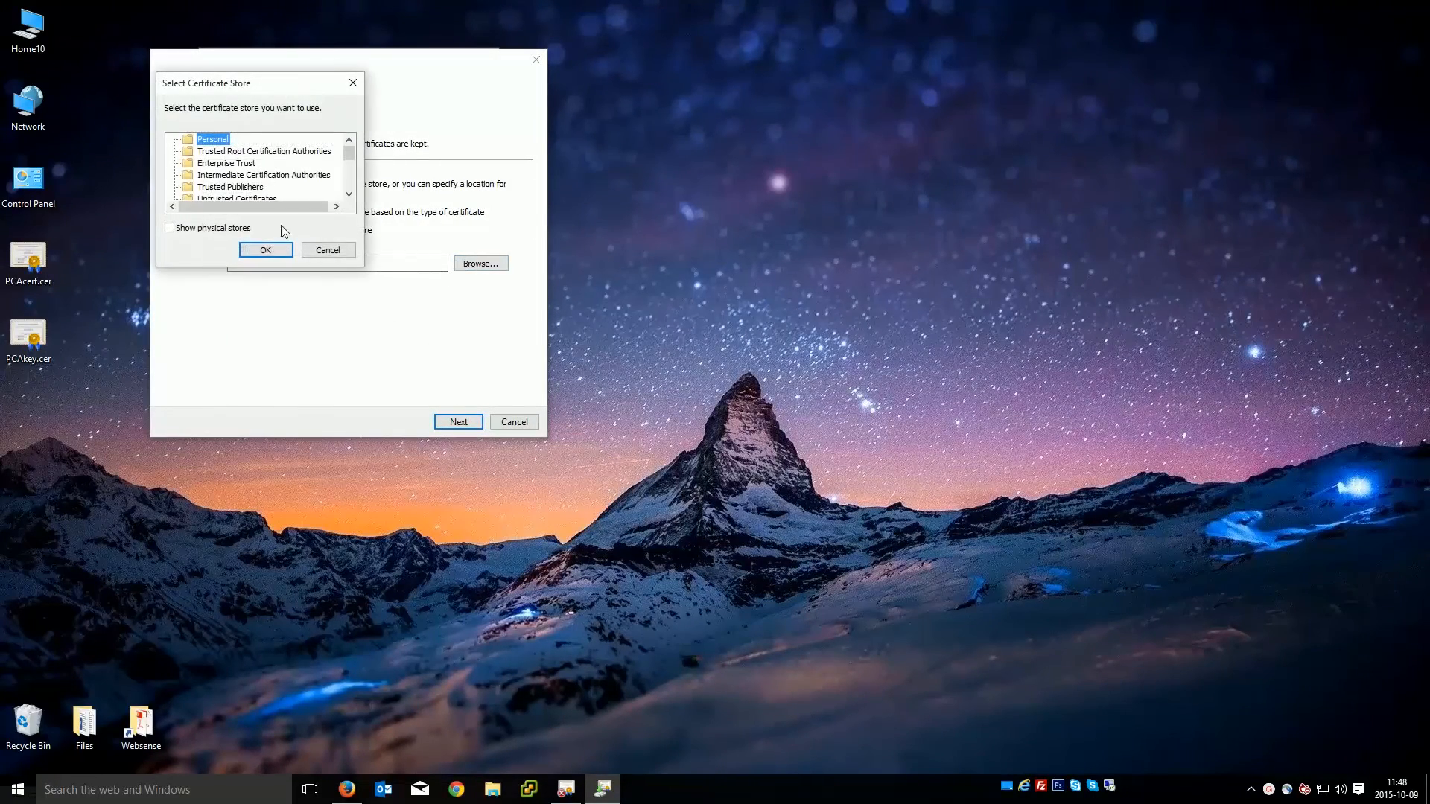
left_click(264, 151)
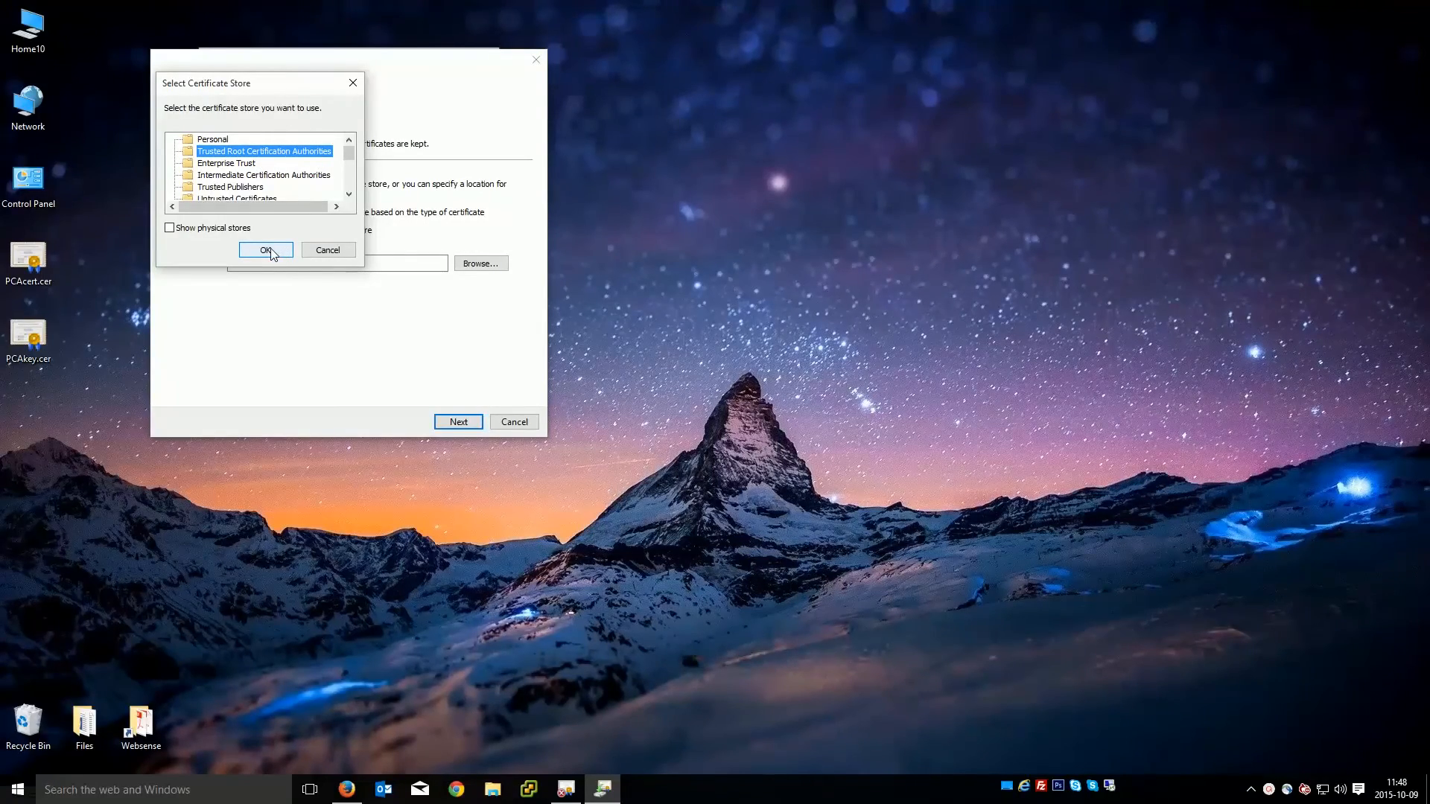
left_click(265, 250)
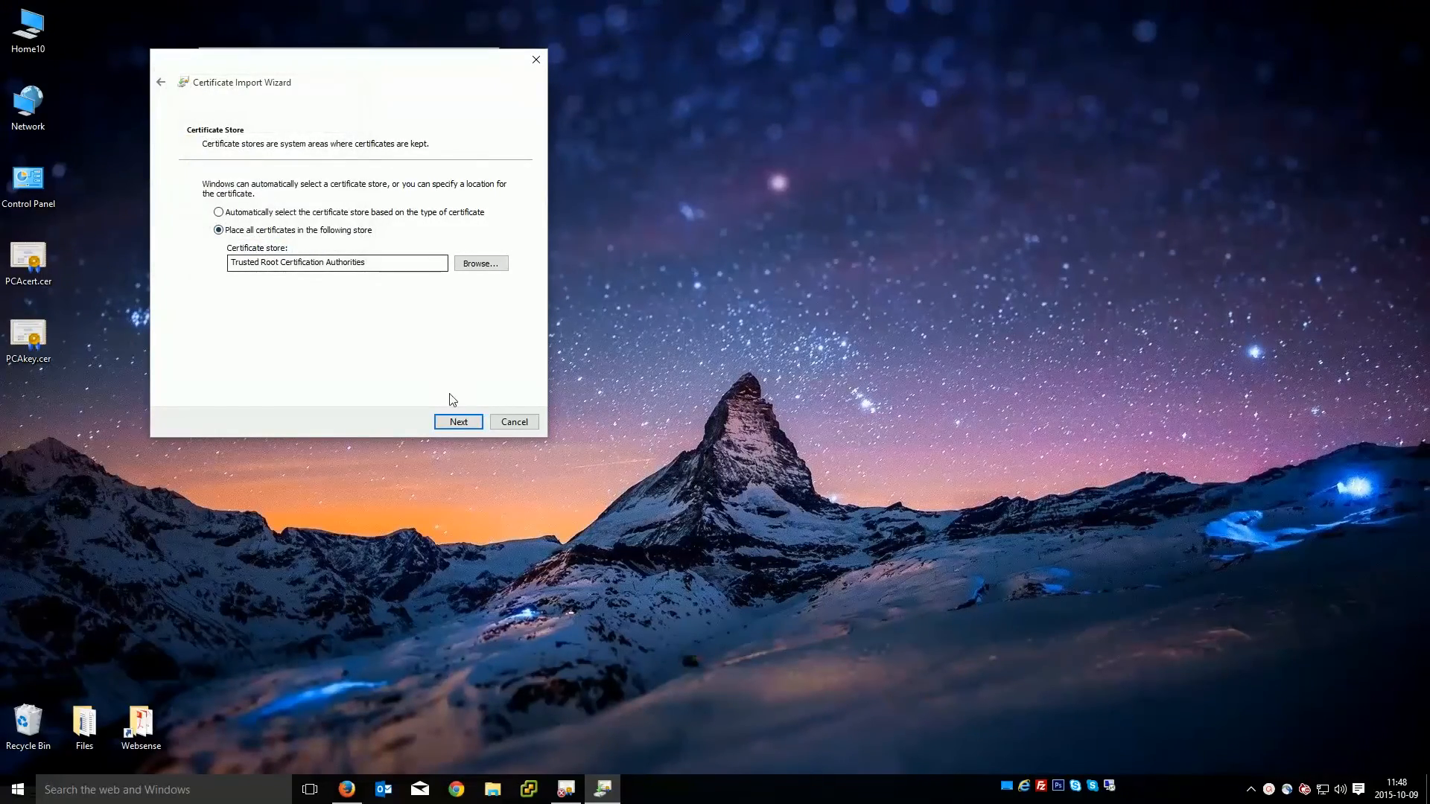
left_click(458, 422)
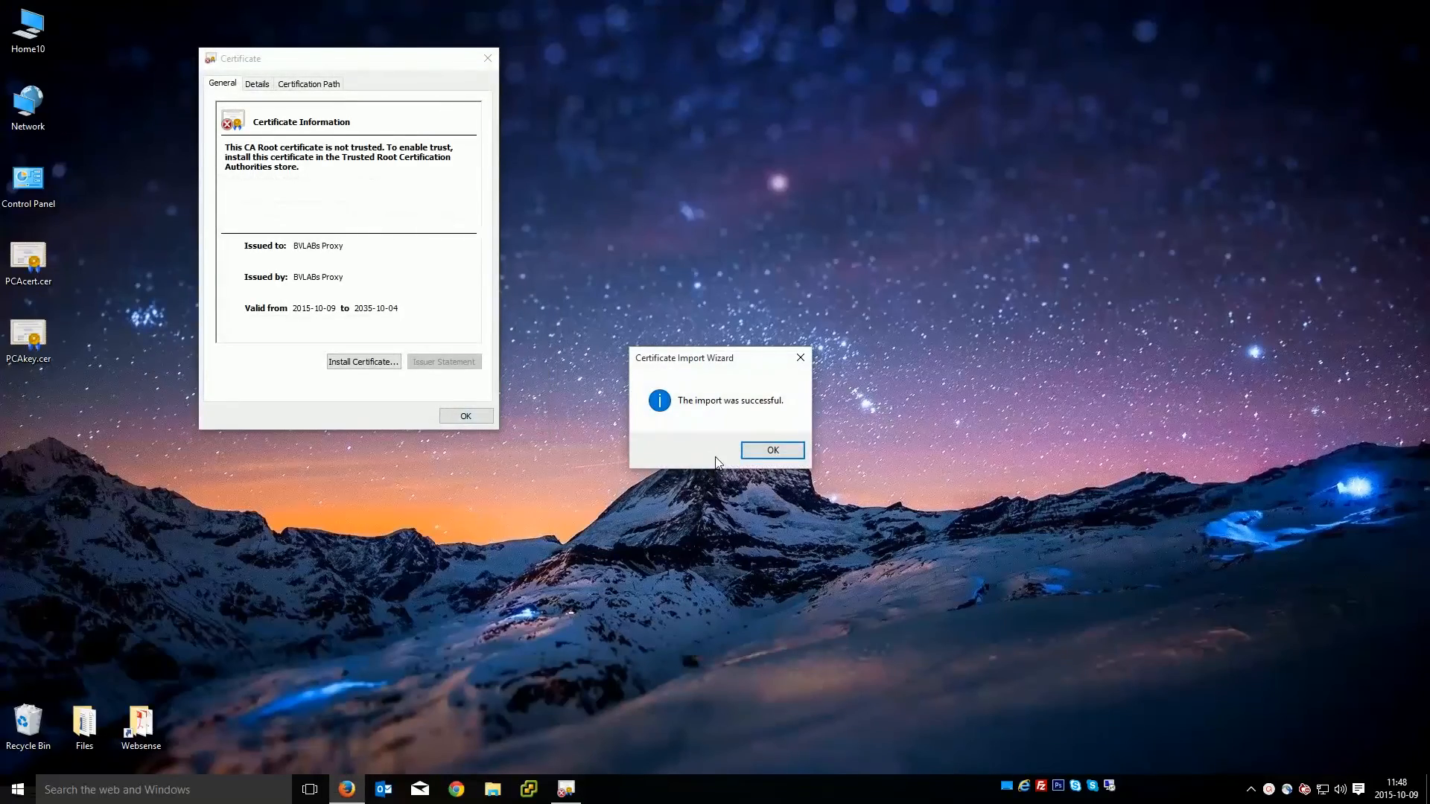
Step: Acknowledge the successful import and close the BVLABs Proxy certificate dialog
left_click(772, 450)
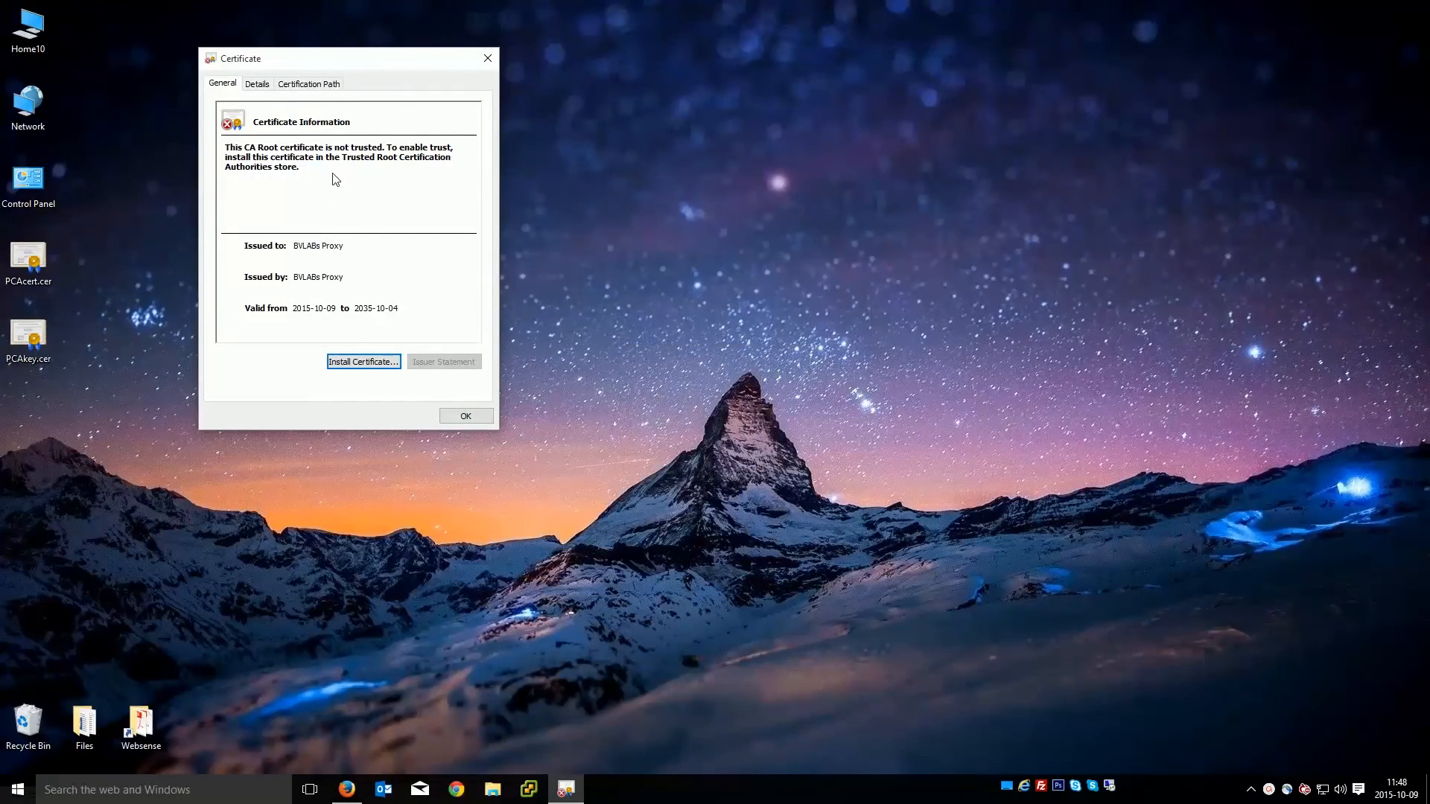
left_click(464, 417)
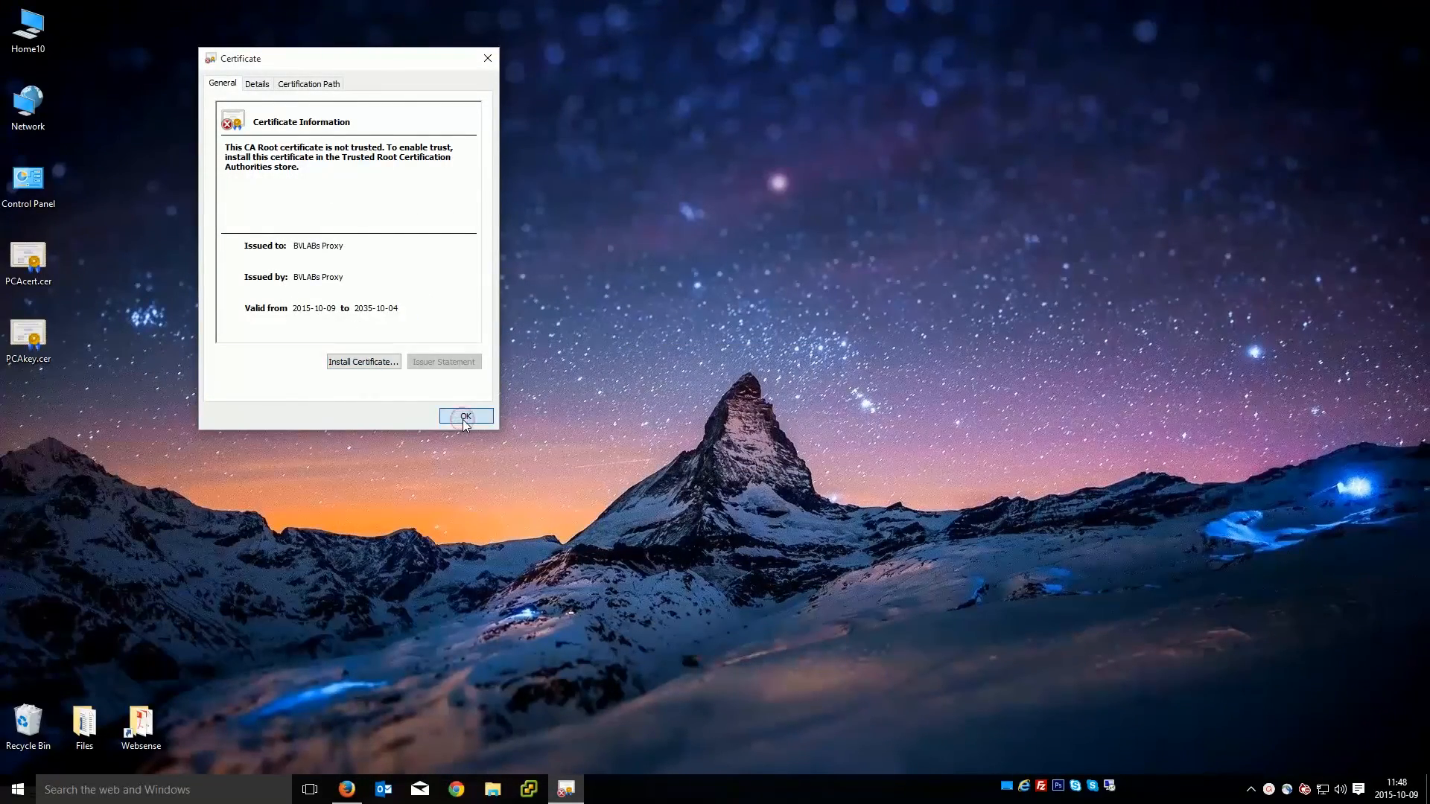
left_click(465, 417)
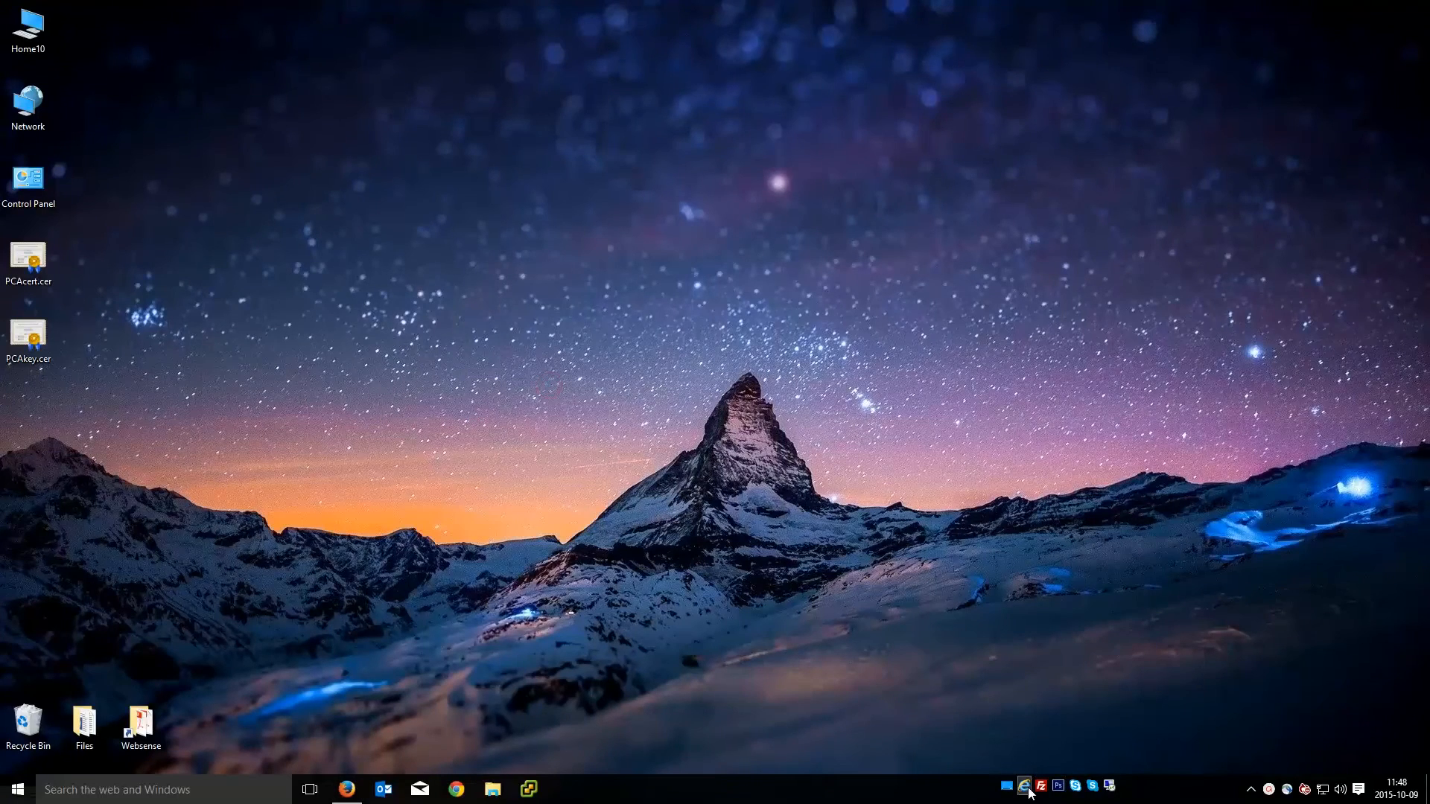
left_click(1023, 786)
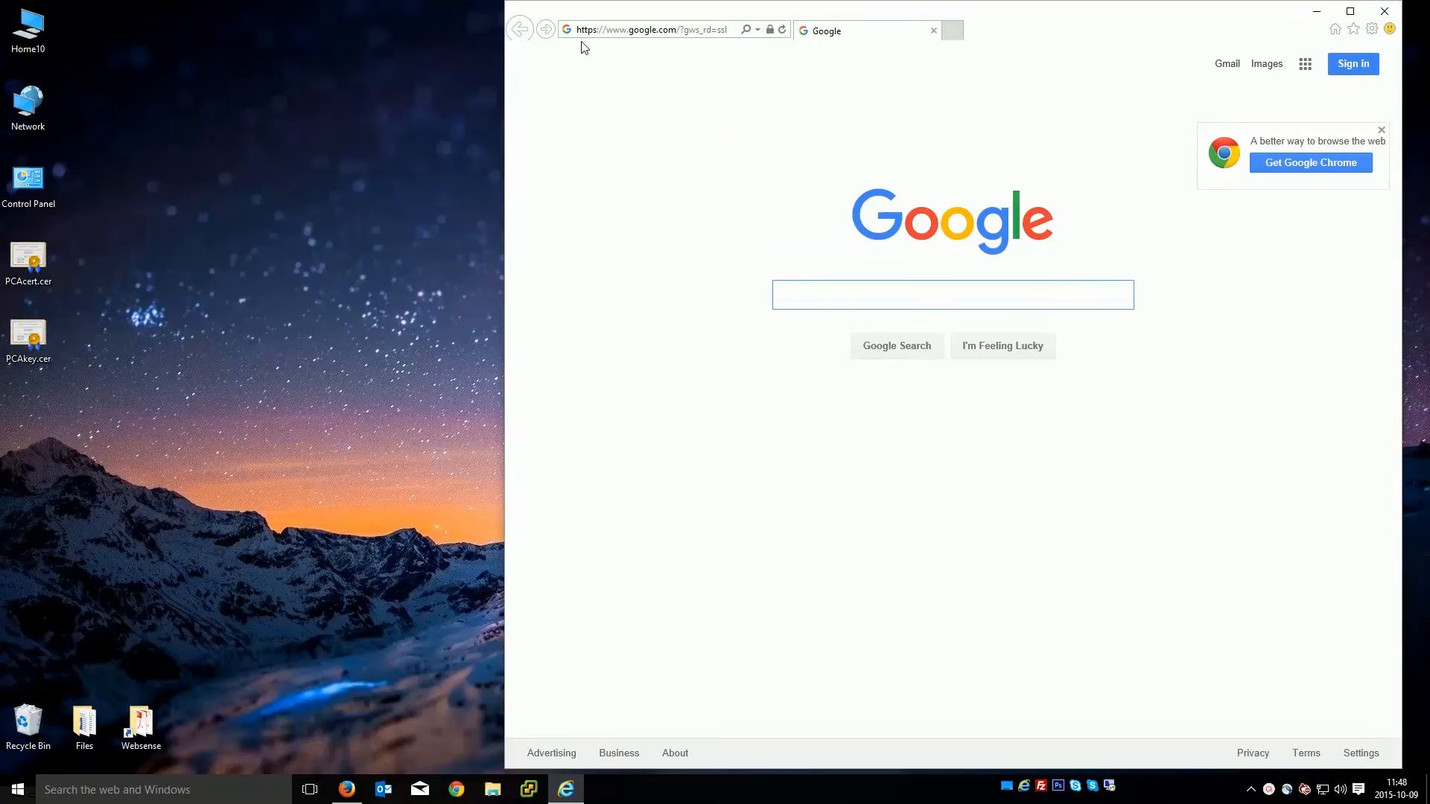
mouse_move(572, 33)
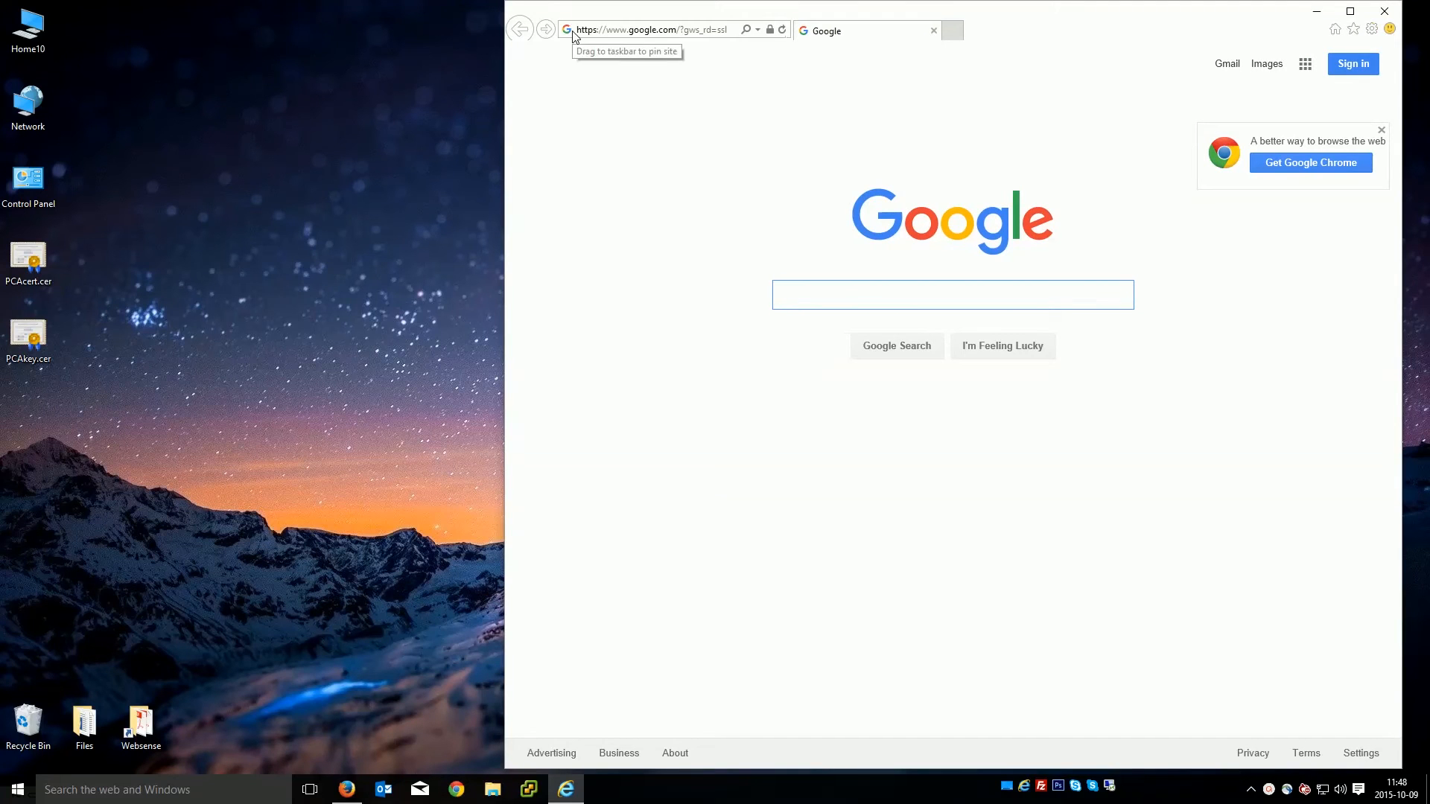
left_click(954, 295)
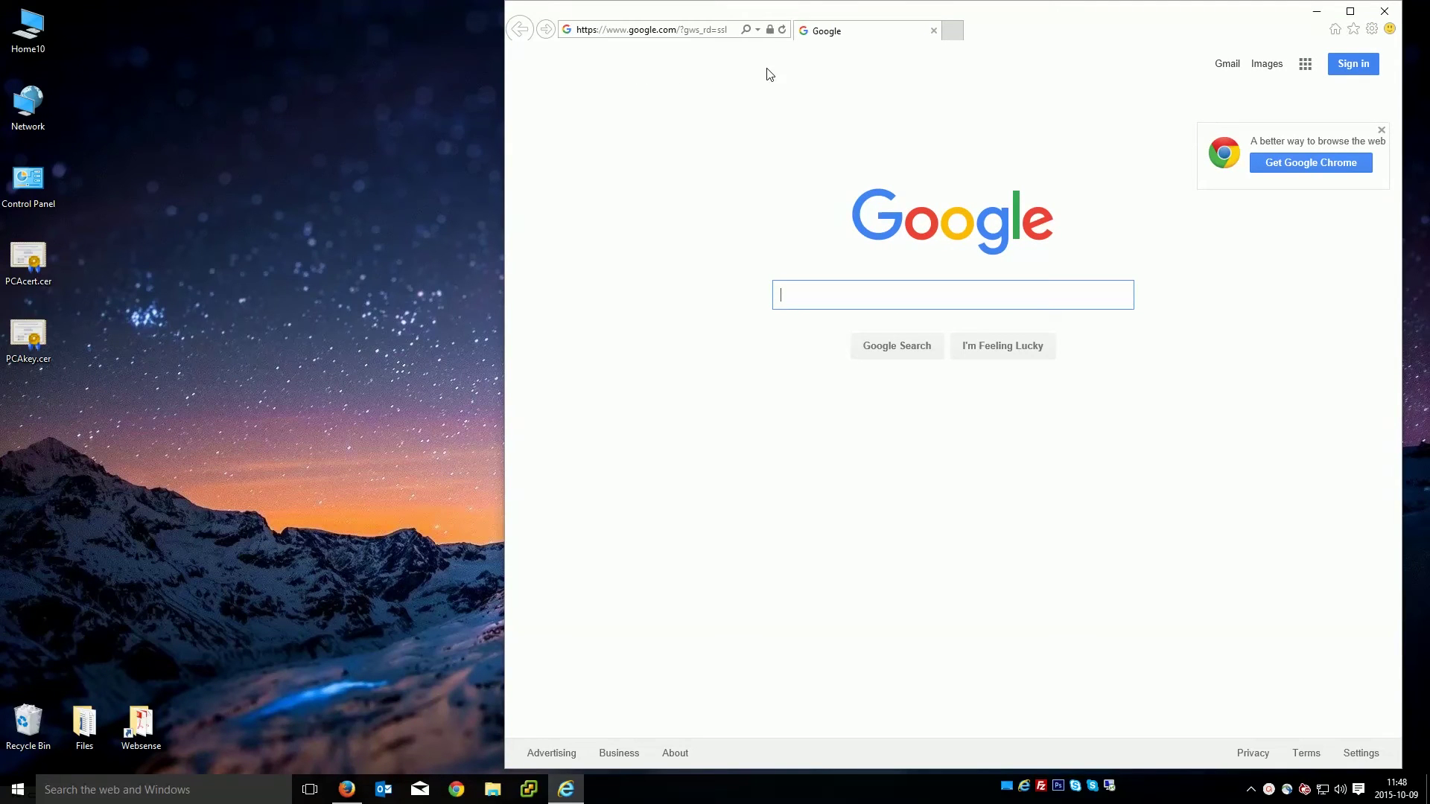
mouse_move(762, 71)
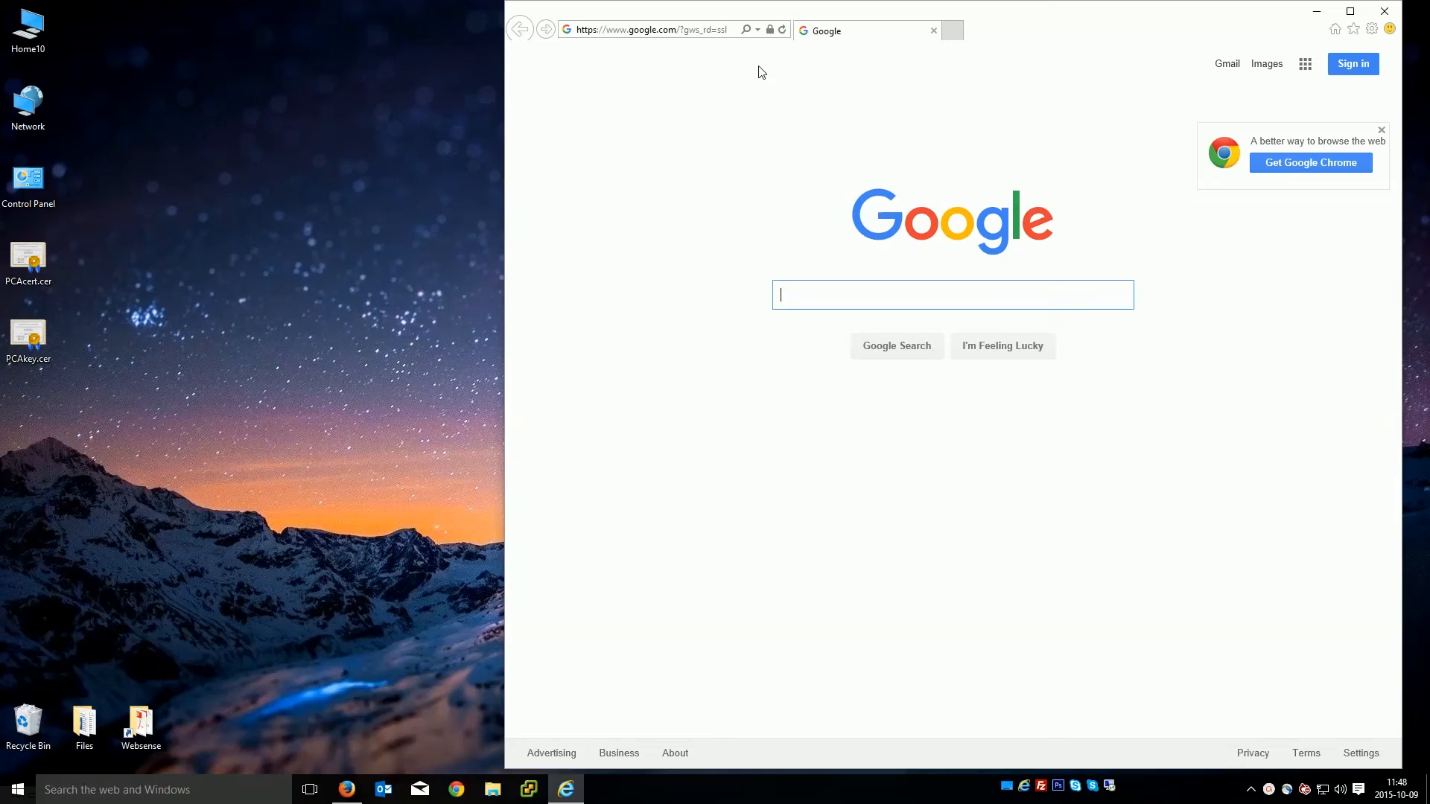
left_click(770, 30)
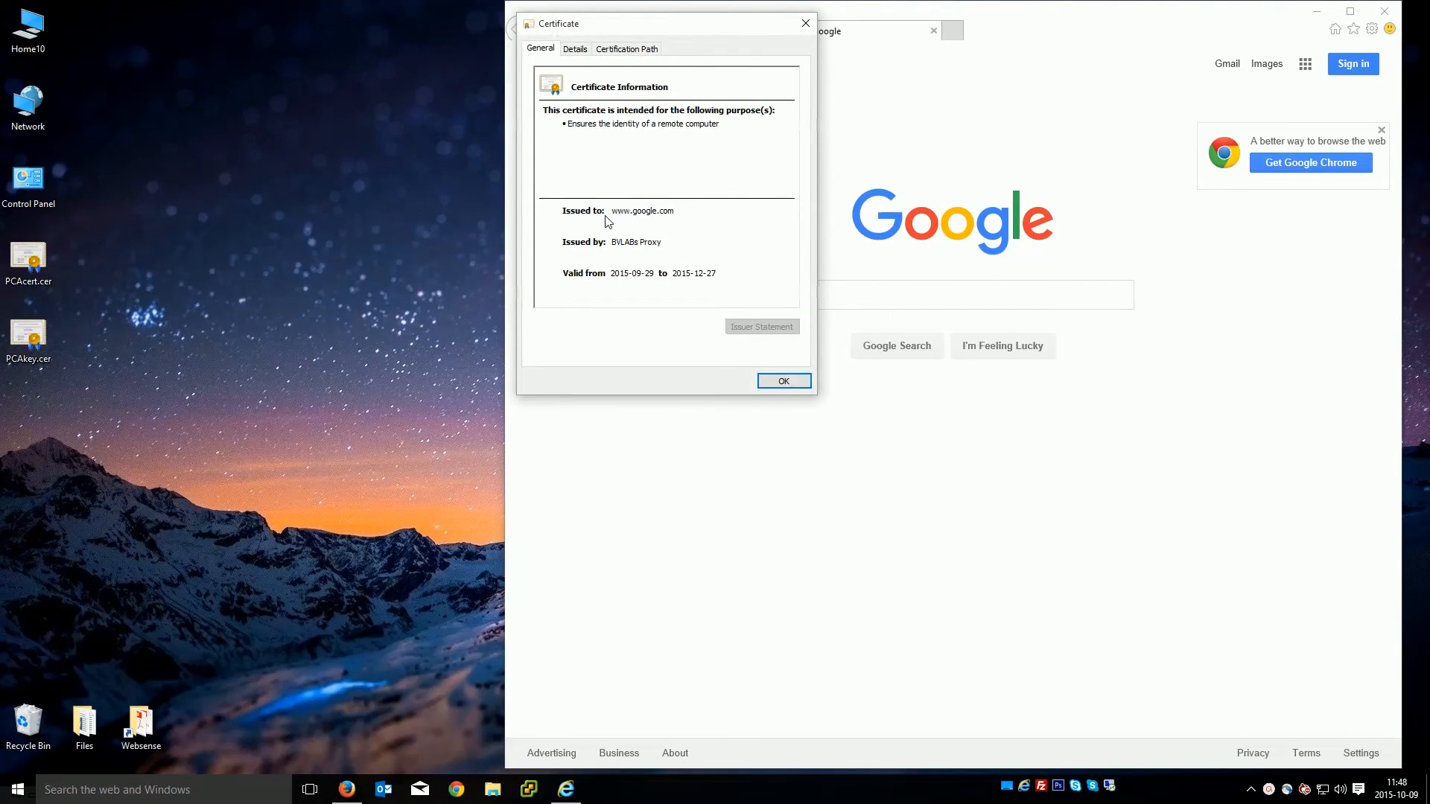
left_click(650, 213)
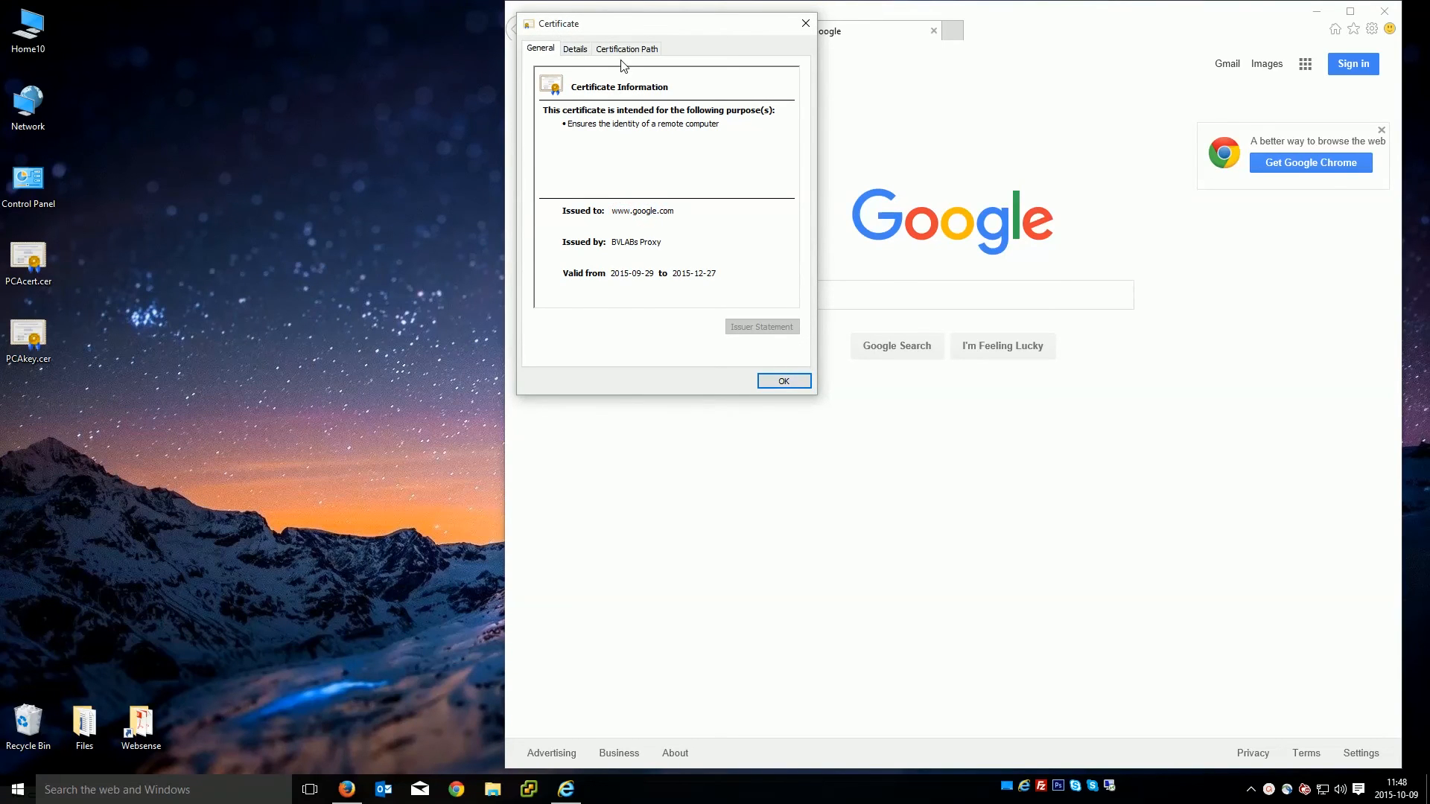
Step: Check the Certification Path and Details Issuer show BVLABs Proxy, then close the certificate
left_click(626, 48)
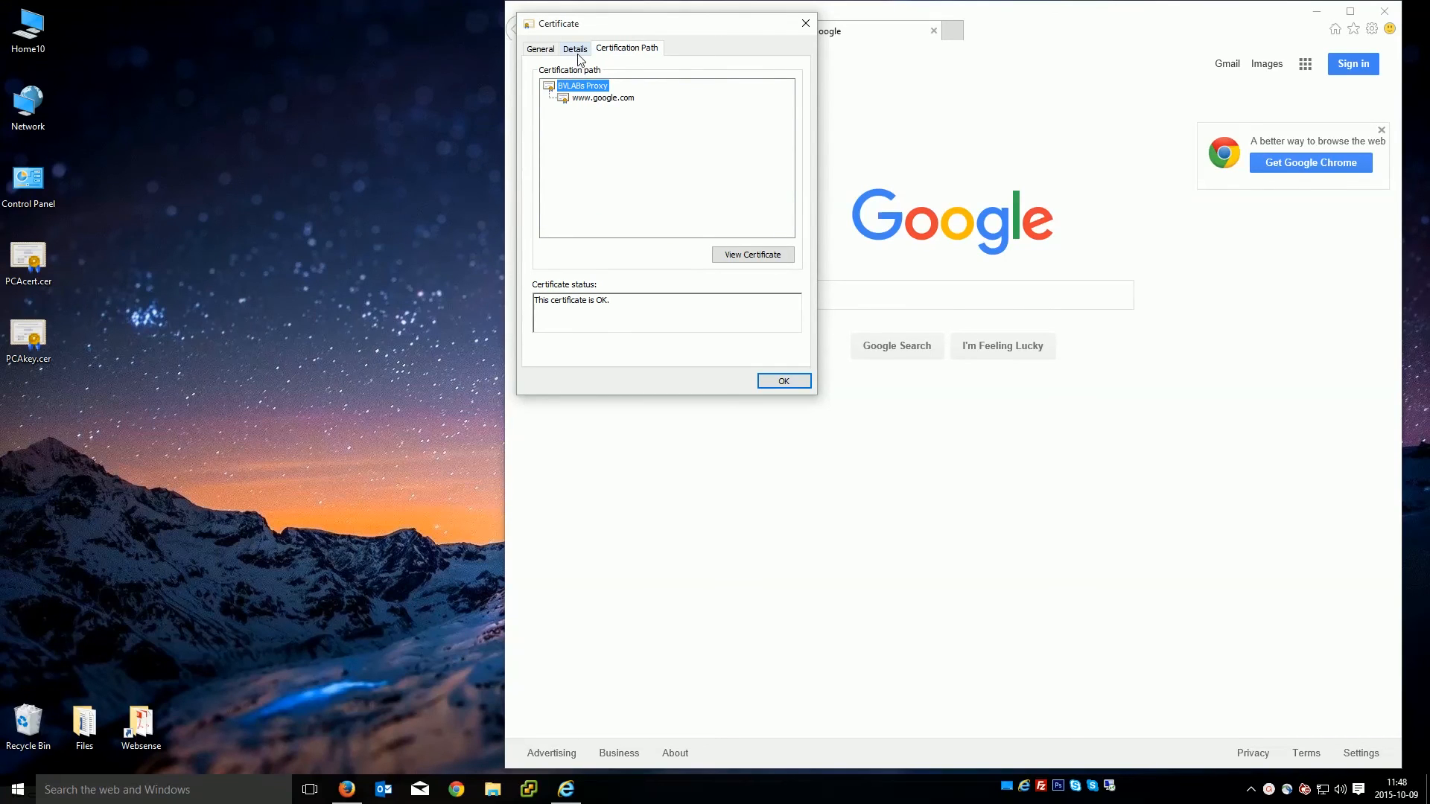
left_click(575, 47)
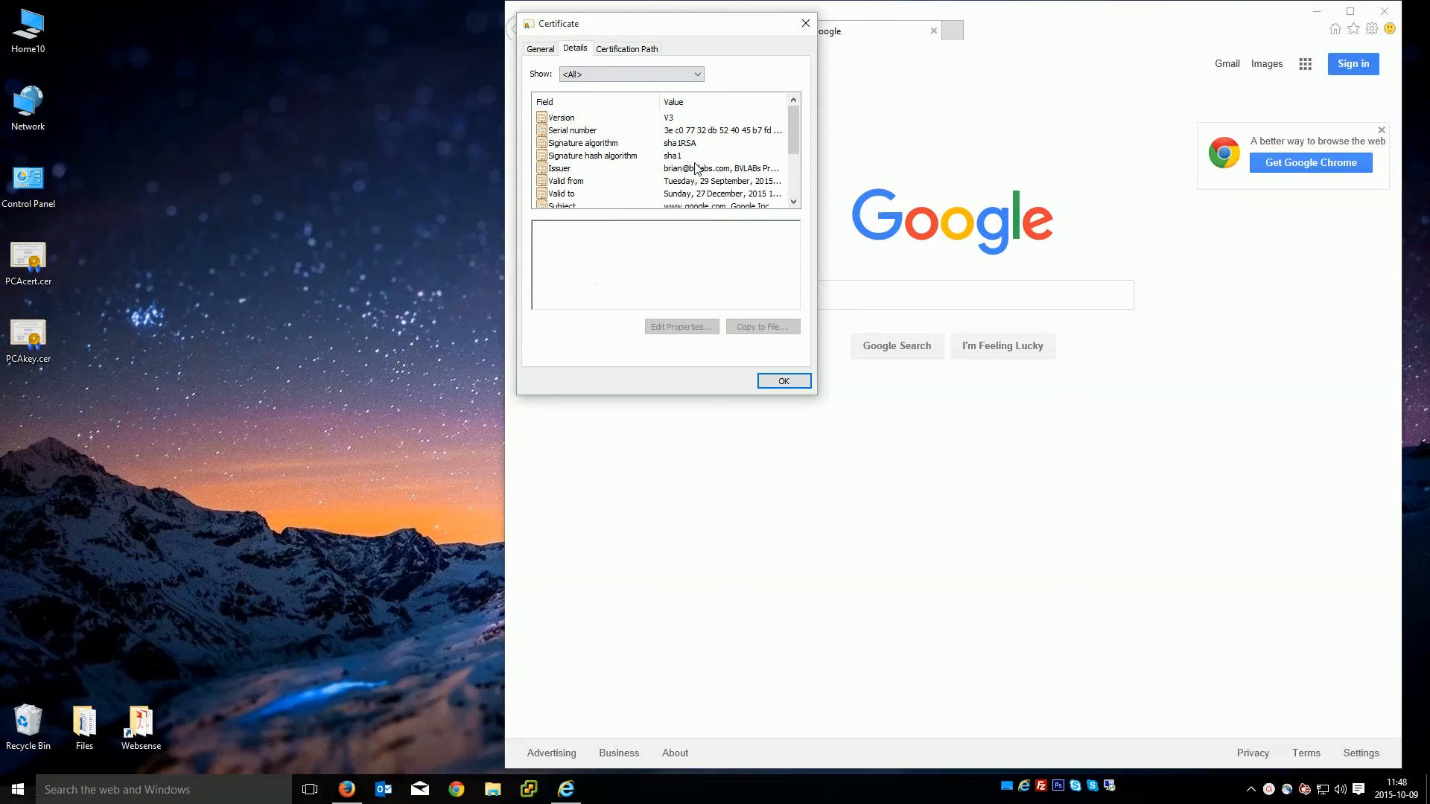
left_click(587, 167)
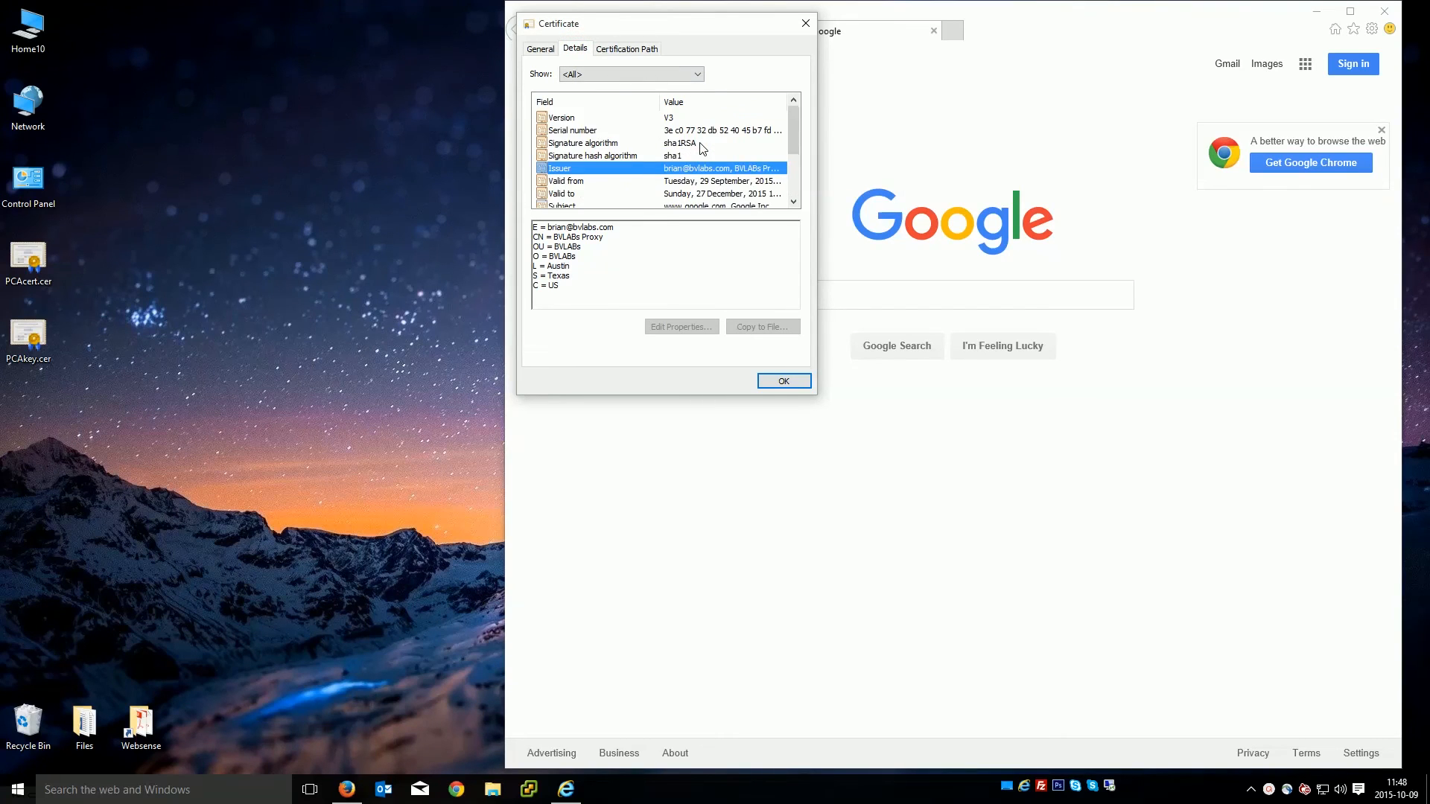
left_click(784, 382)
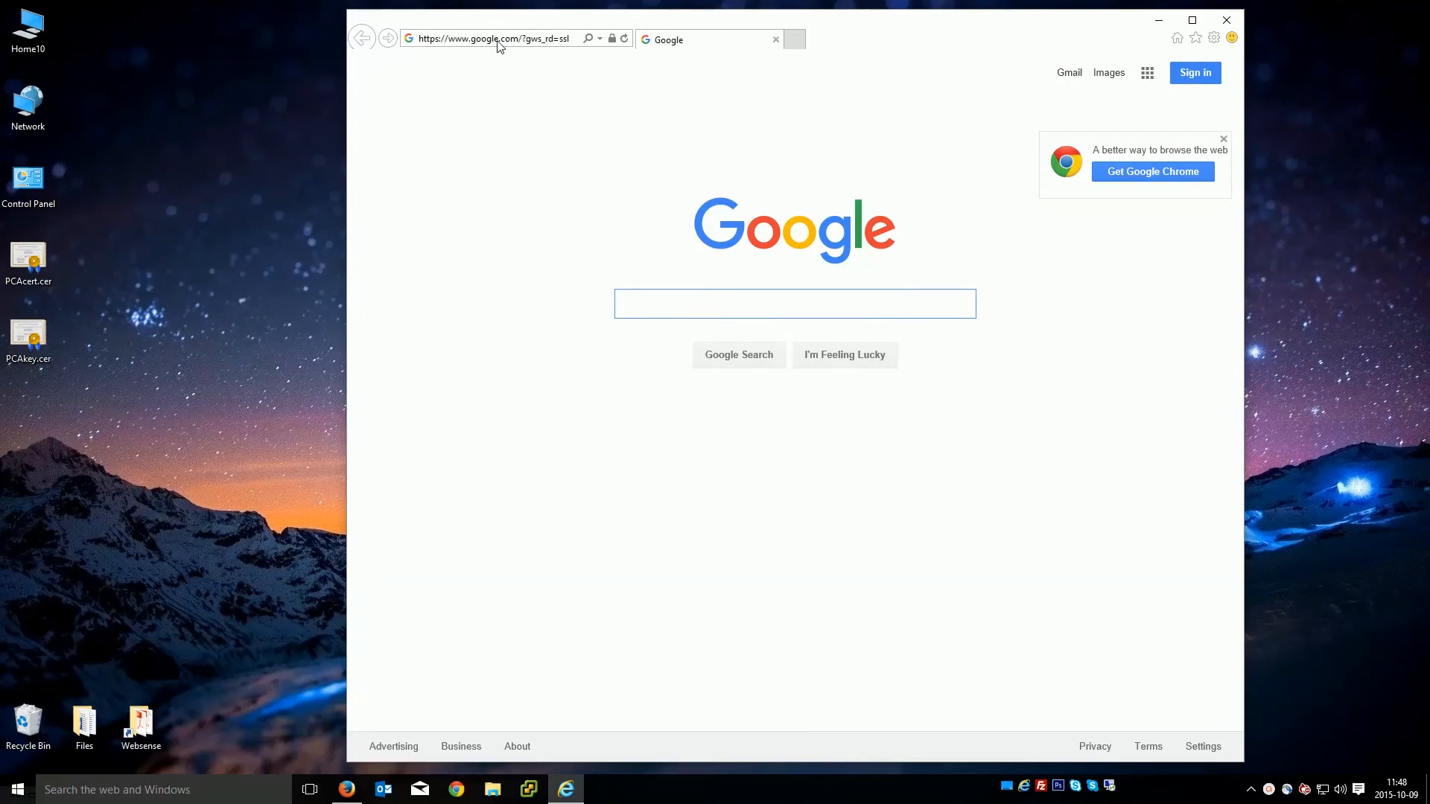
Step: Load wellsfargo.com in Internet Explorer
left_click(494, 38)
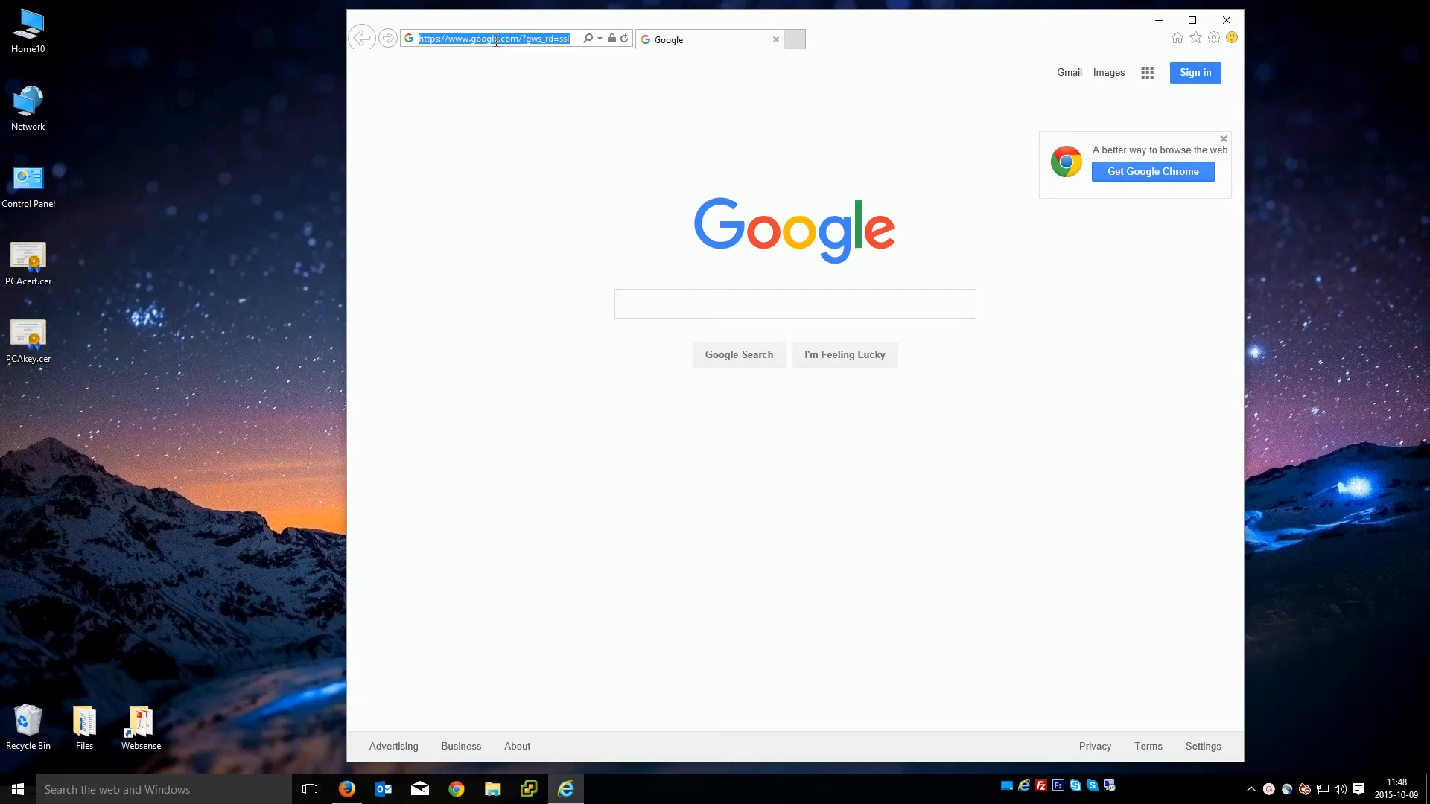
type("wellsfargo")
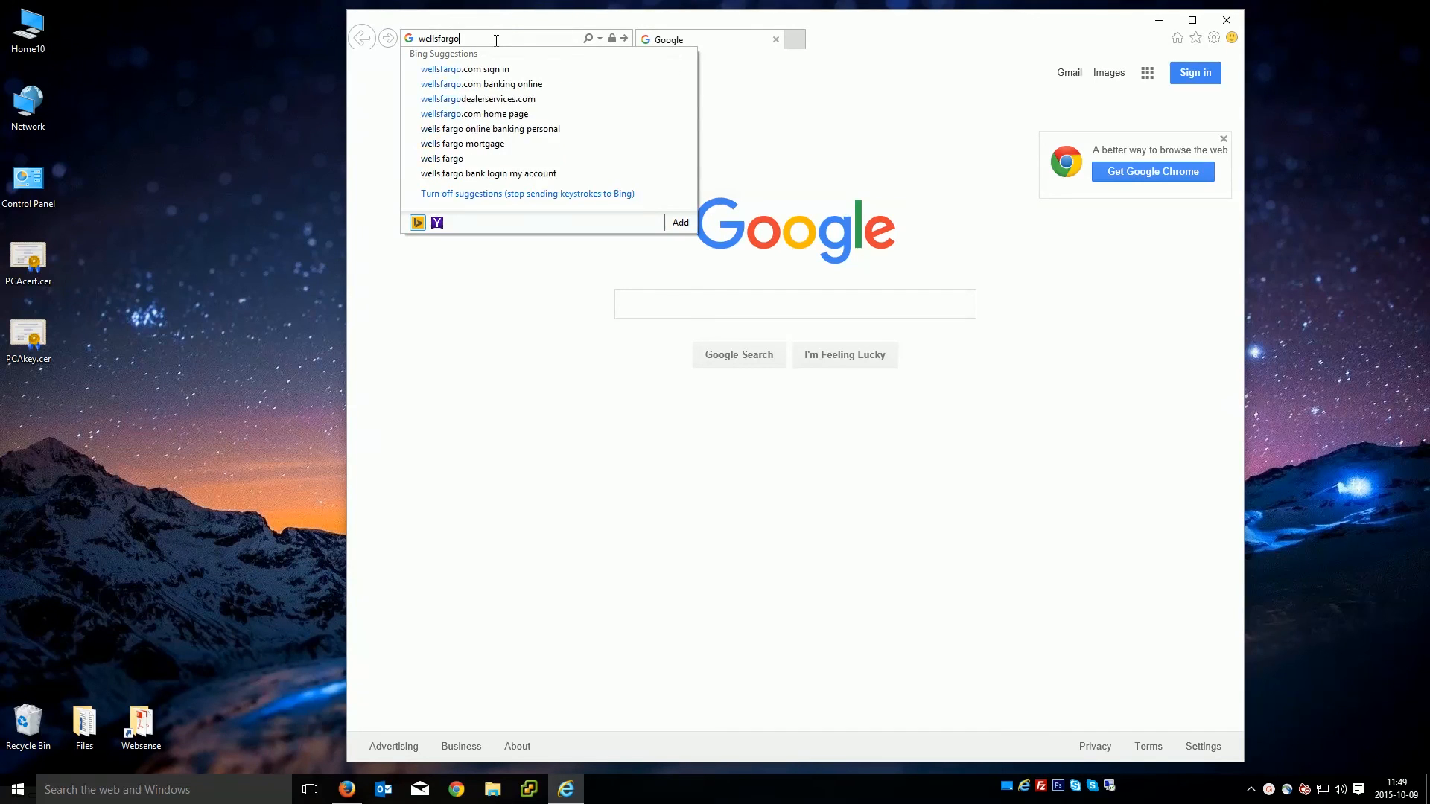
key("Enter")
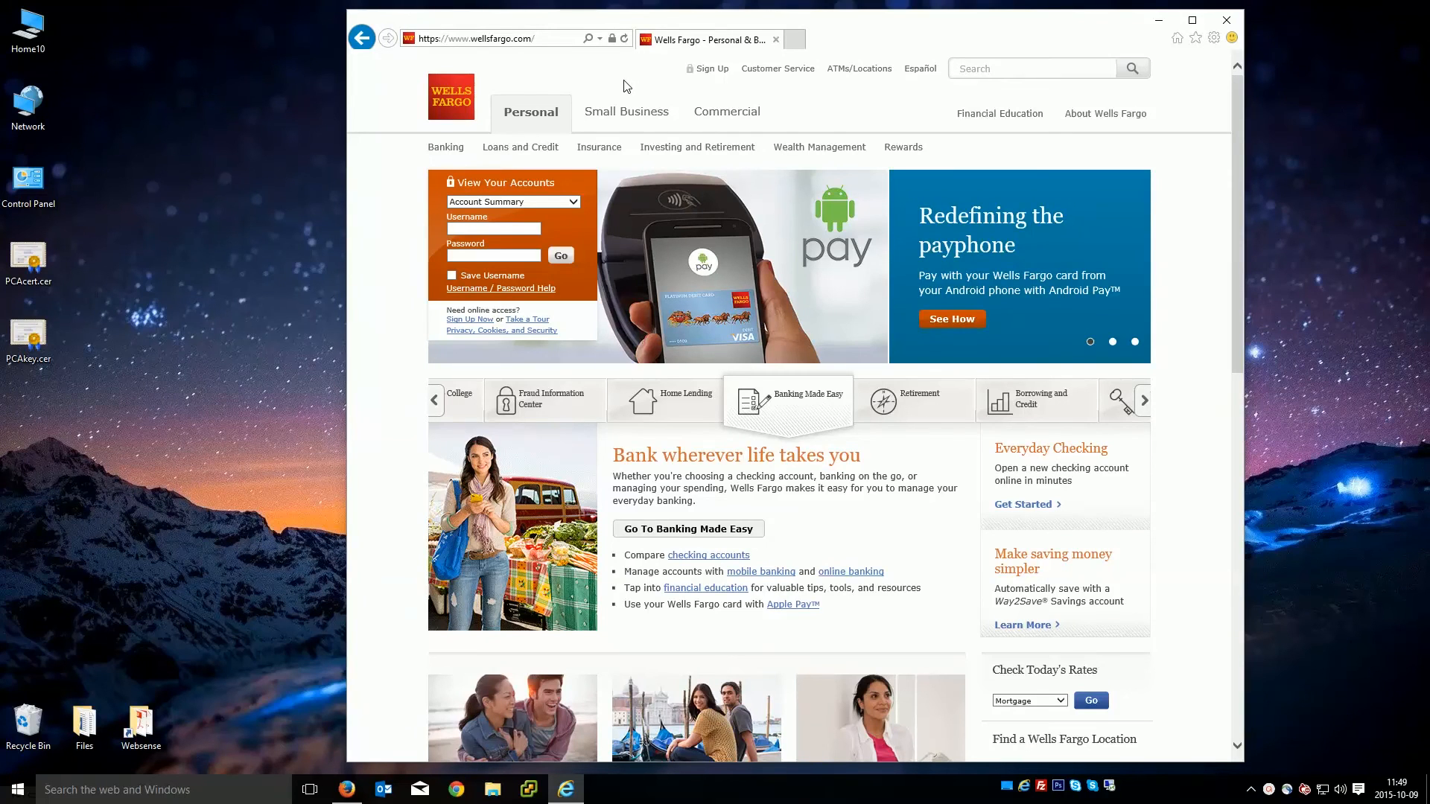
Step: View the Wells Fargo certificate, issued by VeriSign Class 3 International Server CA - G3
left_click(611, 38)
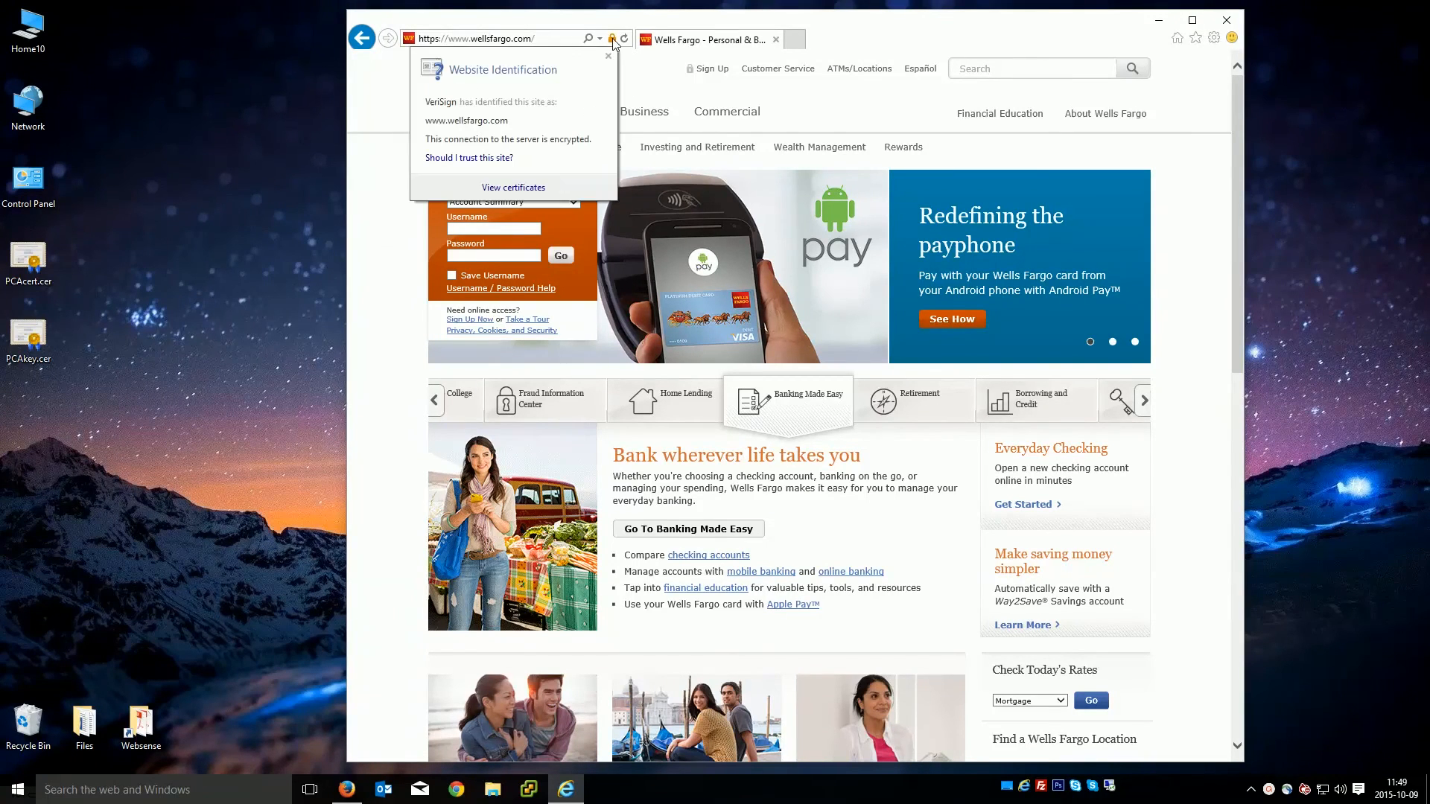
mouse_move(513, 190)
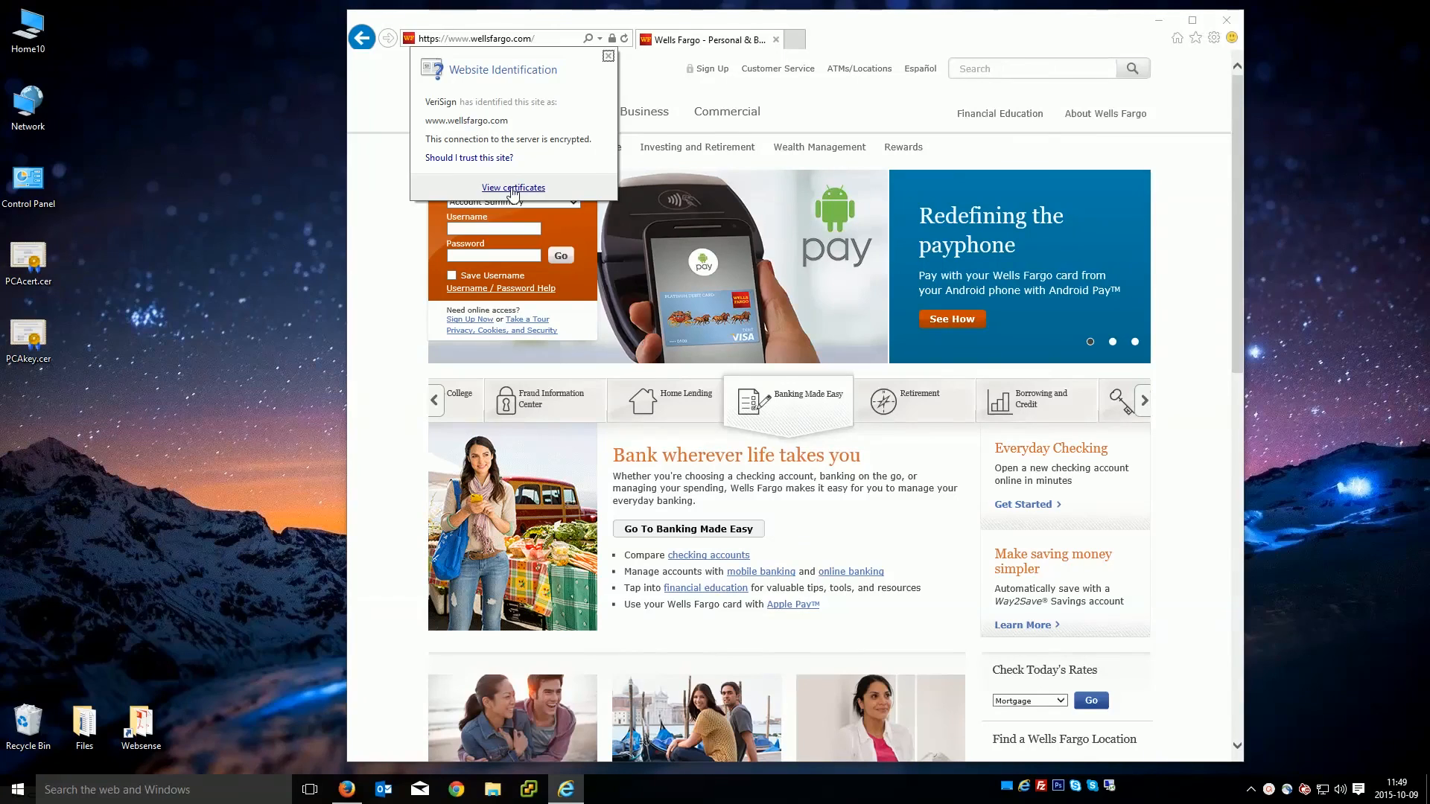
left_click(513, 187)
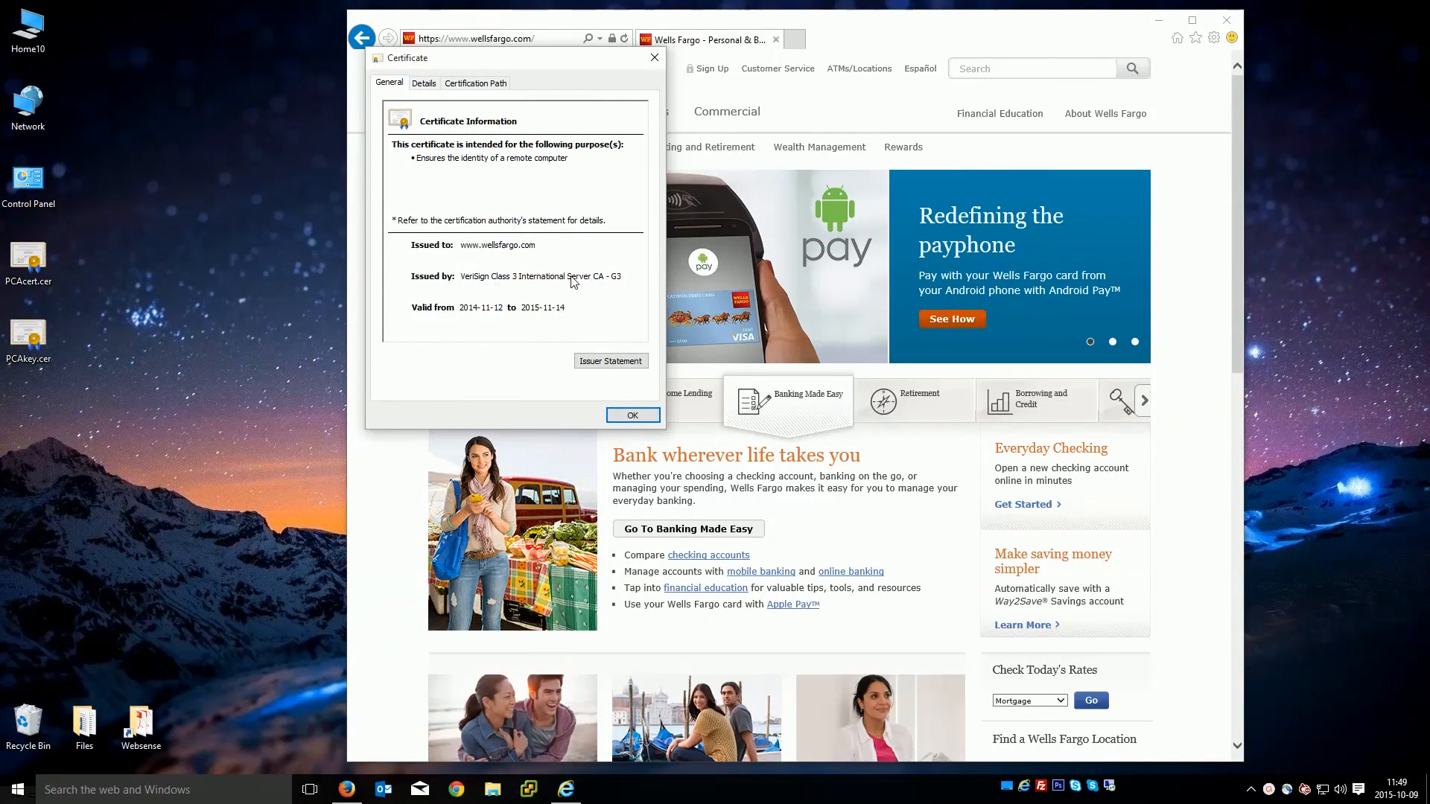
mouse_move(538, 283)
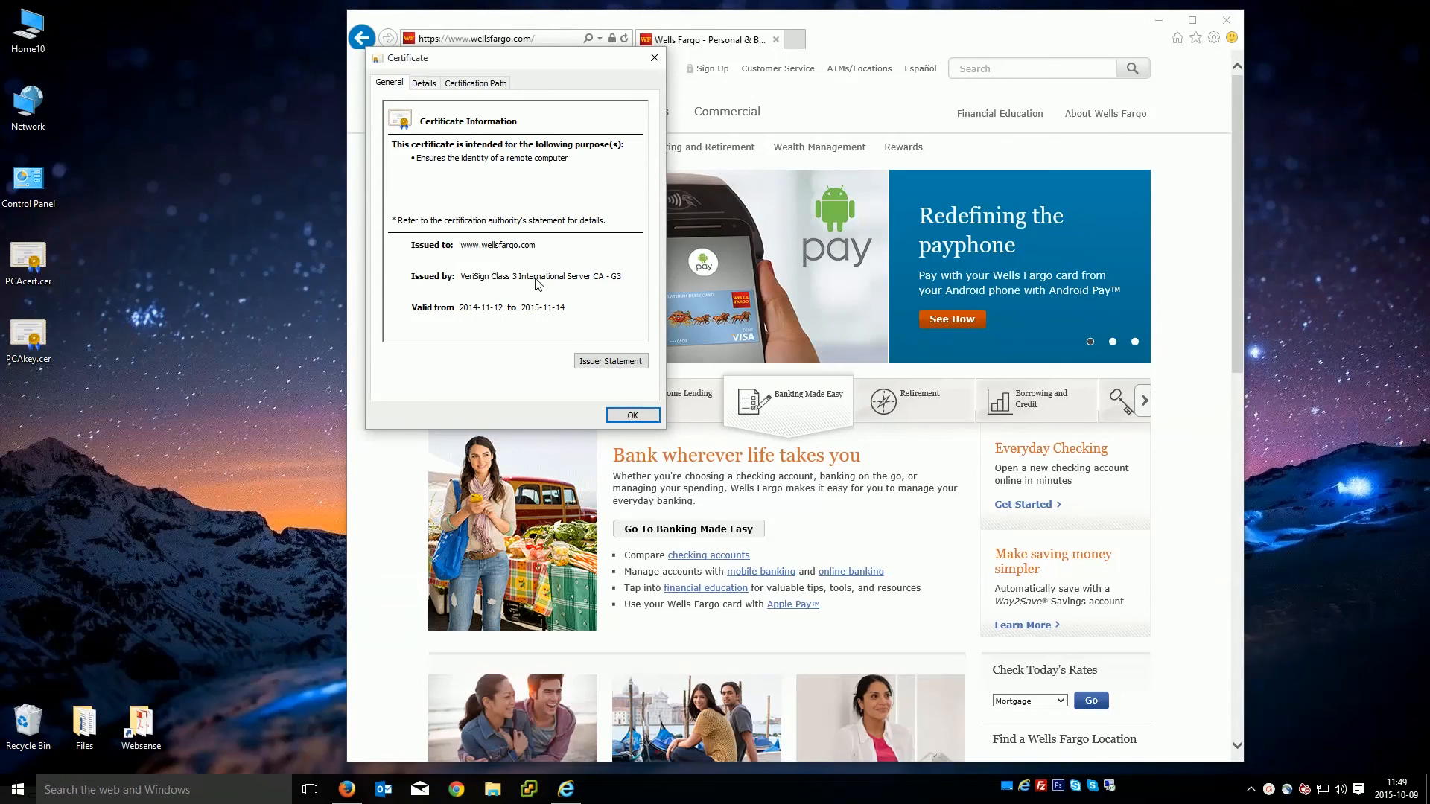
mouse_move(577, 270)
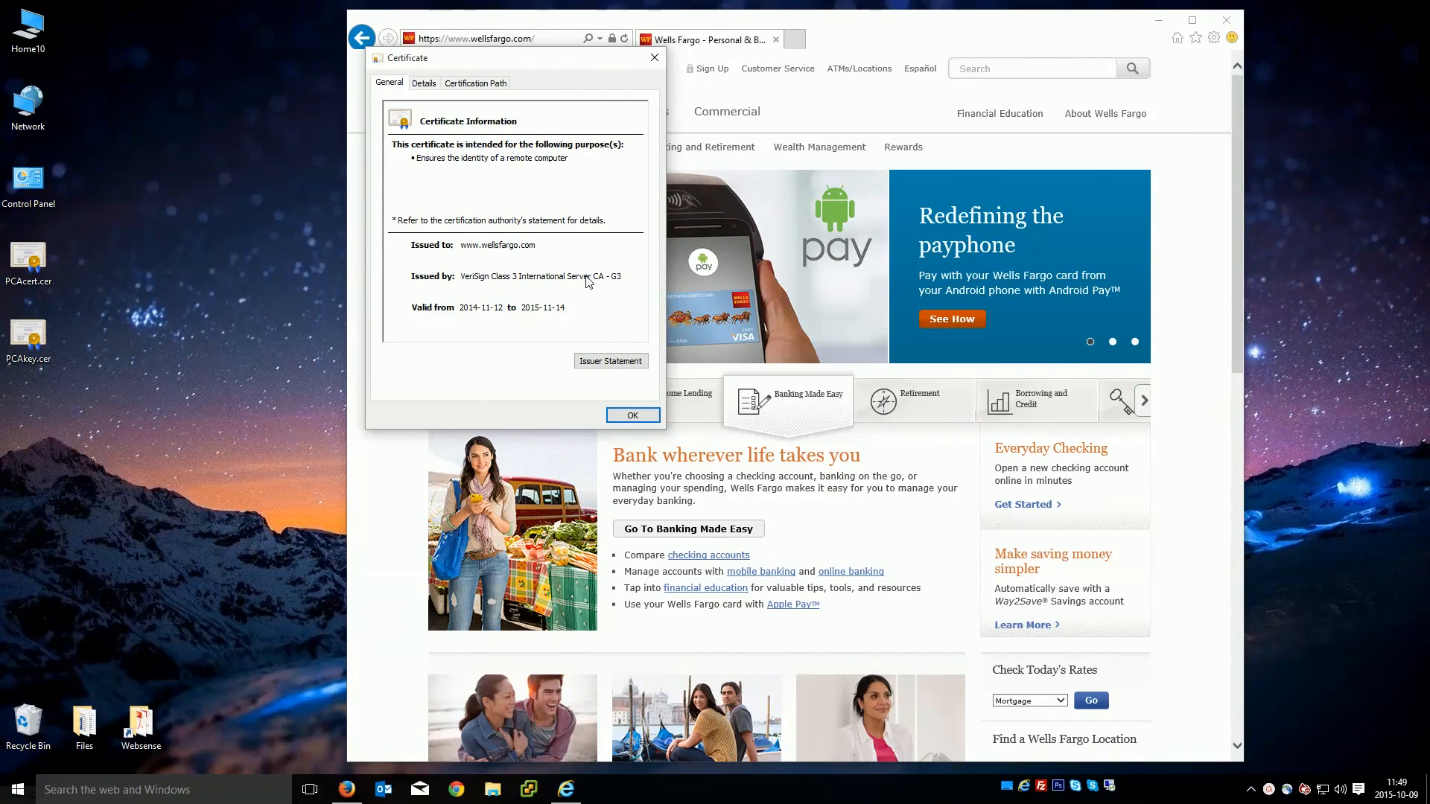
mouse_move(526, 281)
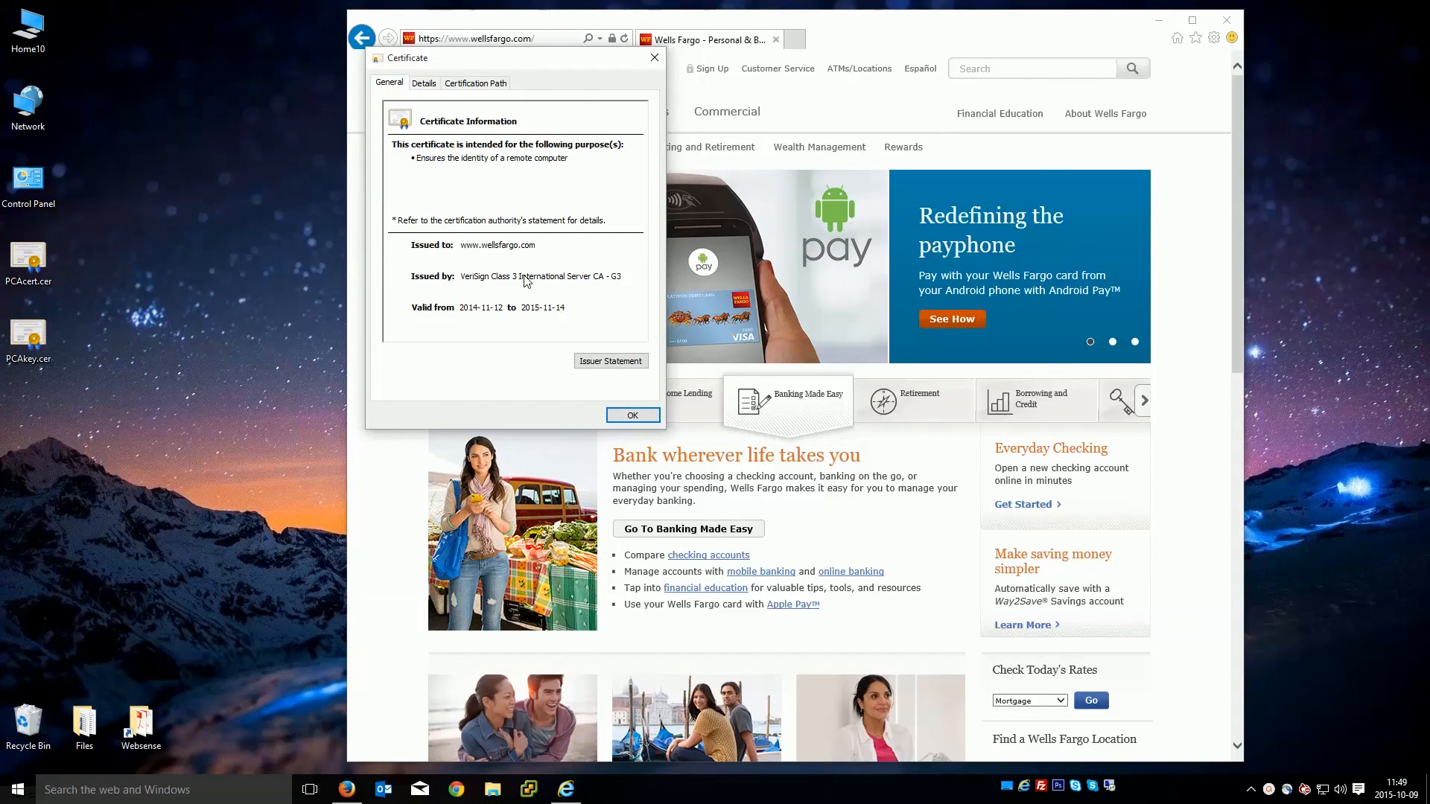
mouse_move(560, 268)
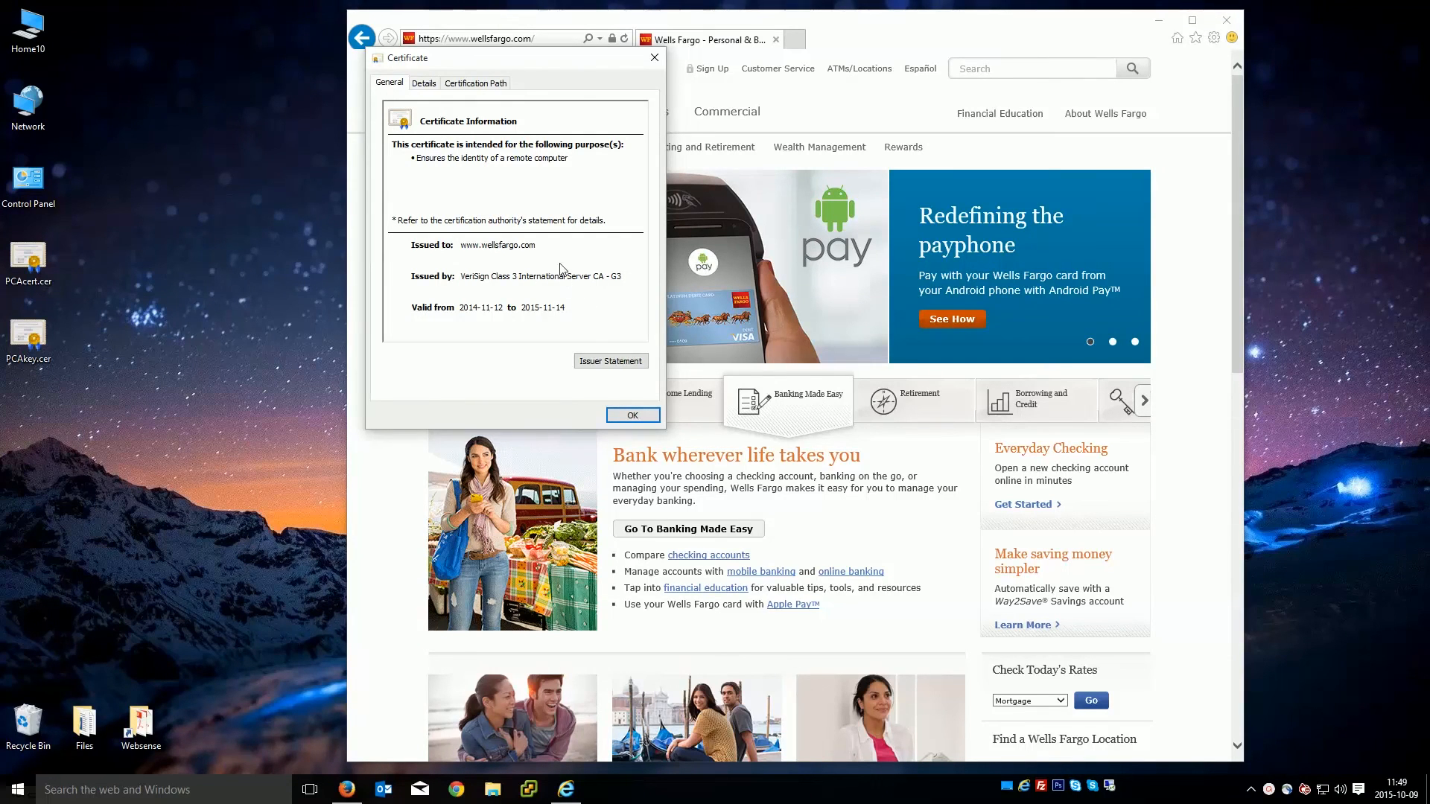
mouse_move(78, 256)
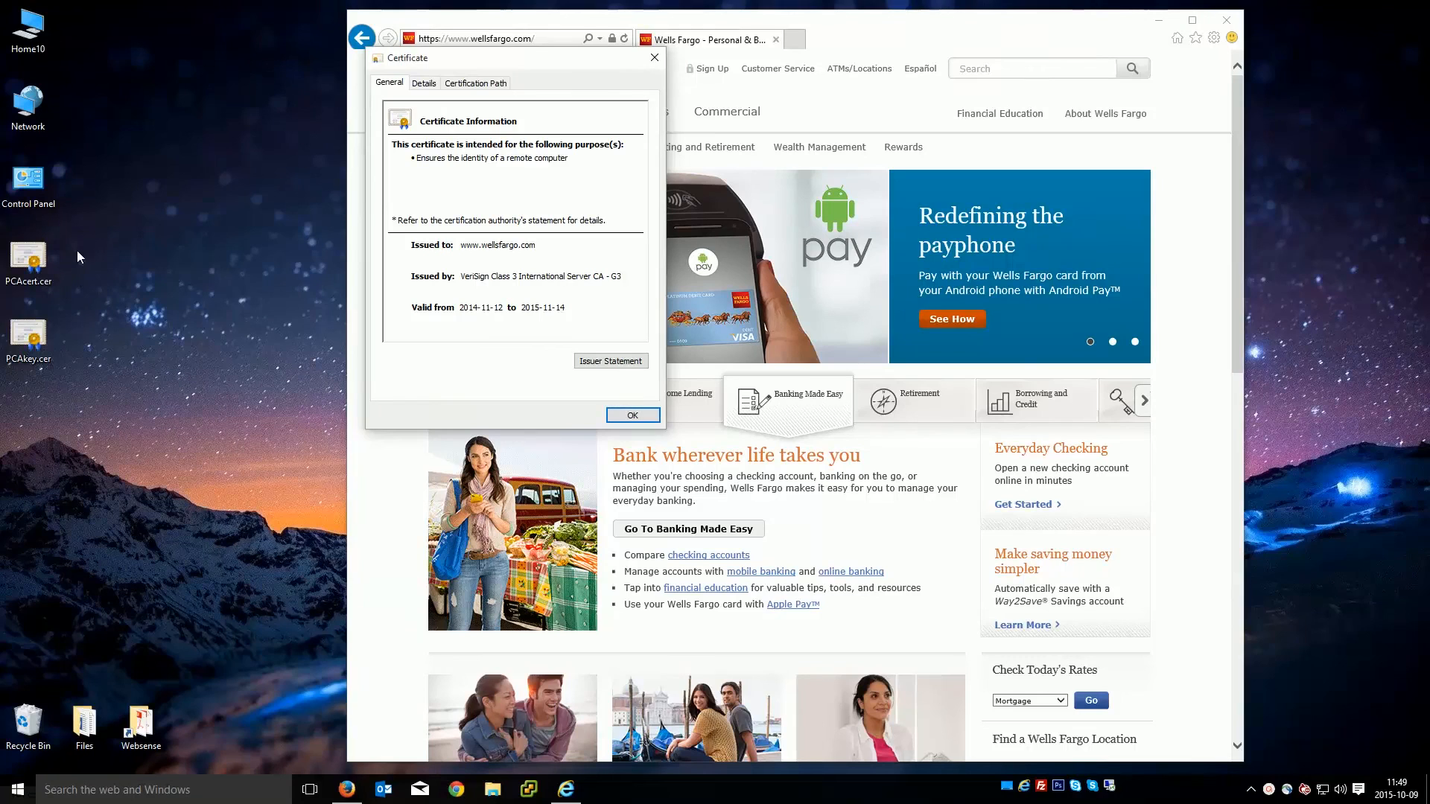
mouse_move(110, 382)
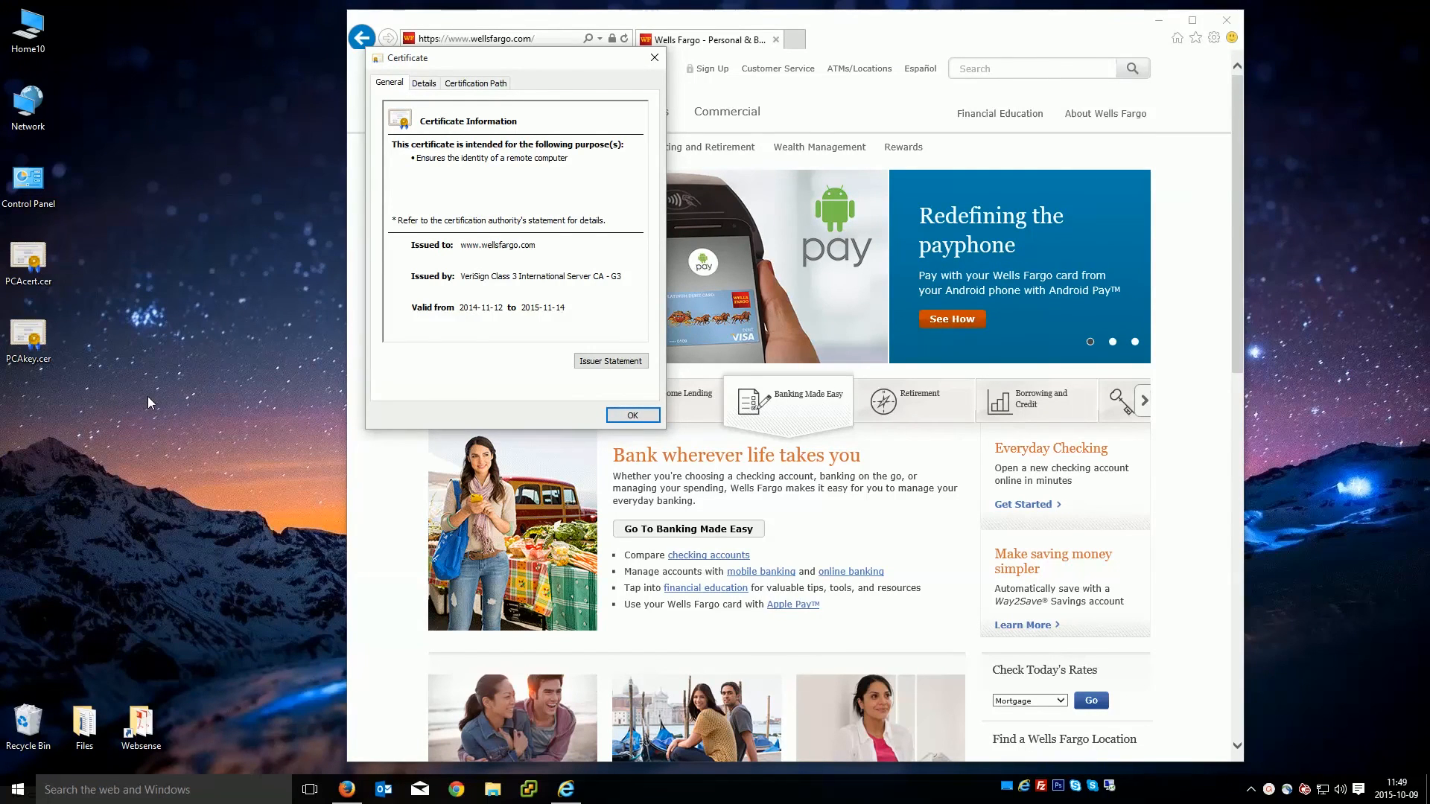
left_click(30, 261)
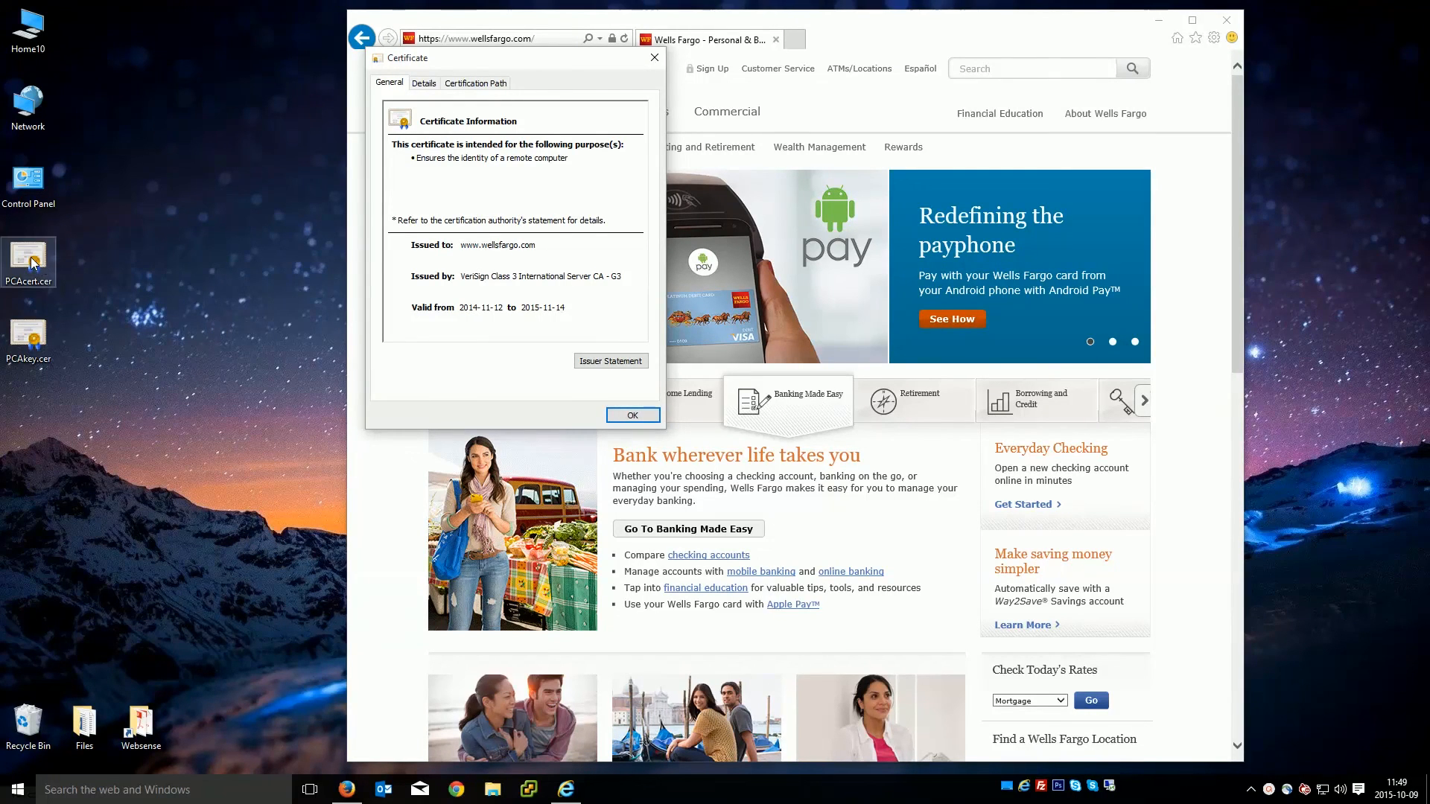